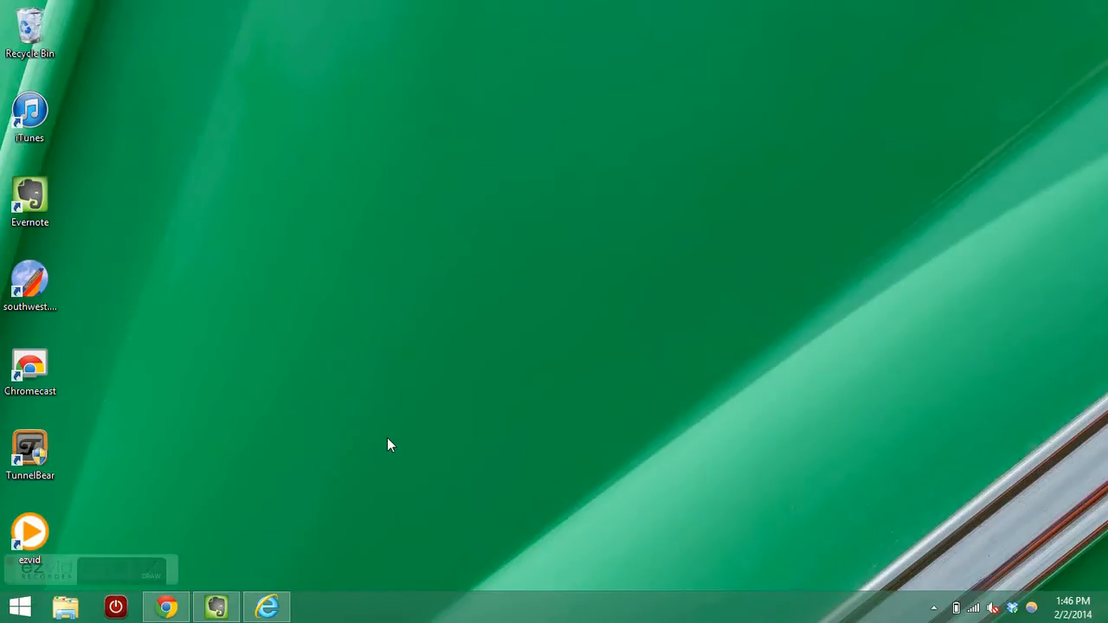
mouse_move(320, 619)
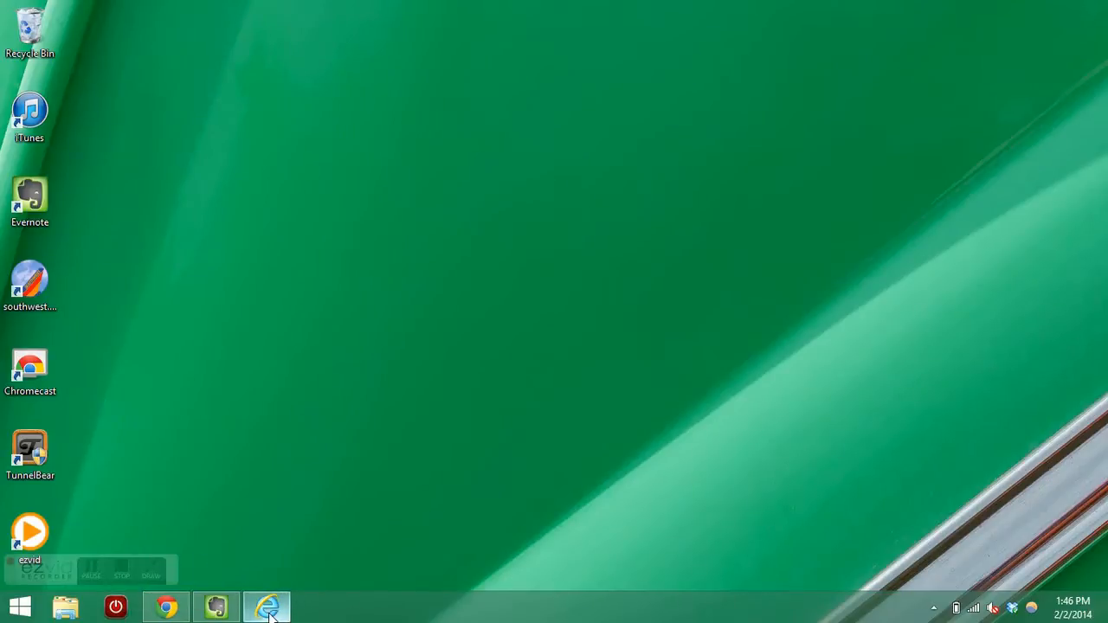
- Open the 'Free DVD Ripper - Digiarty Software' result for 'winx dvd ripper free' on winxdvd.com
click(267, 606)
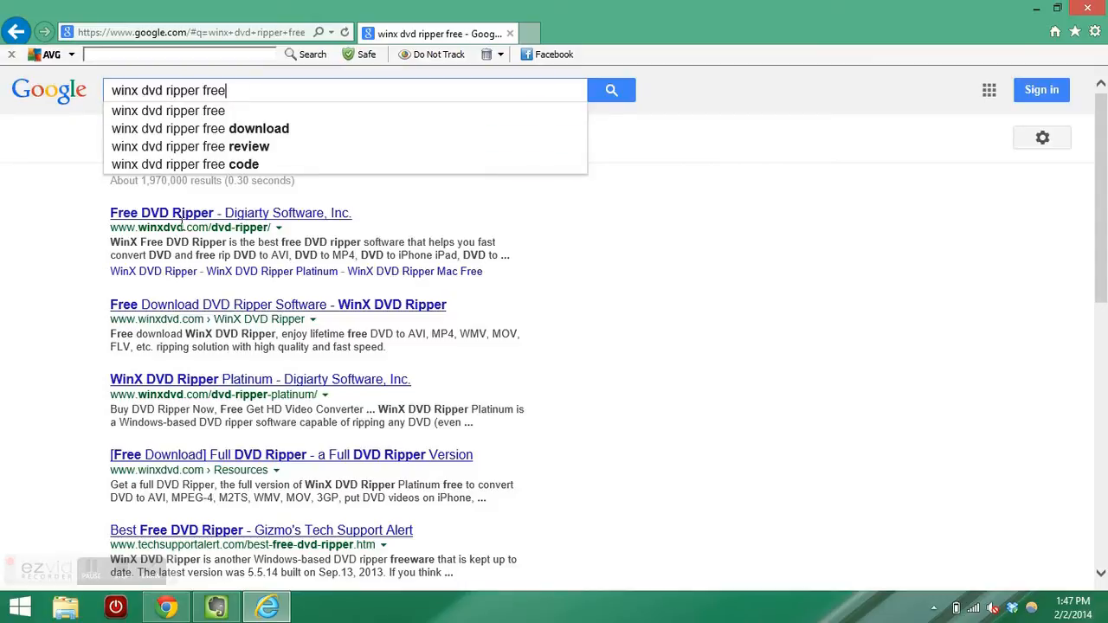
click(229, 213)
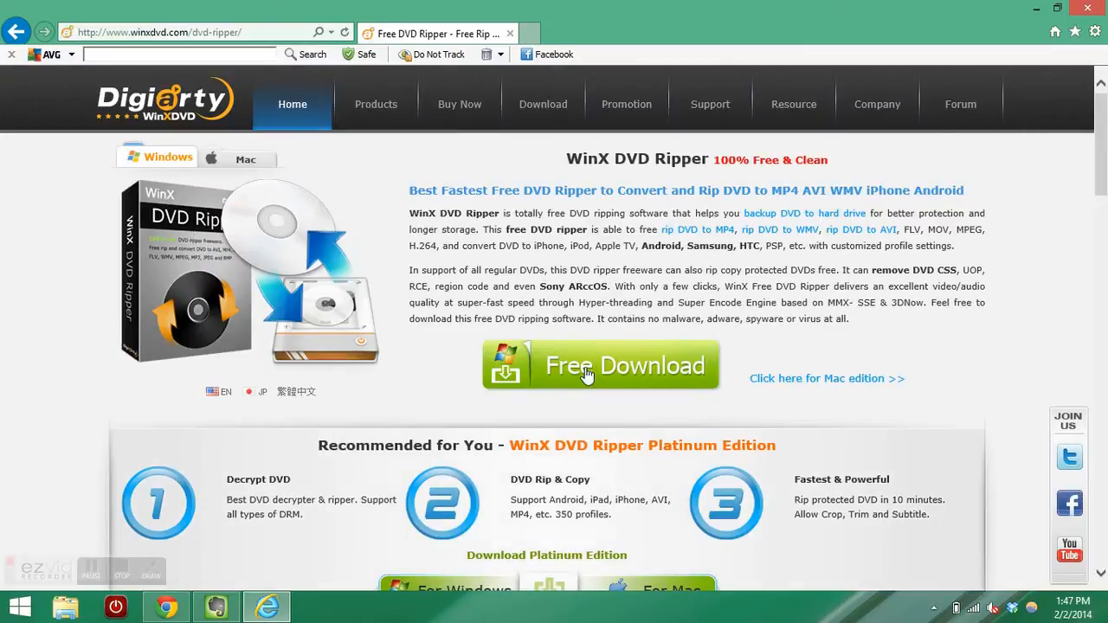
- Start the Free Download and choose the free WinX DVD Ripper version instead of the trial
click(600, 365)
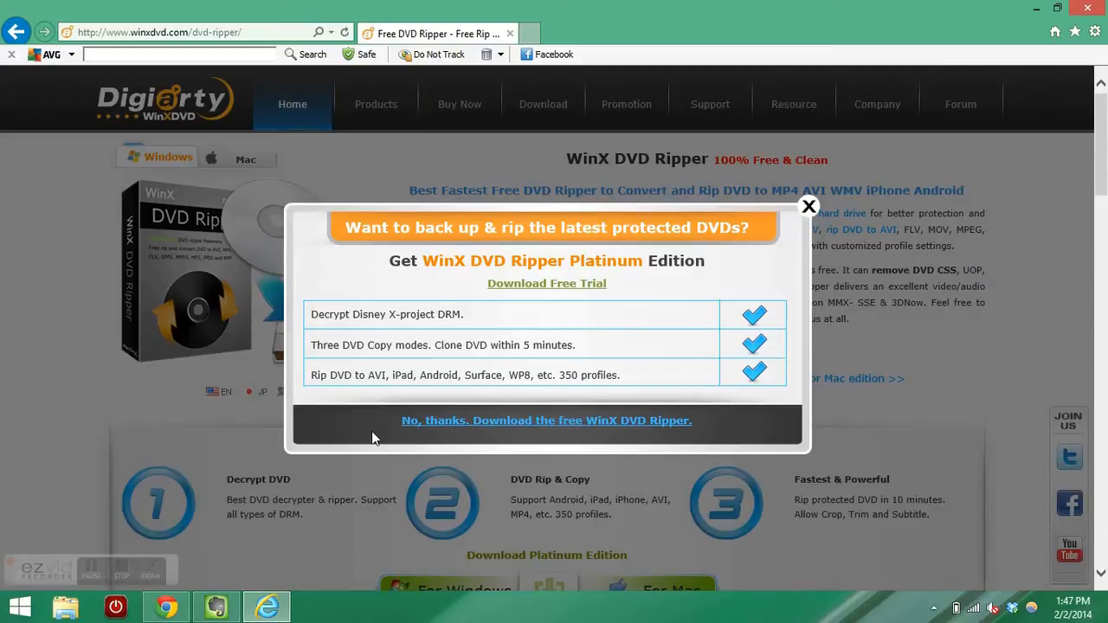
mouse_move(520, 428)
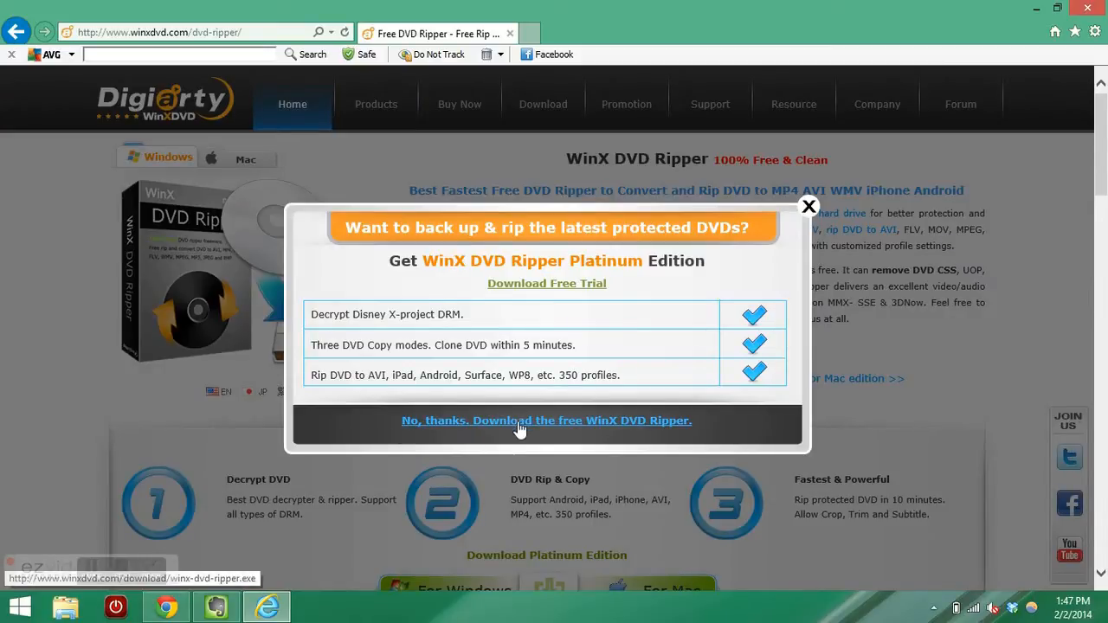
mouse_move(692, 401)
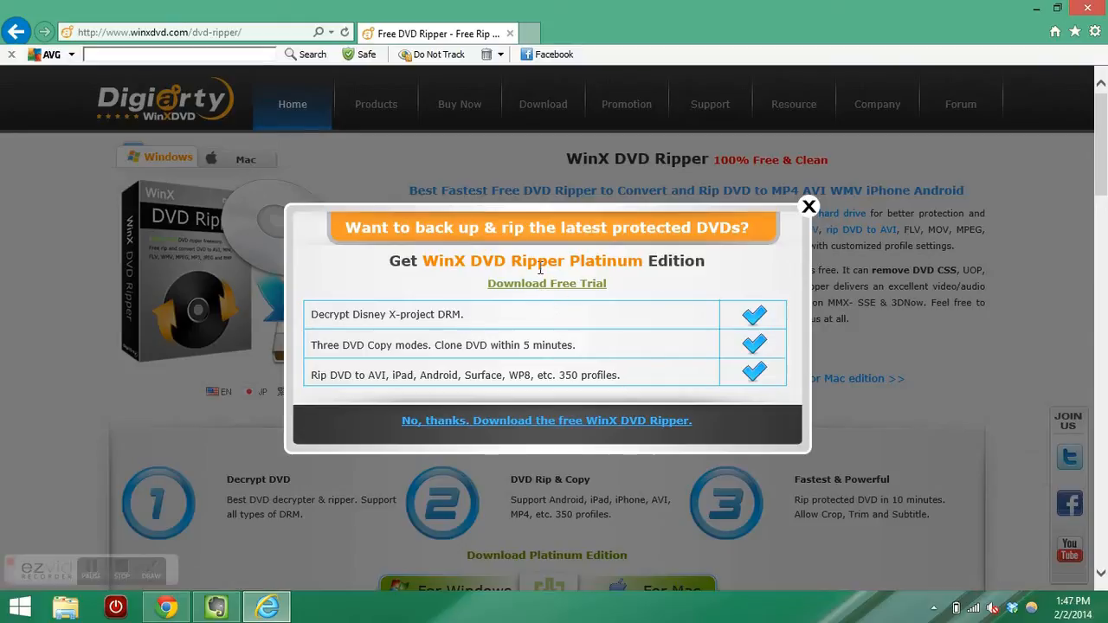
mouse_move(545, 433)
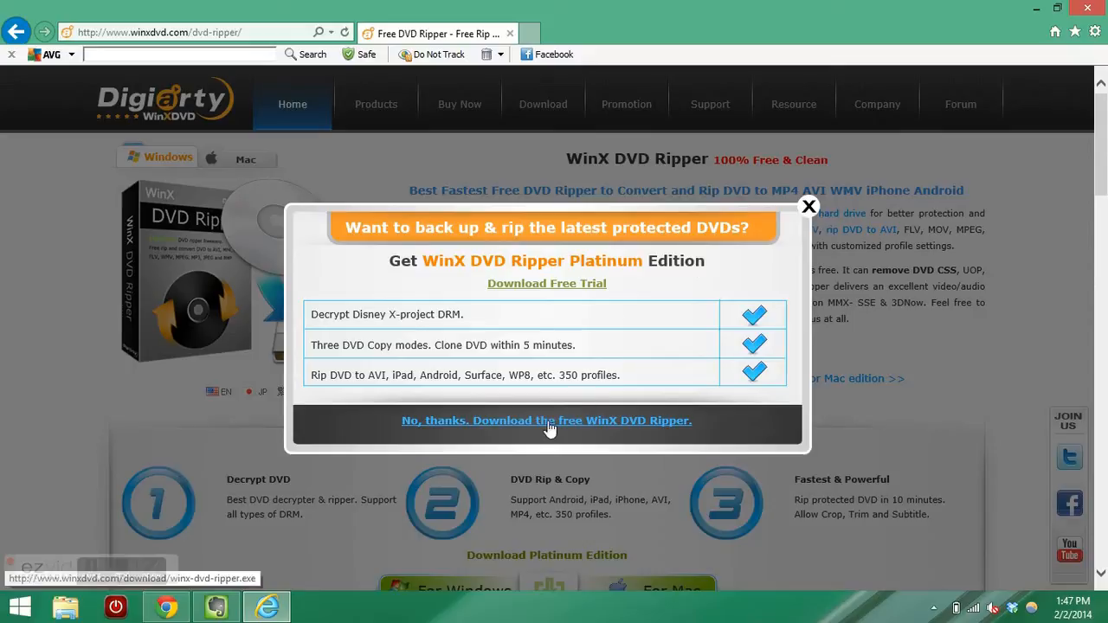
mouse_move(444, 474)
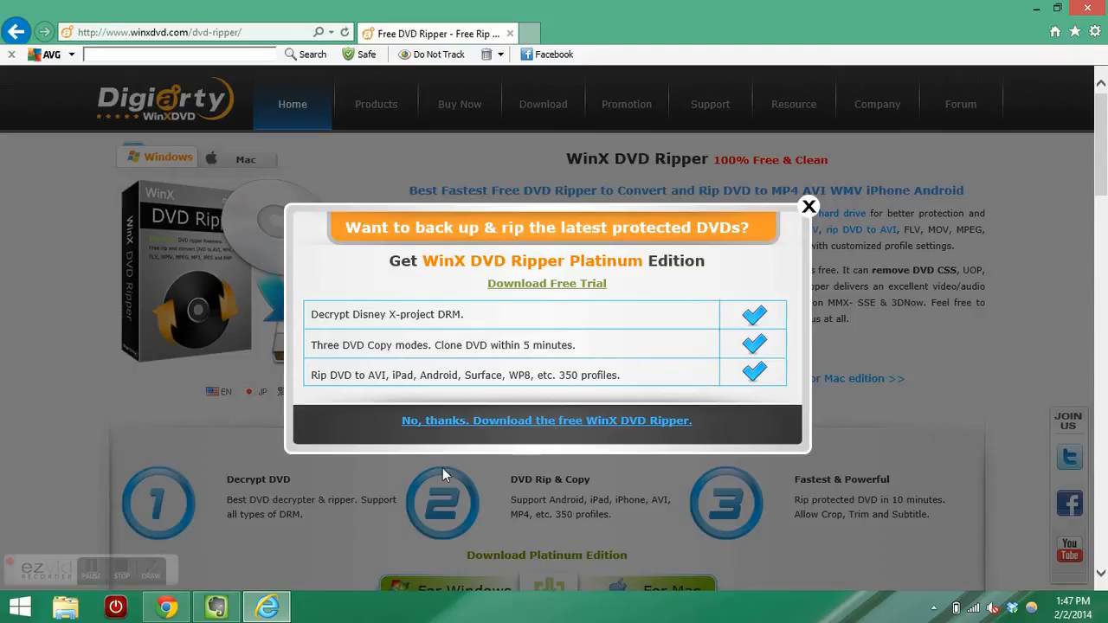
click(546, 419)
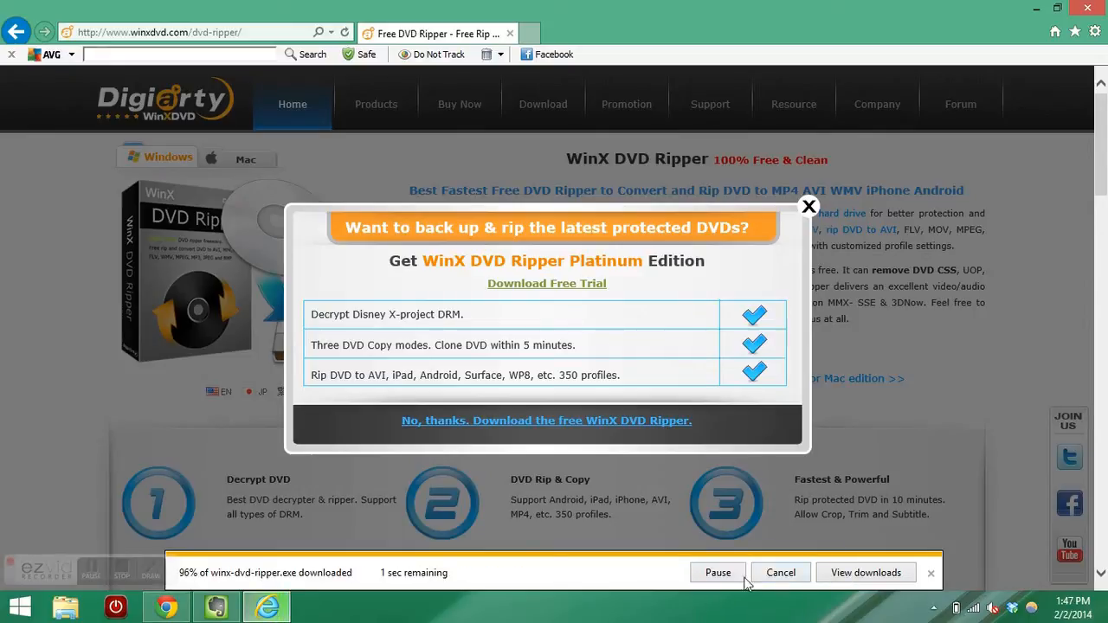
mouse_move(636, 580)
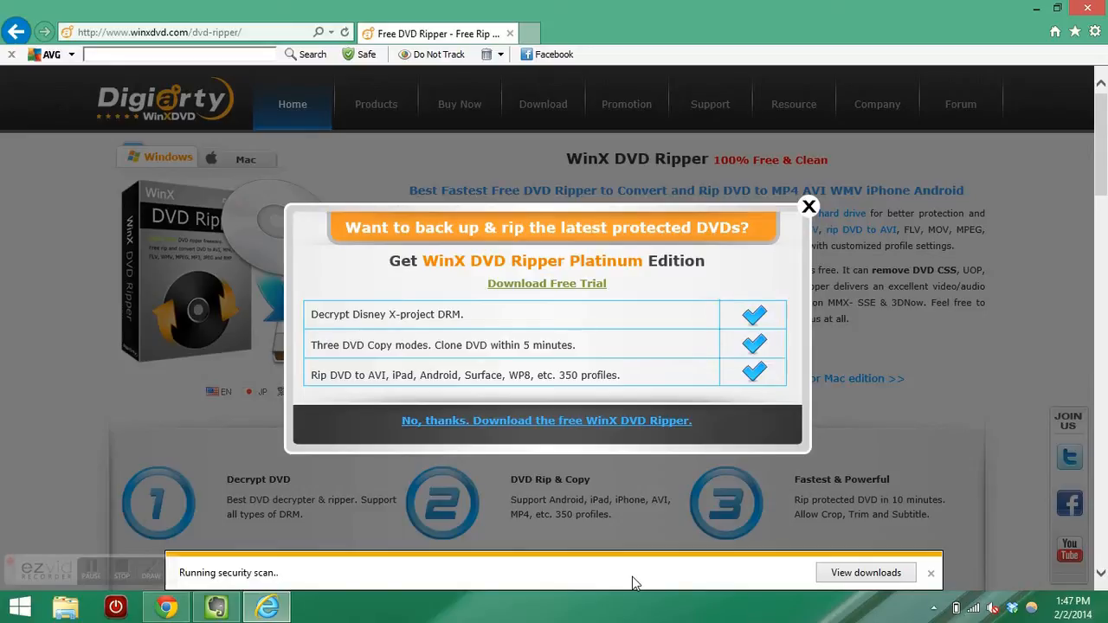
mouse_move(630, 586)
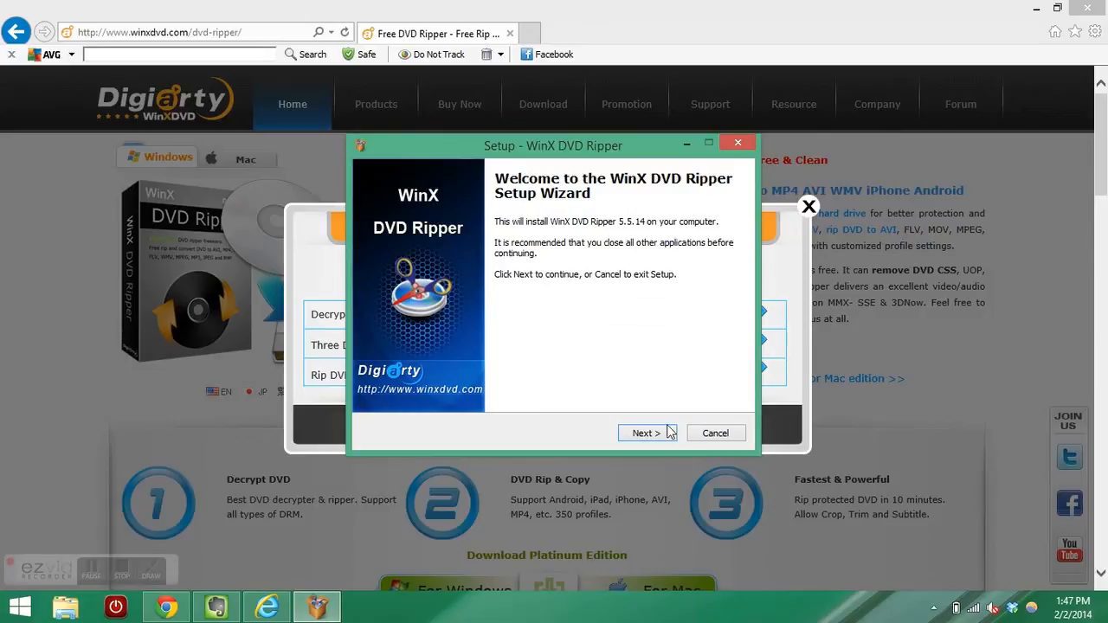
- Accept the agreement, keep default folder and desktop/Quick Launch icons, install and launch the ripper
click(644, 433)
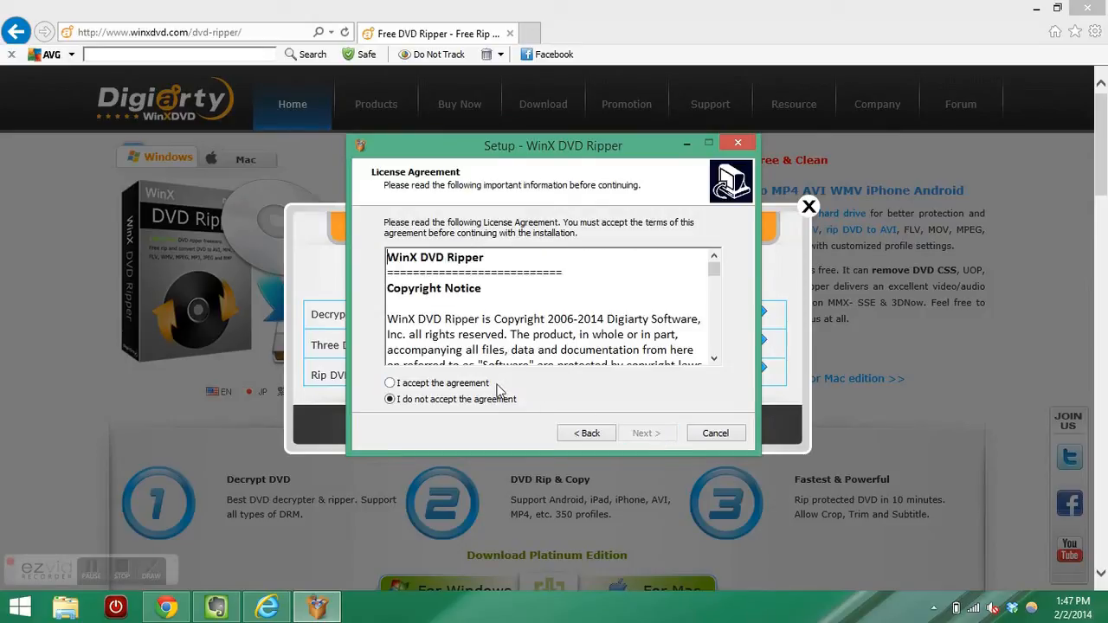
click(646, 433)
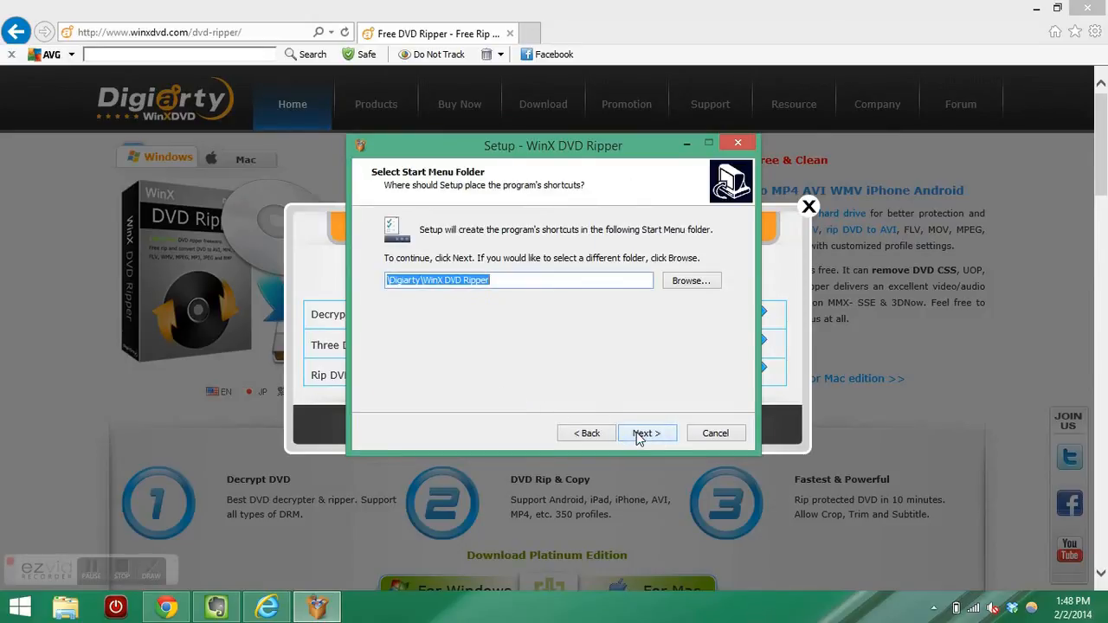
click(646, 433)
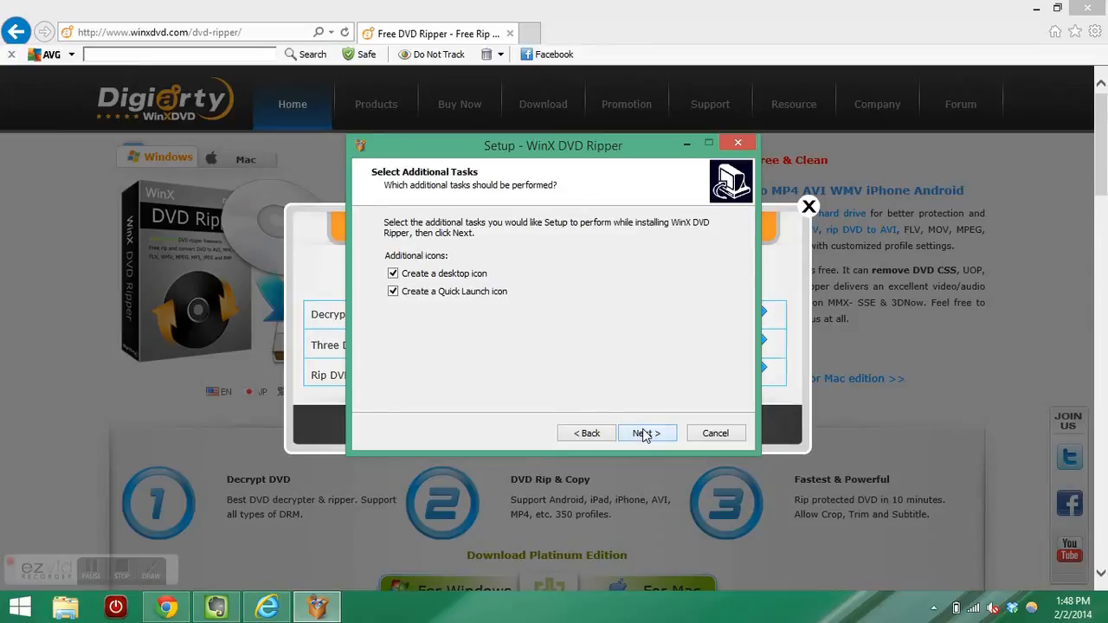
click(647, 433)
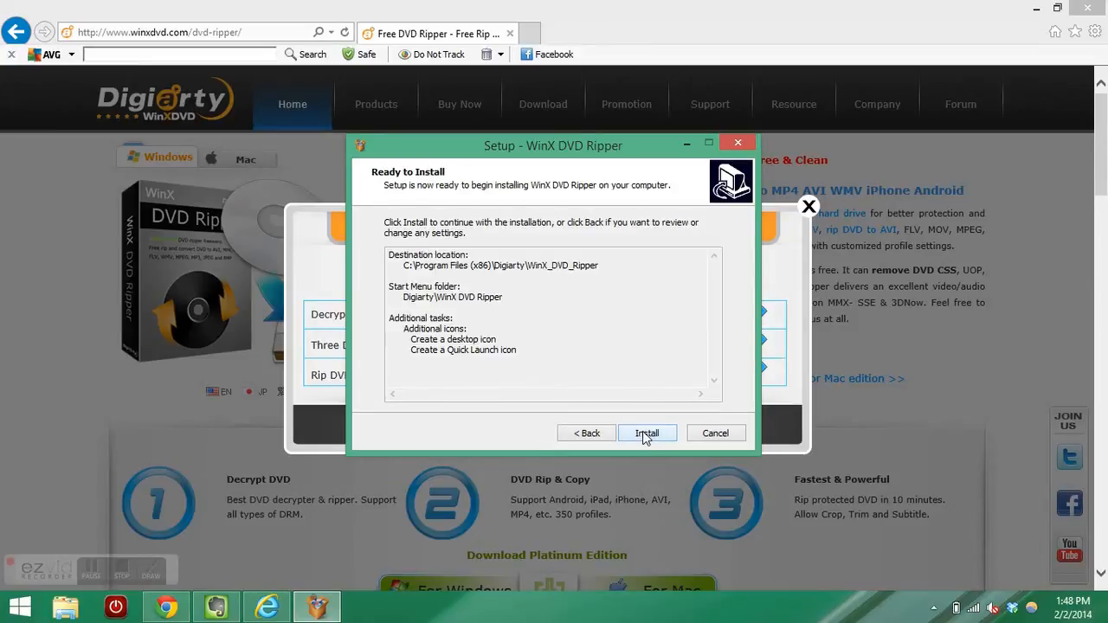
click(647, 432)
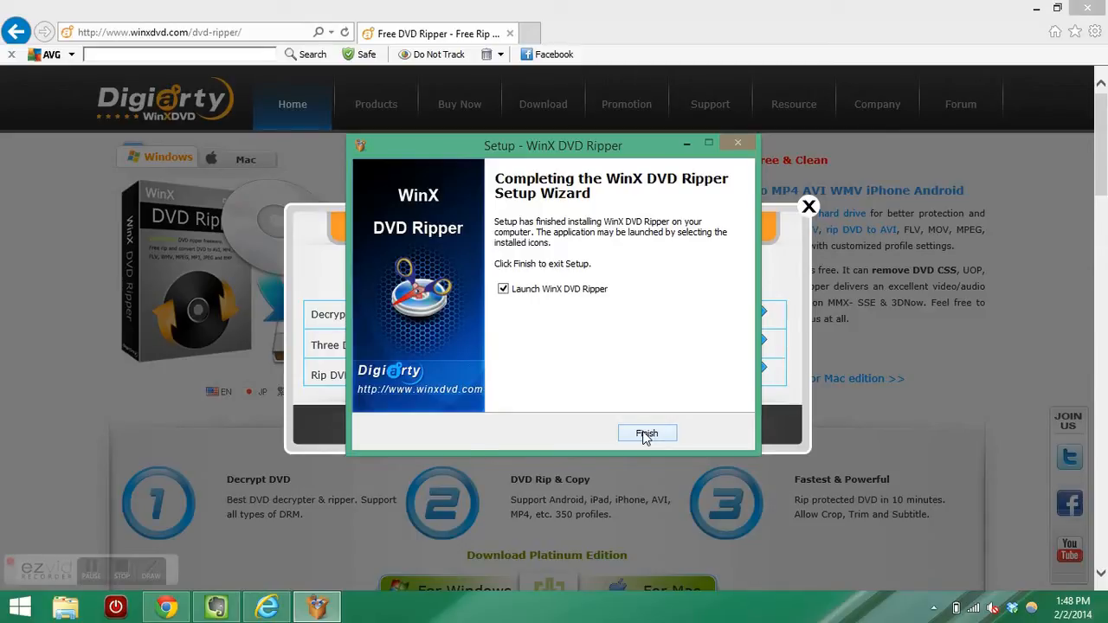
click(647, 433)
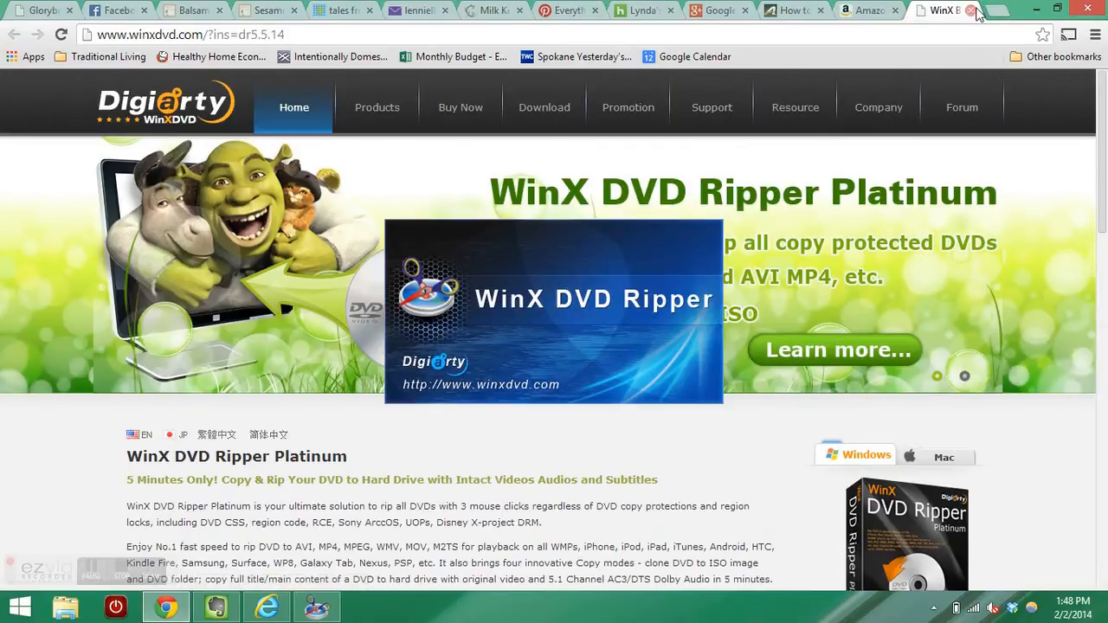
- Close the promotional WinX web page and choose Register Later on the Register Form
click(939, 9)
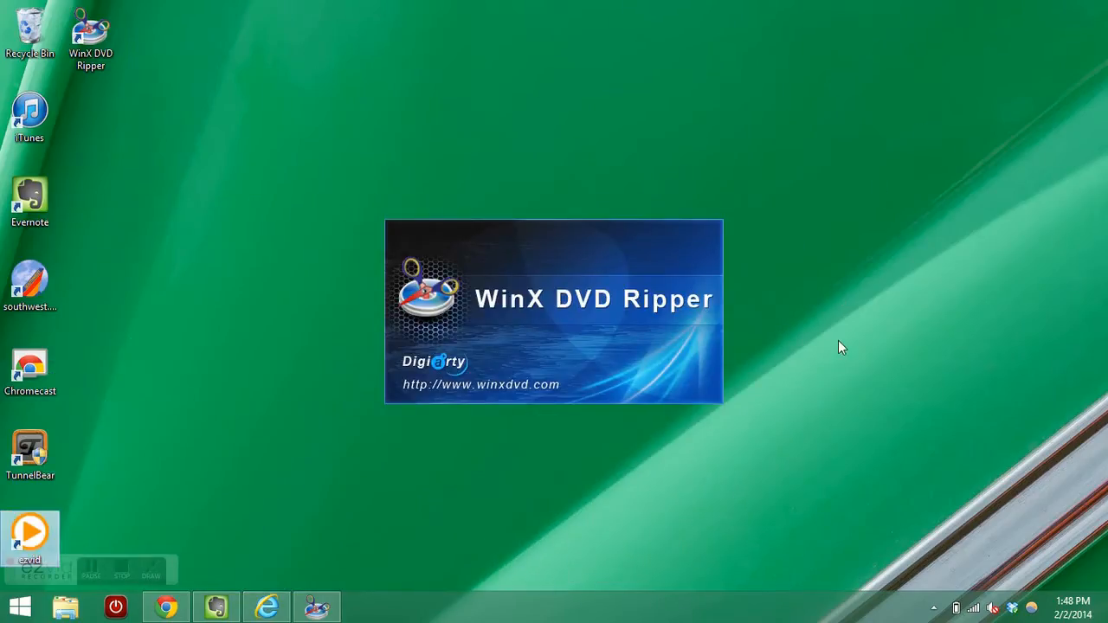
mouse_move(537, 442)
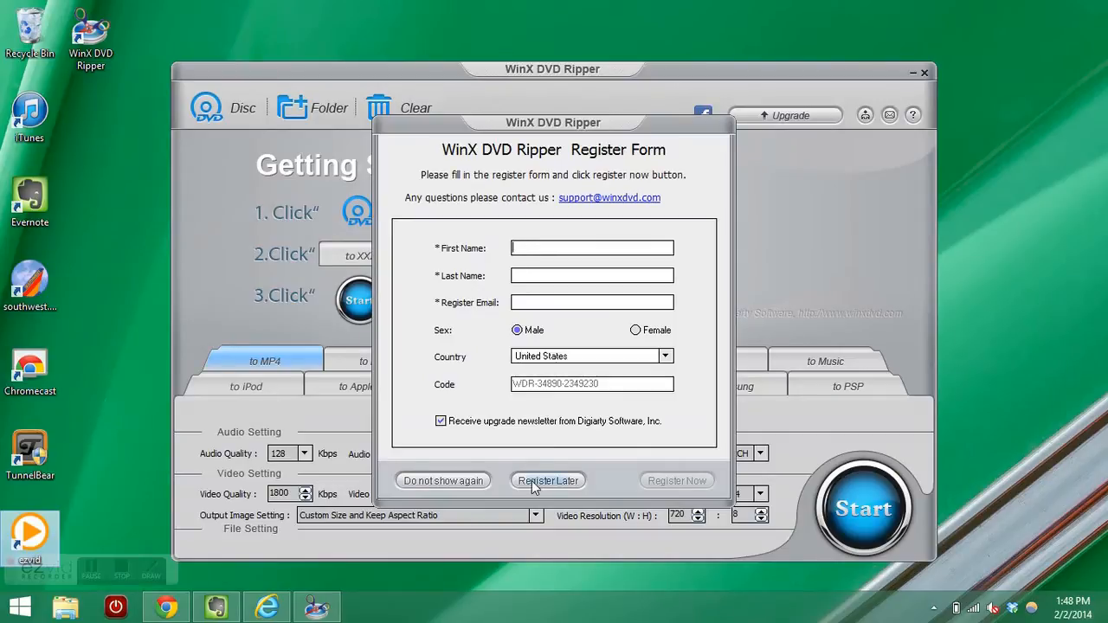
click(547, 480)
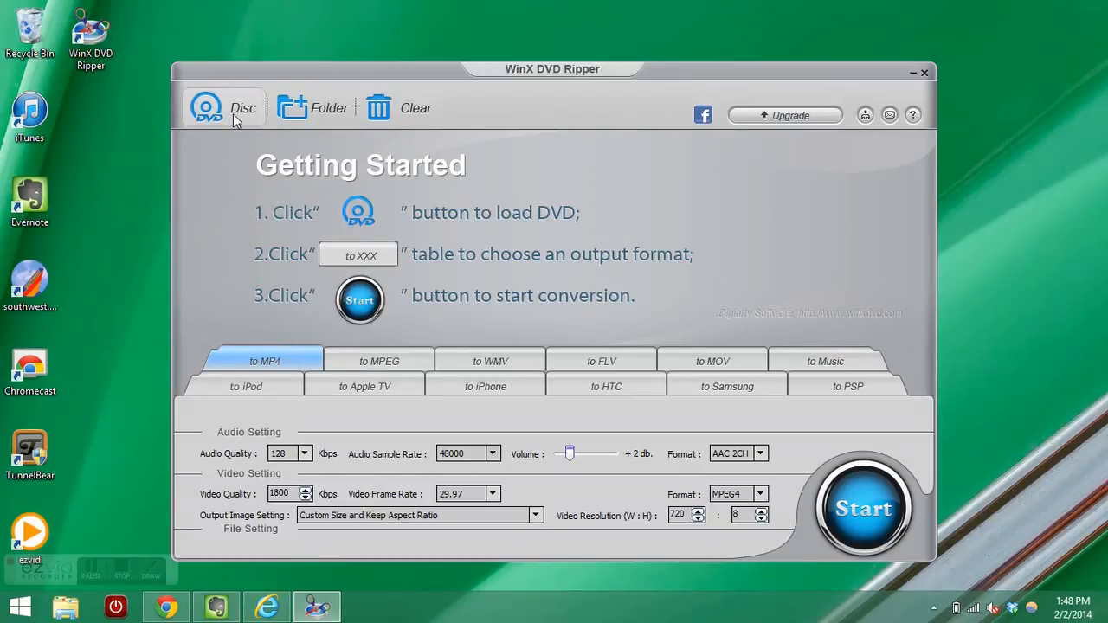
mouse_move(232, 121)
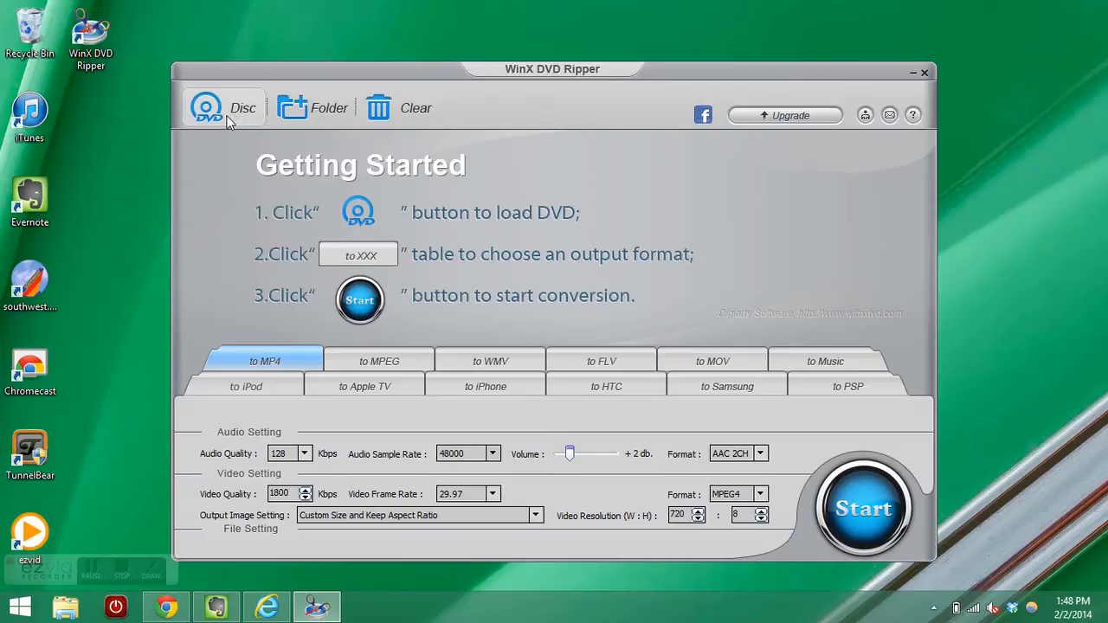
mouse_move(297, 206)
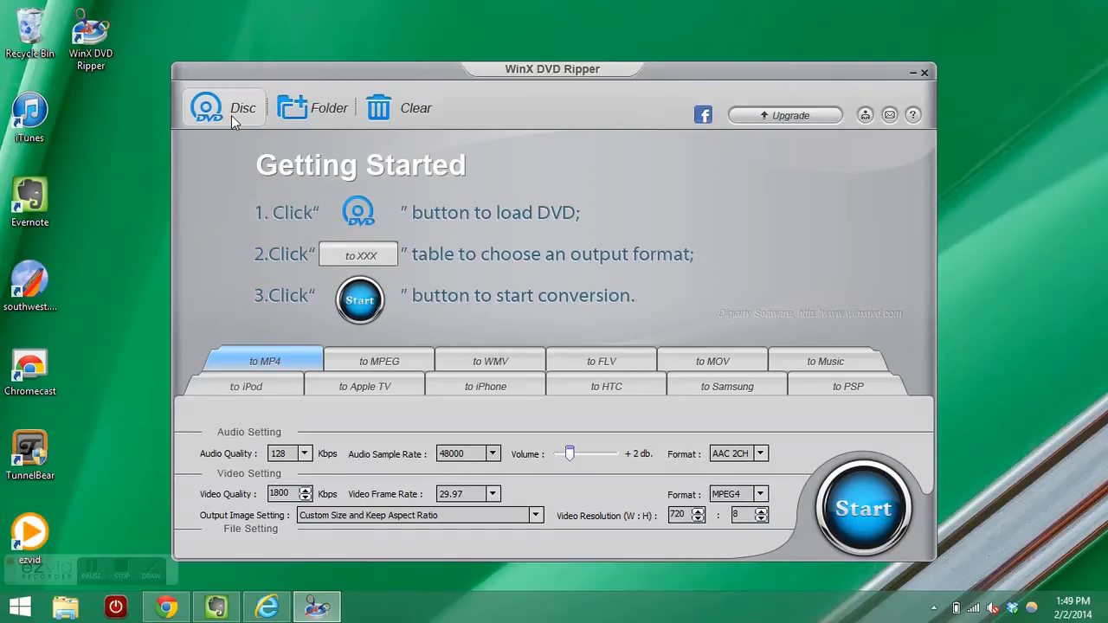
mouse_move(222, 202)
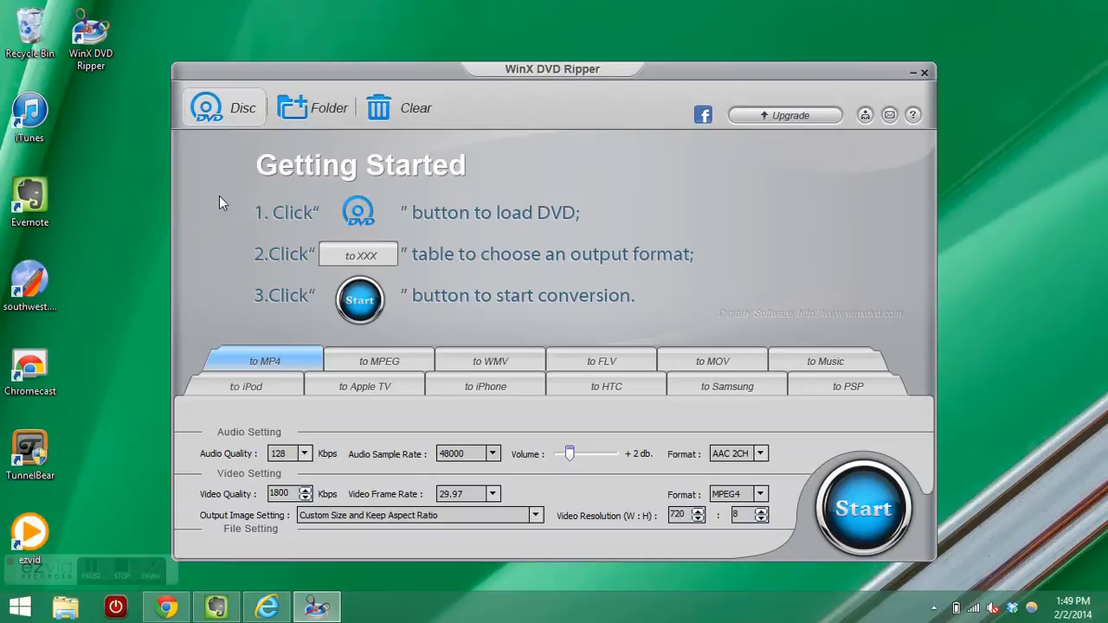
- Load the D:\DVD_VR disc so its two titles are listed for MP4 output
click(223, 107)
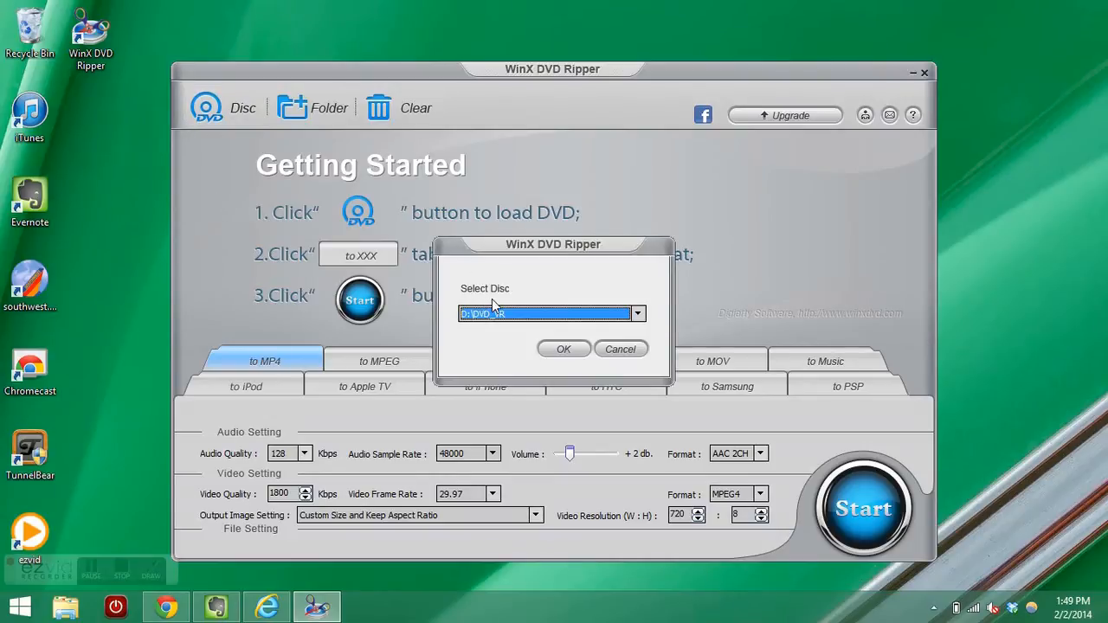
click(638, 314)
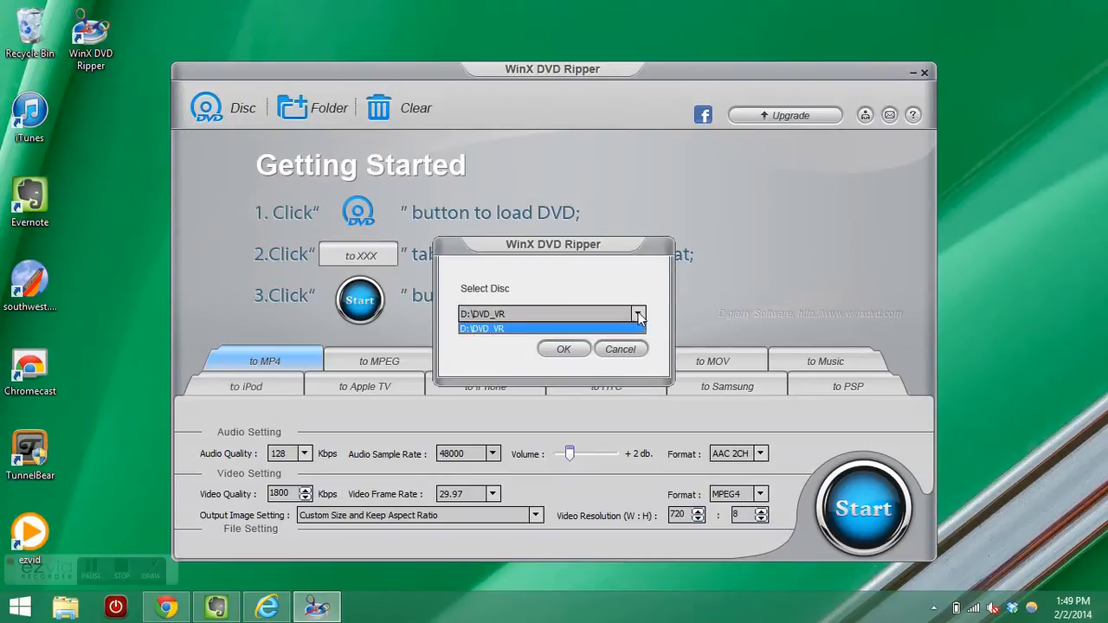
click(562, 348)
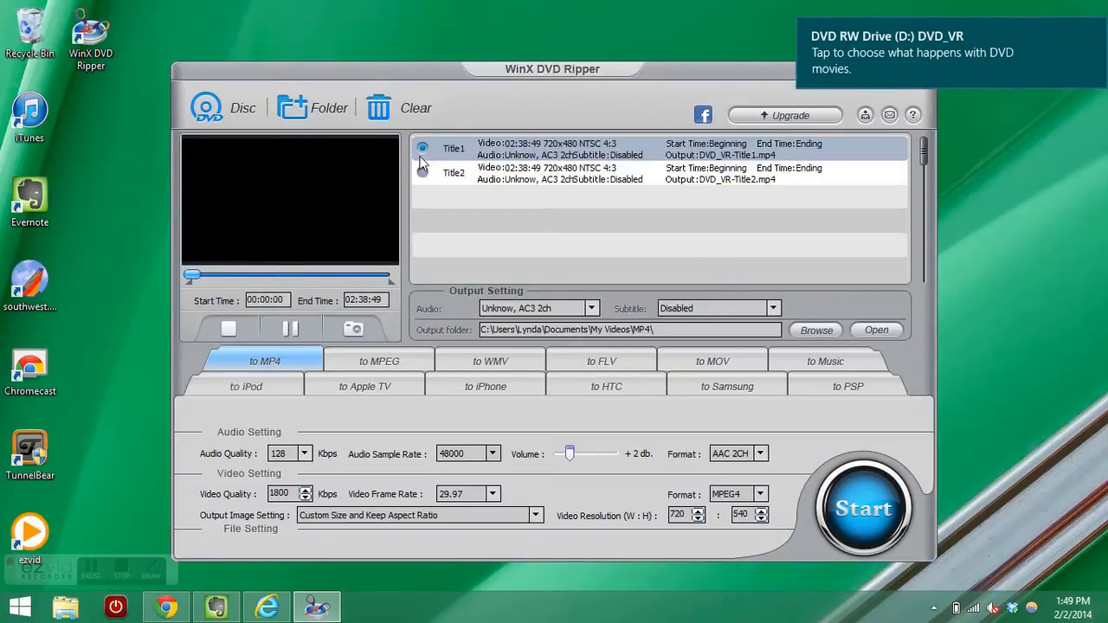
- Tick Title2 so both DVD titles are checked with the to MP4 profile
click(454, 173)
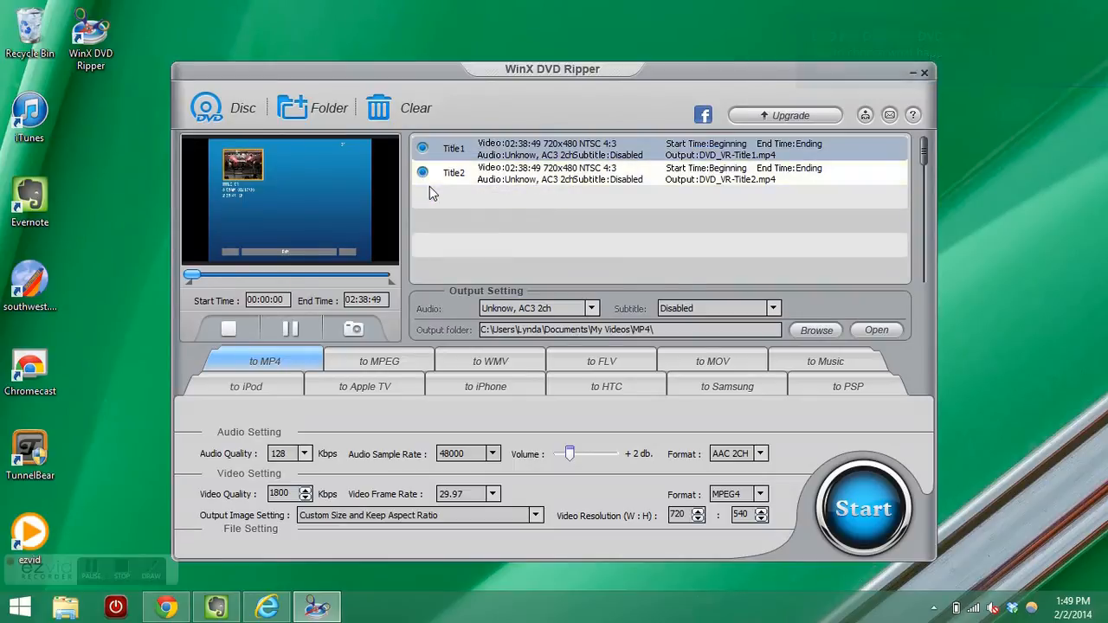
click(454, 173)
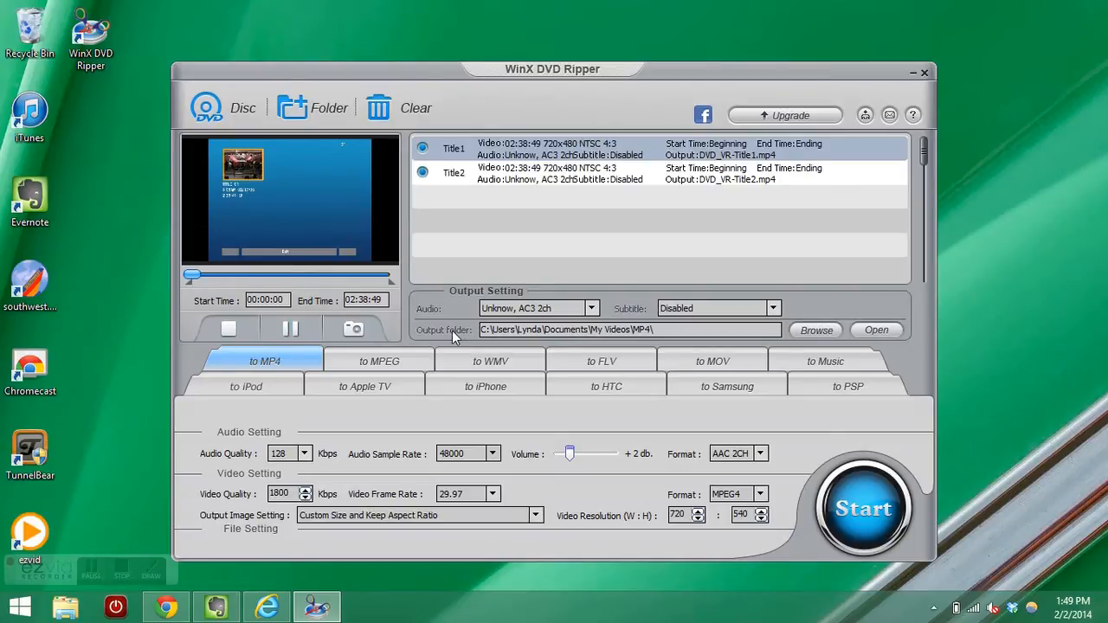
mouse_move(467, 338)
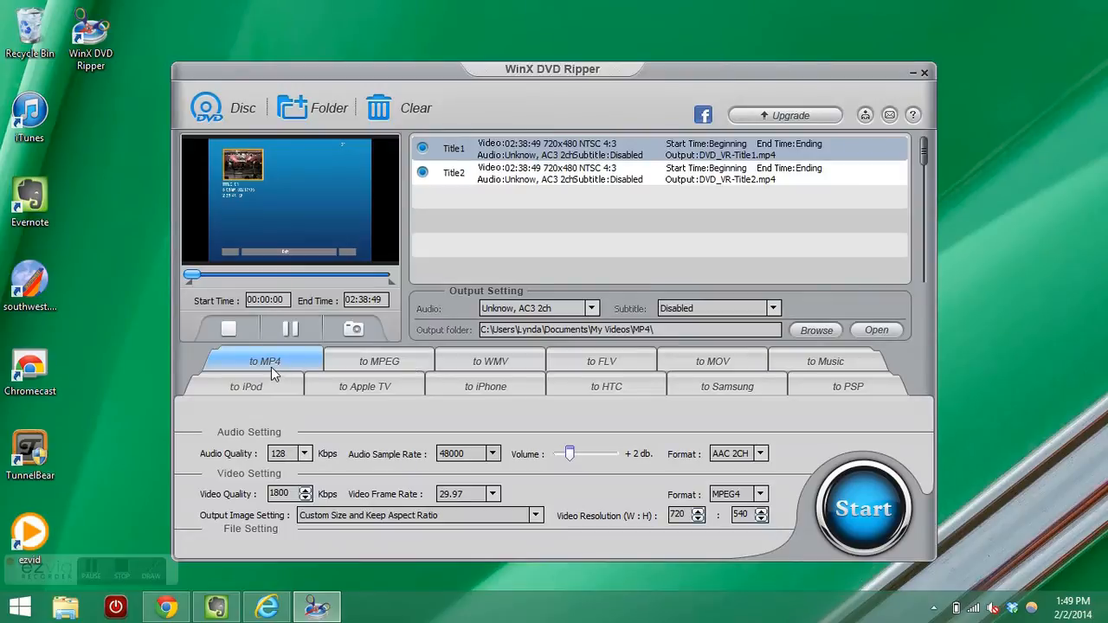
mouse_move(361, 413)
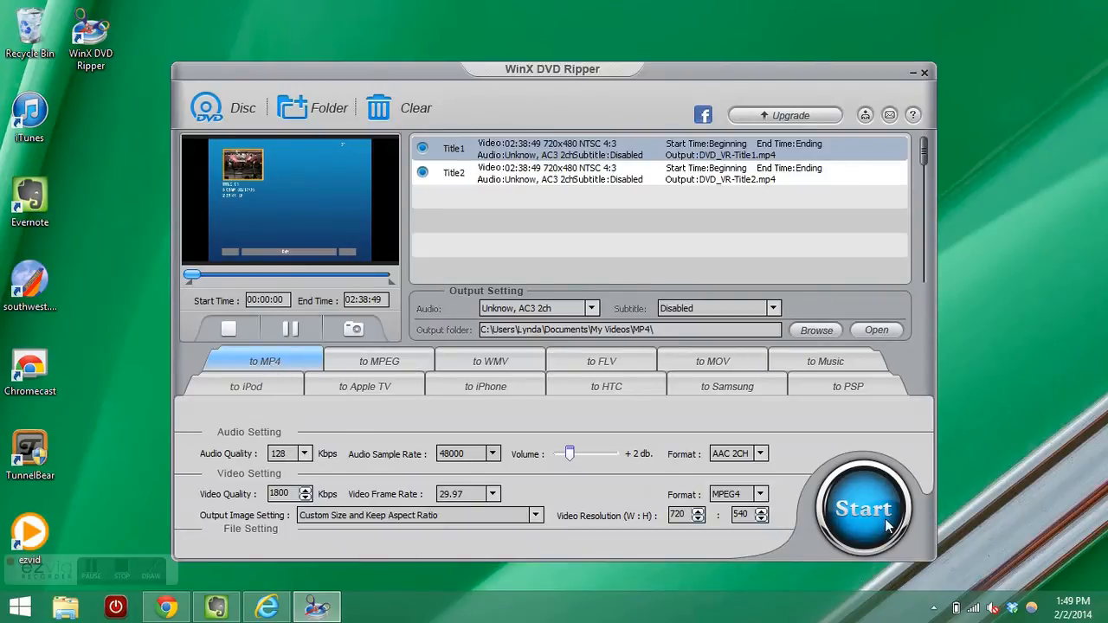
- Start converting the selected titles, ripping Title1 to DVD_VR-Title1.mp4
click(863, 508)
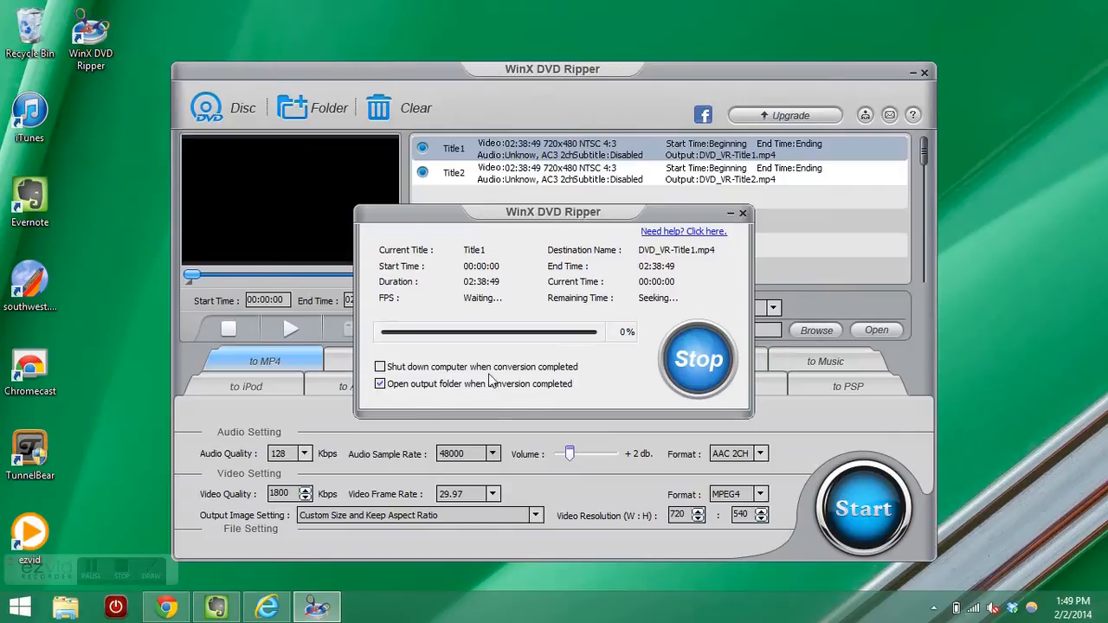
mouse_move(515, 396)
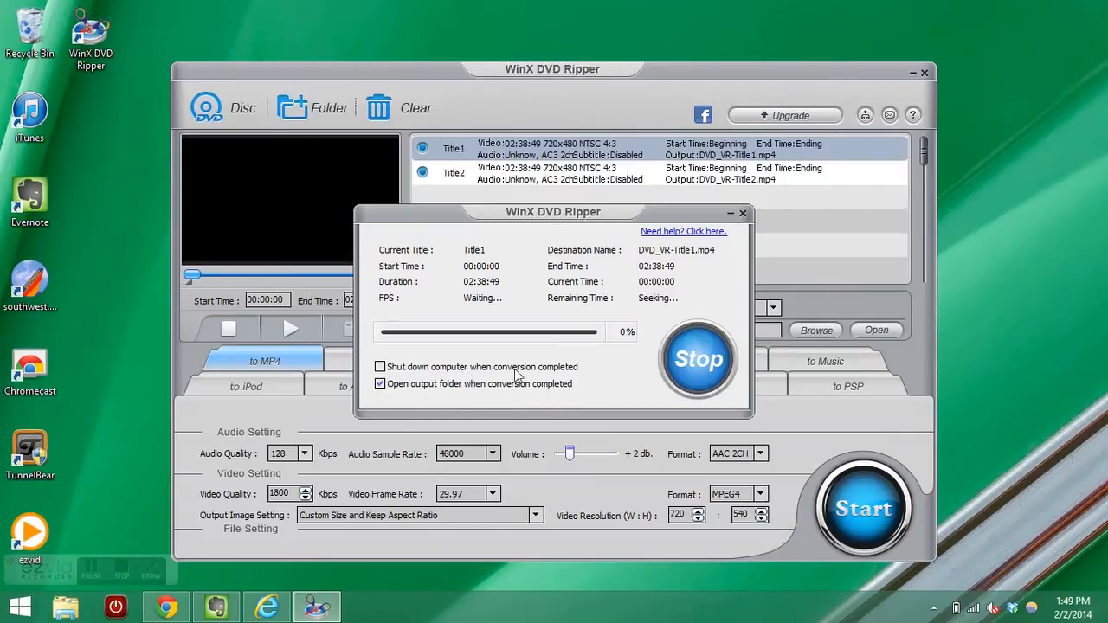
mouse_move(684, 216)
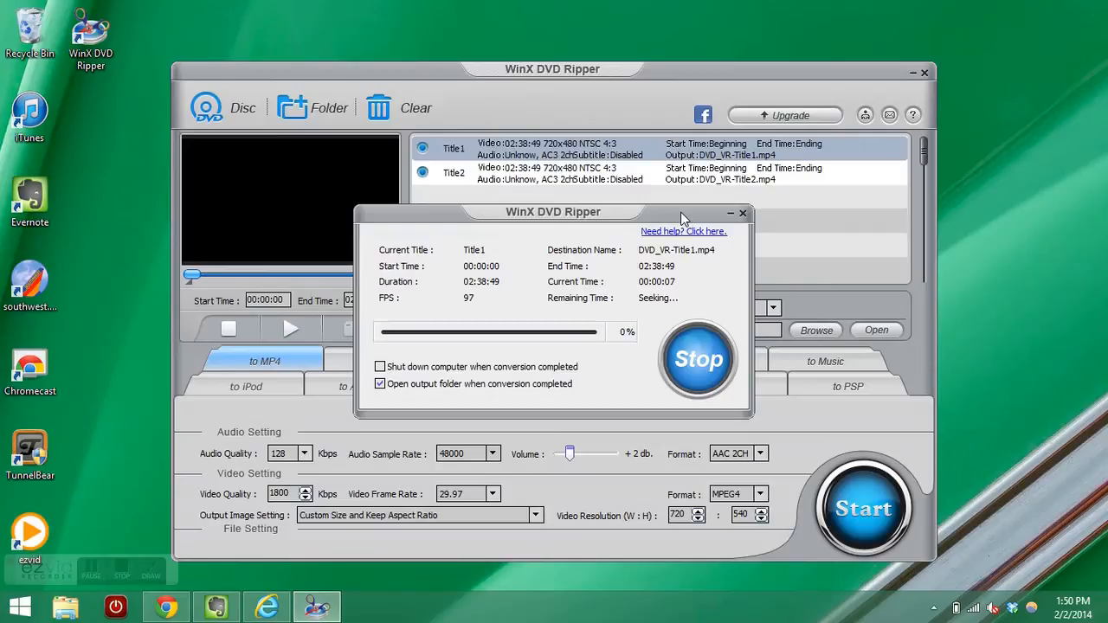
mouse_move(327, 457)
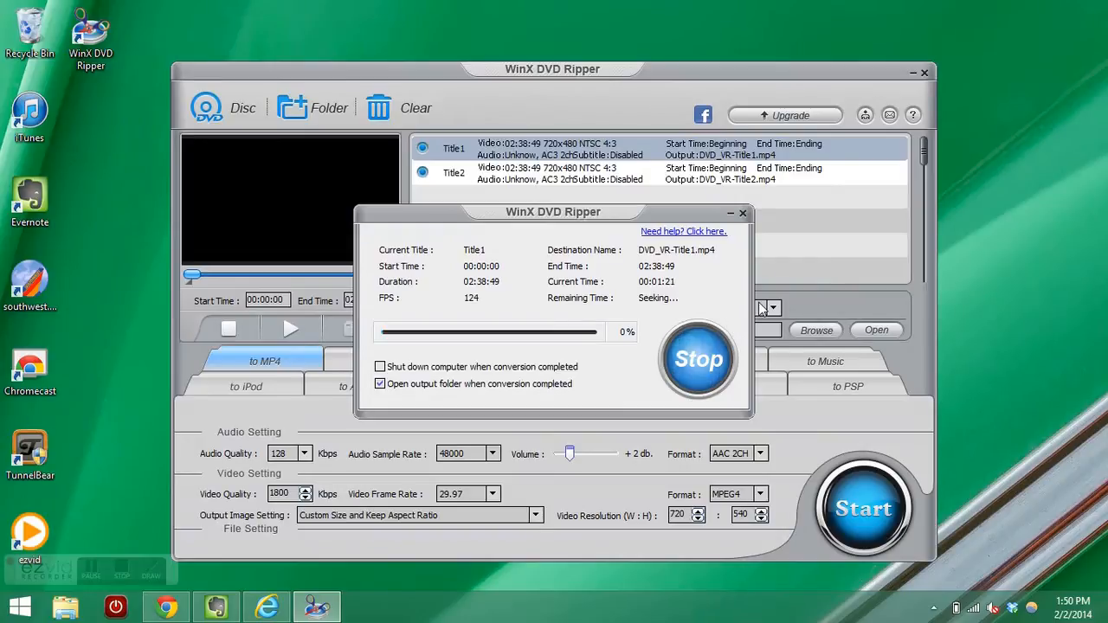
mouse_move(1017, 280)
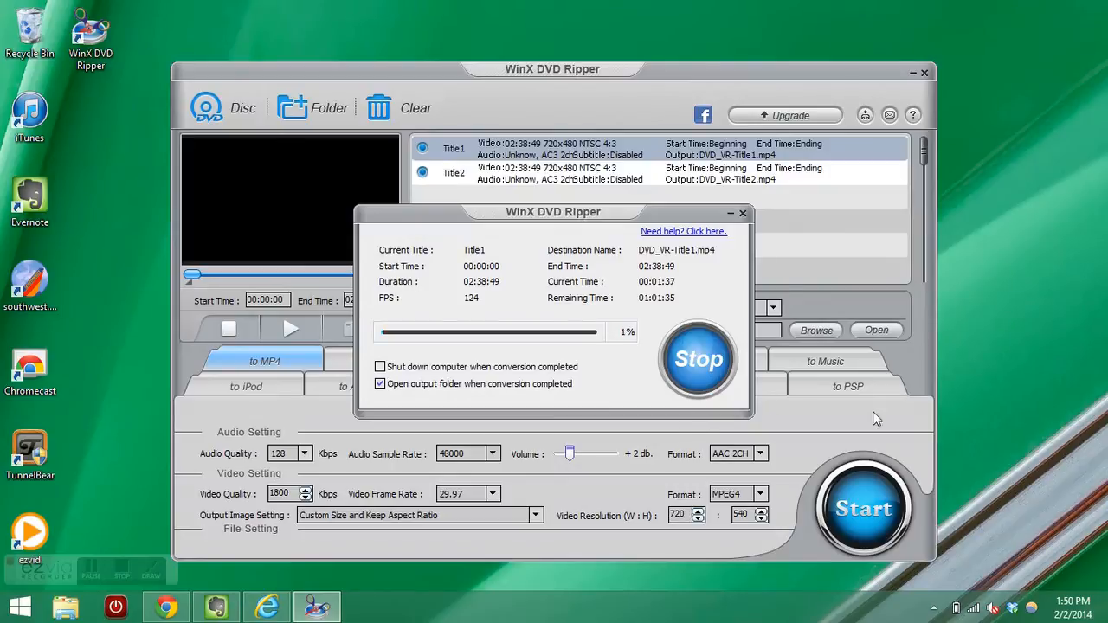
mouse_move(86, 554)
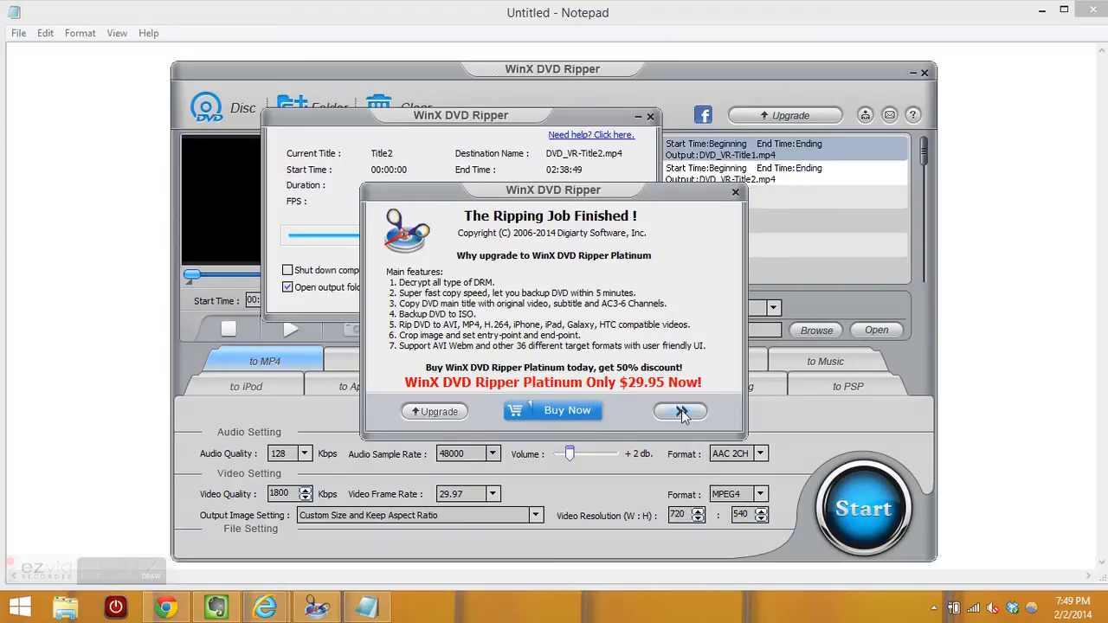
- Dismiss 'The Ripping Job Finished!' notice and open the MP4 output folder
click(679, 411)
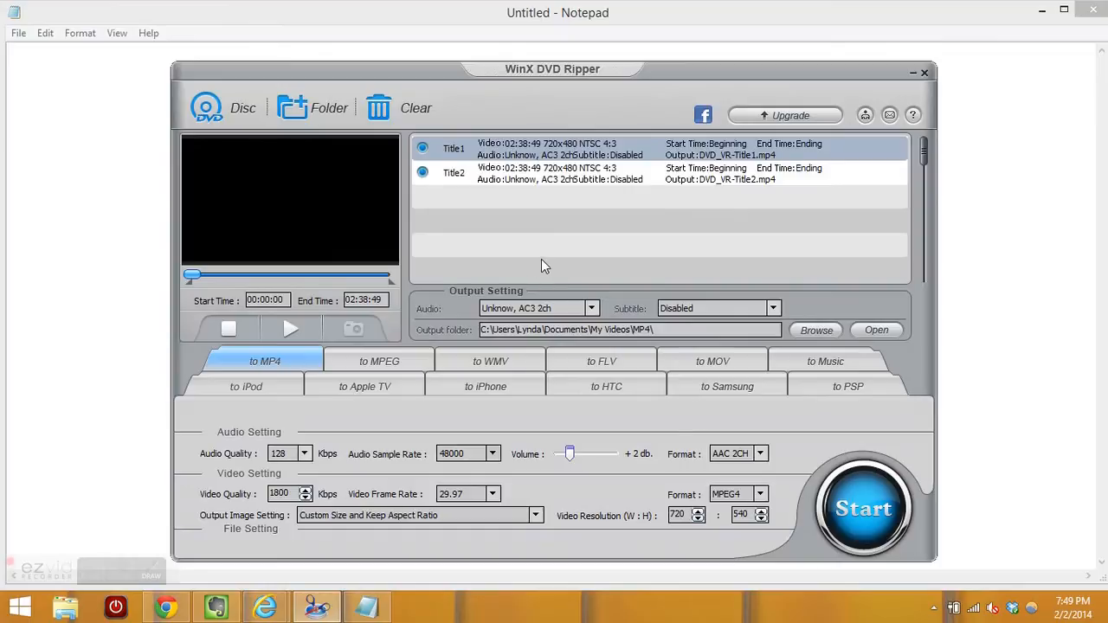
mouse_move(472, 345)
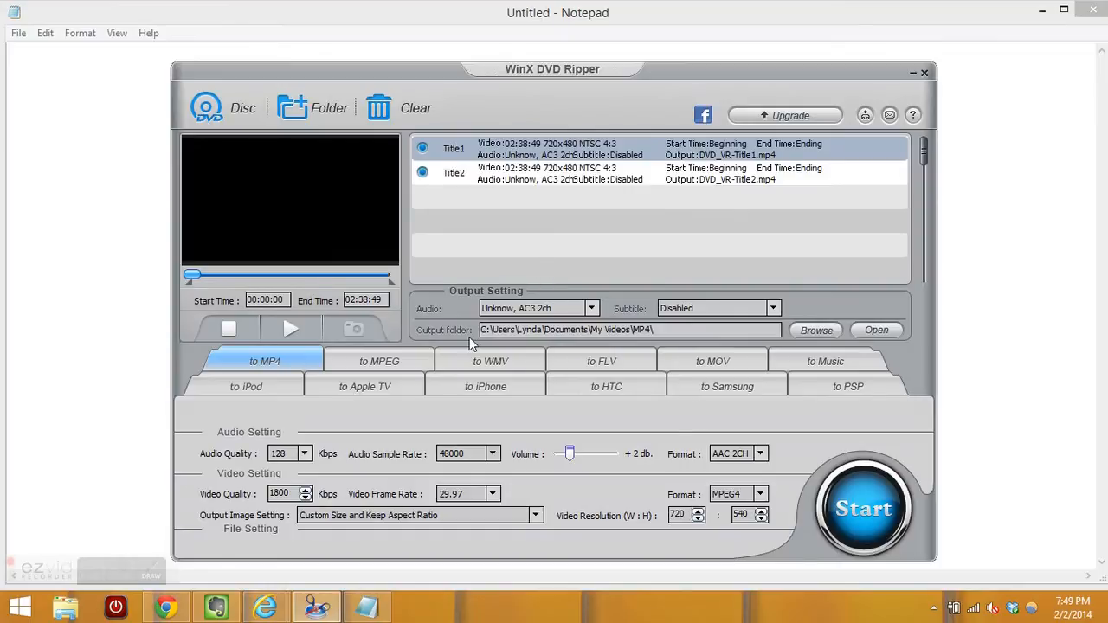
click(876, 330)
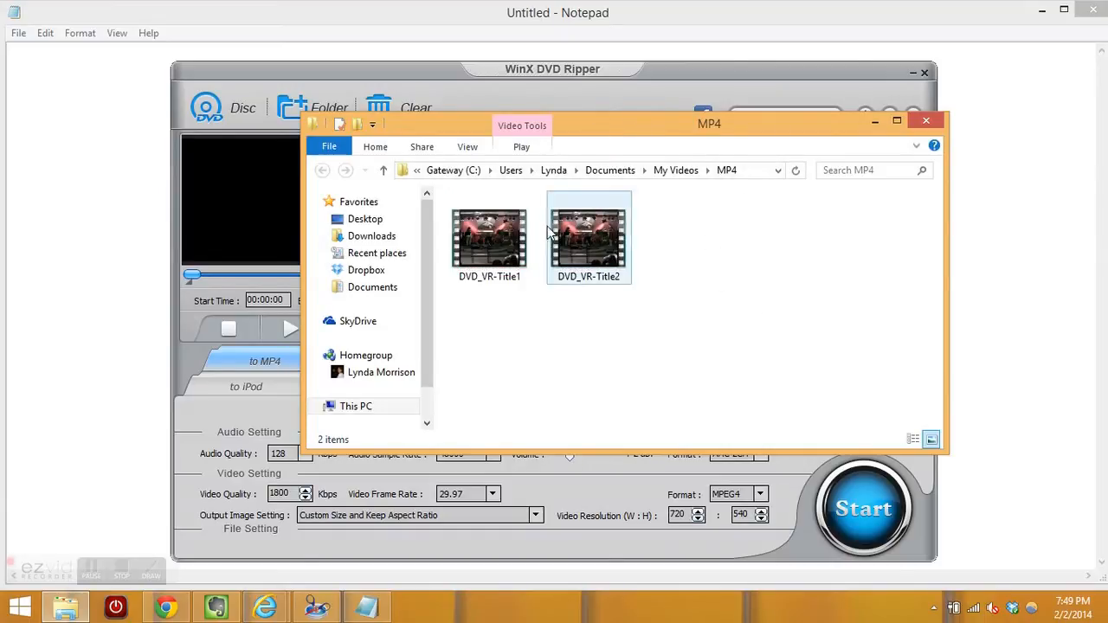
- Check the sizes of DVD_VR-Title1 and DVD_VR-Title2, then move to the Ustream Videos dashboard
click(588, 238)
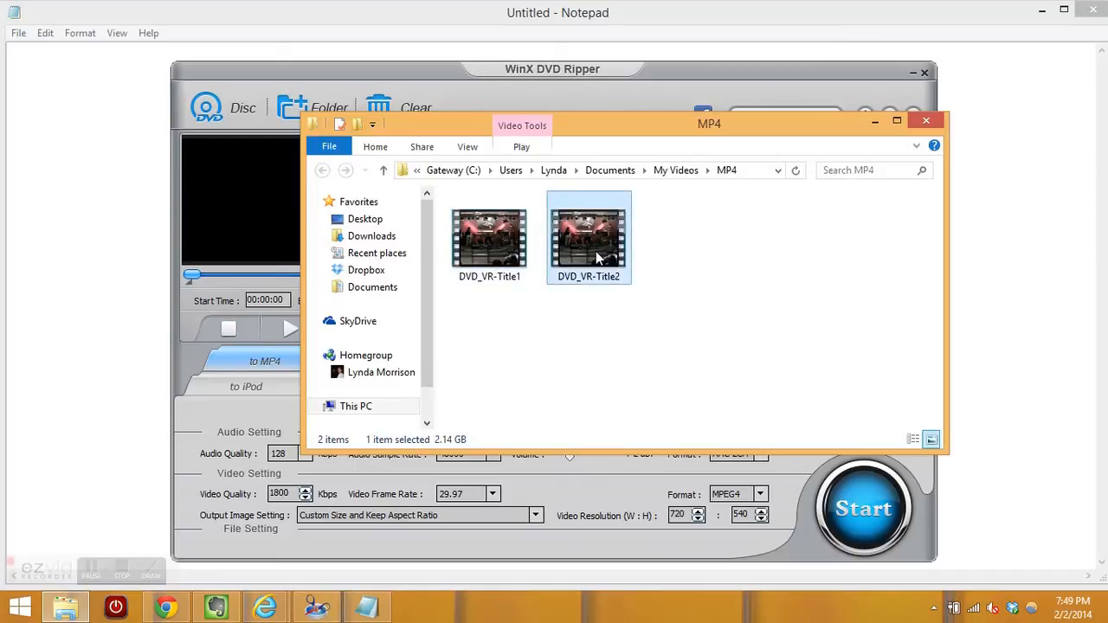
click(489, 238)
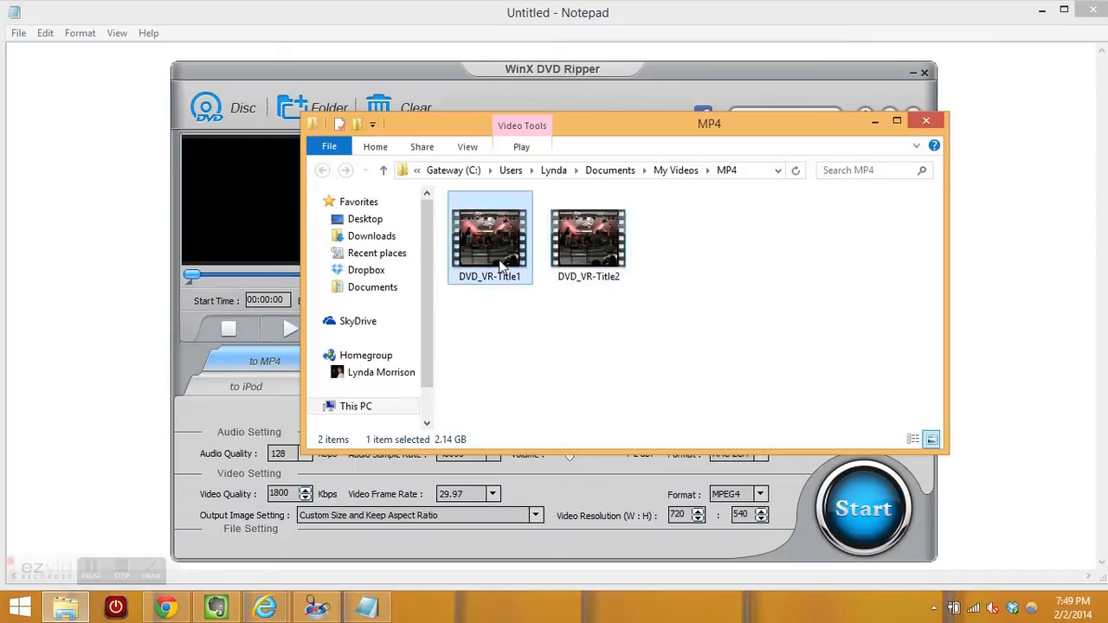
click(588, 238)
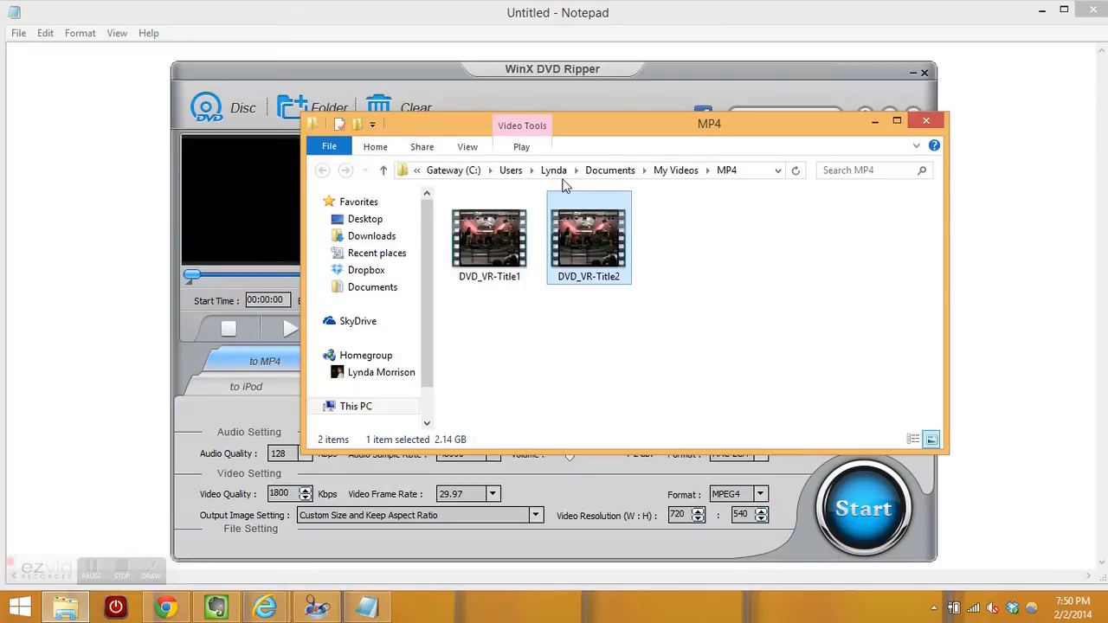
mouse_move(587, 288)
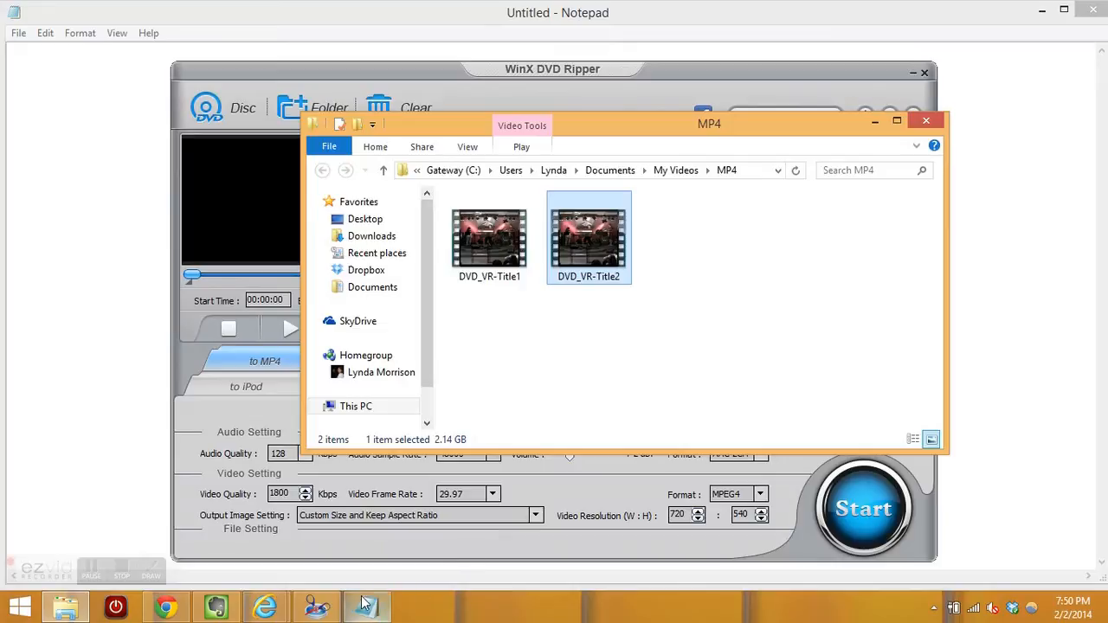
click(91, 572)
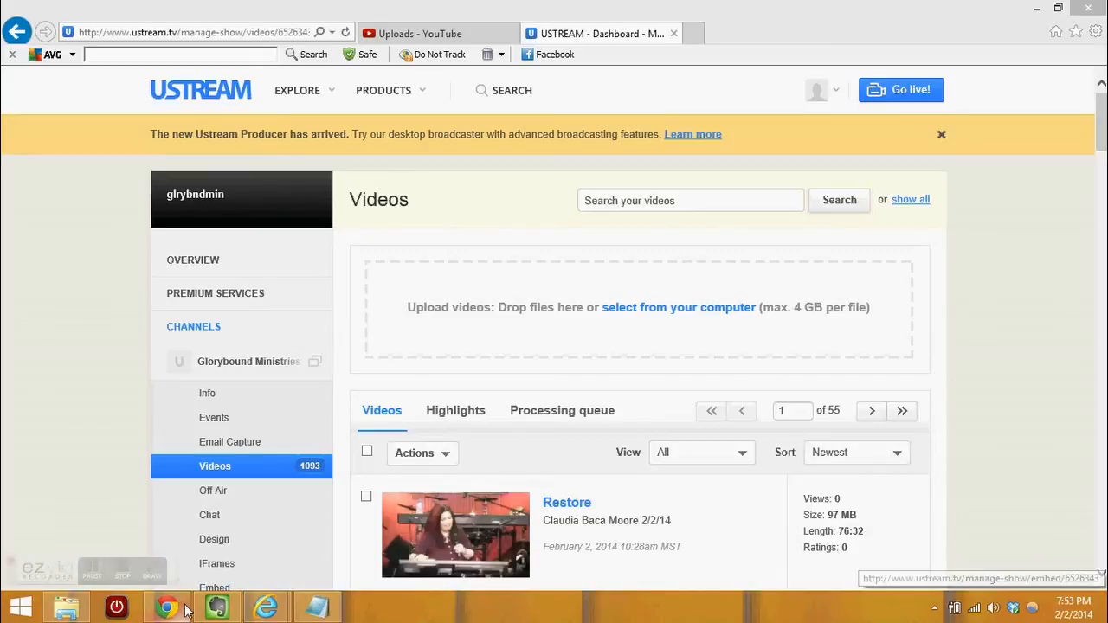
mouse_move(214, 539)
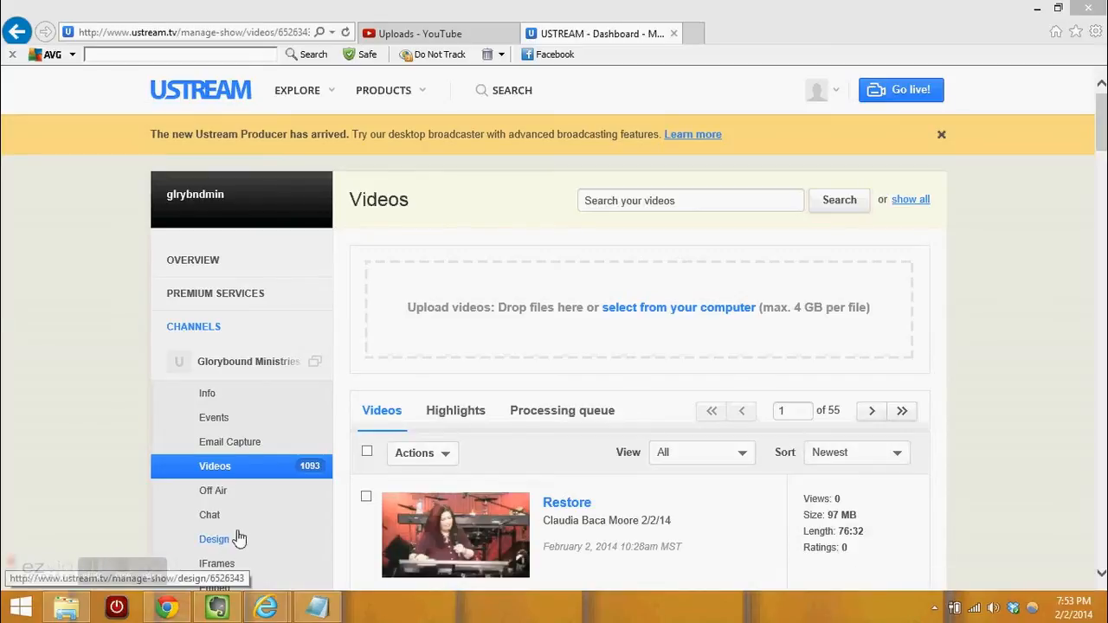
mouse_move(350, 450)
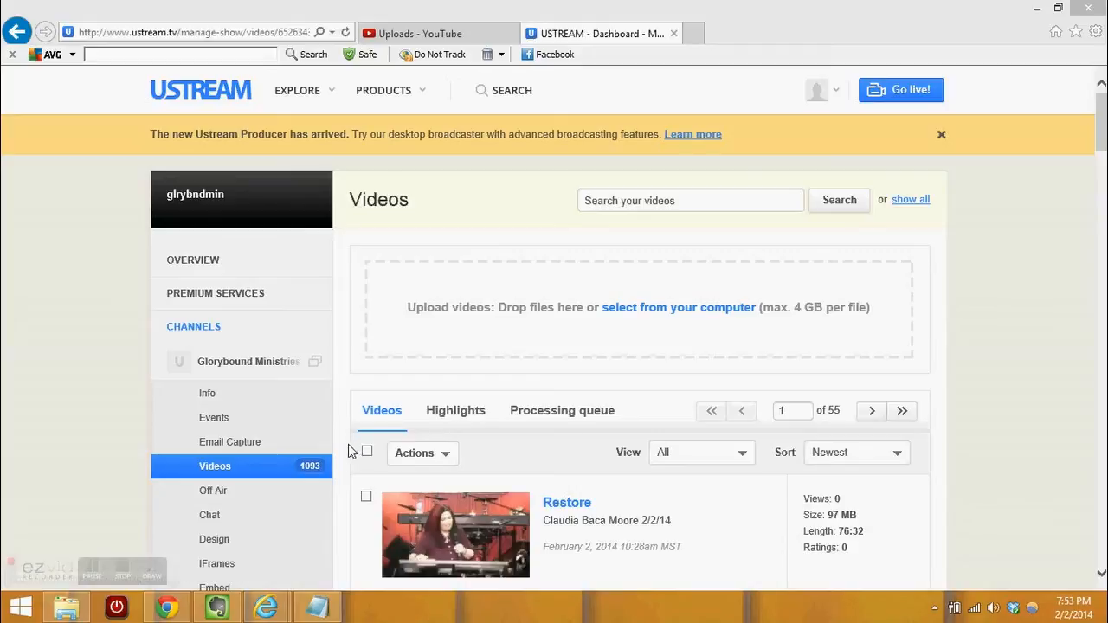
mouse_move(184, 129)
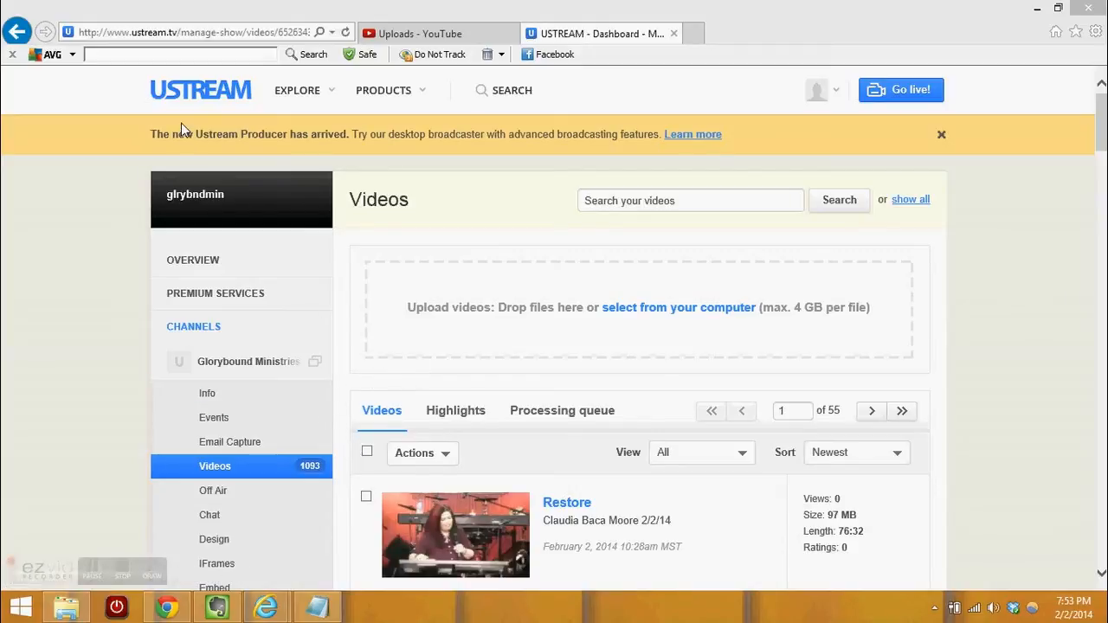
mouse_move(369, 265)
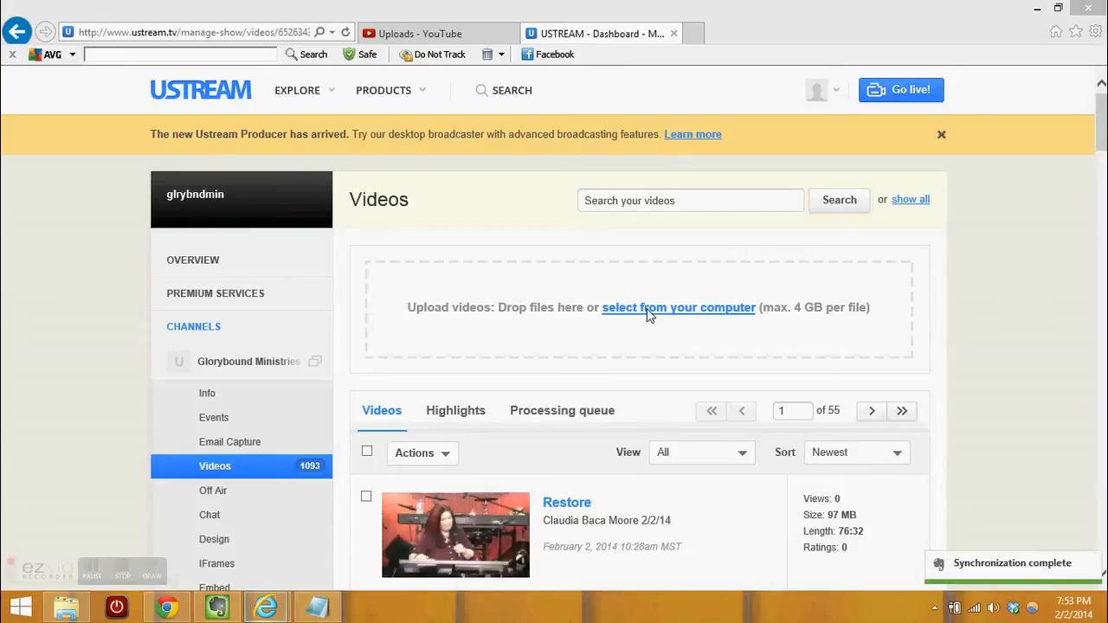
- Choose 'select from your computer' to bring up the Choose File to Upload dialog
click(679, 308)
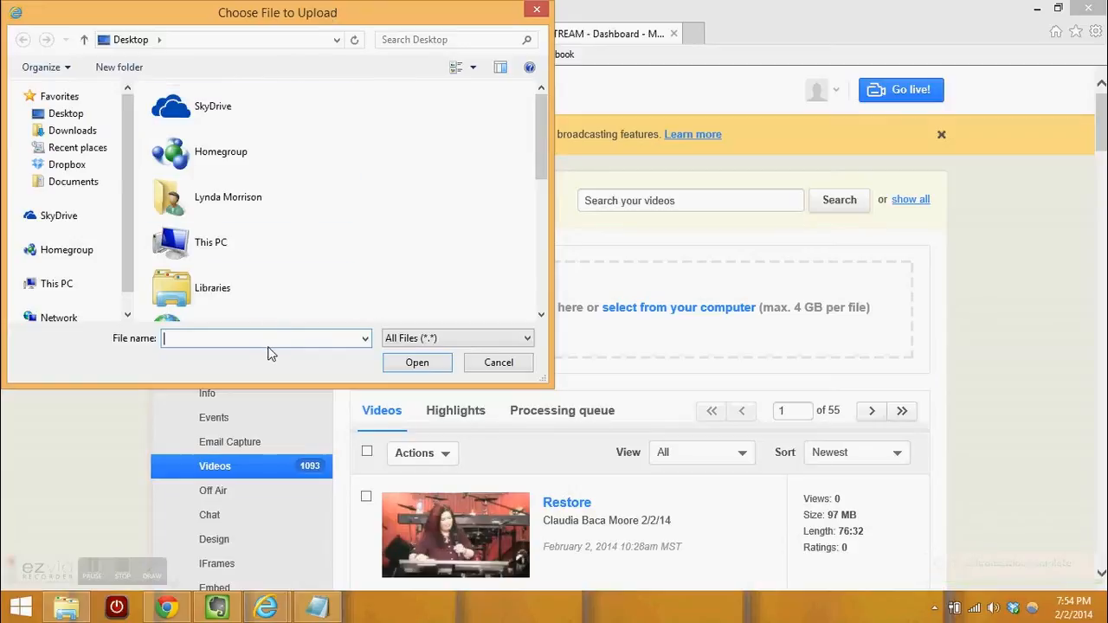
- Select DVD_VR-Title2 from Documents > My Videos > MP4 and confirm it for upload
right_click(266, 338)
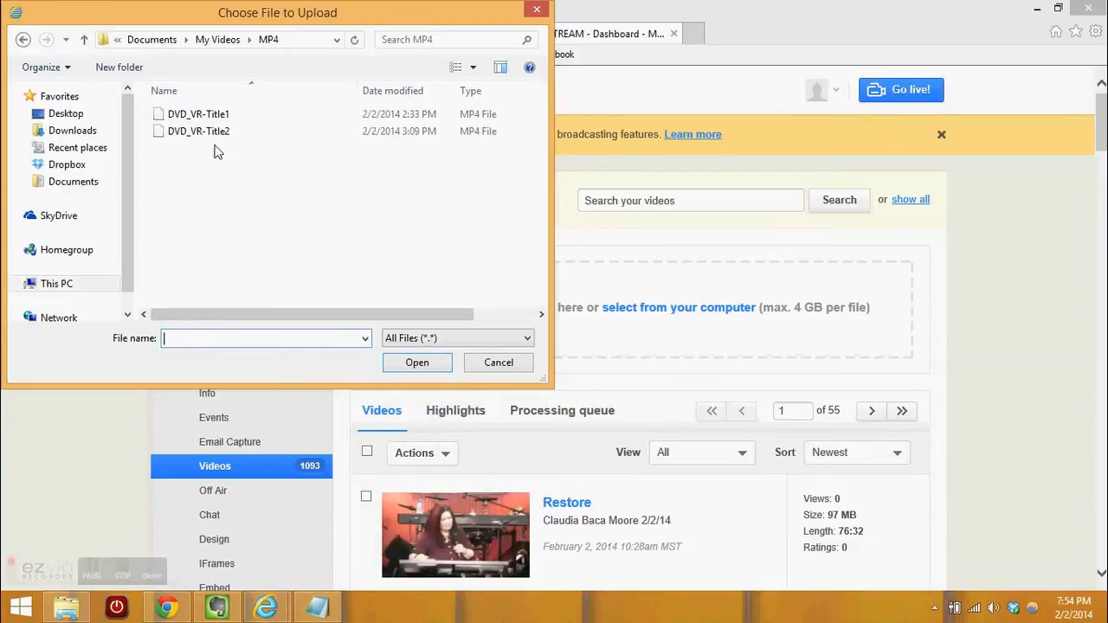
click(199, 131)
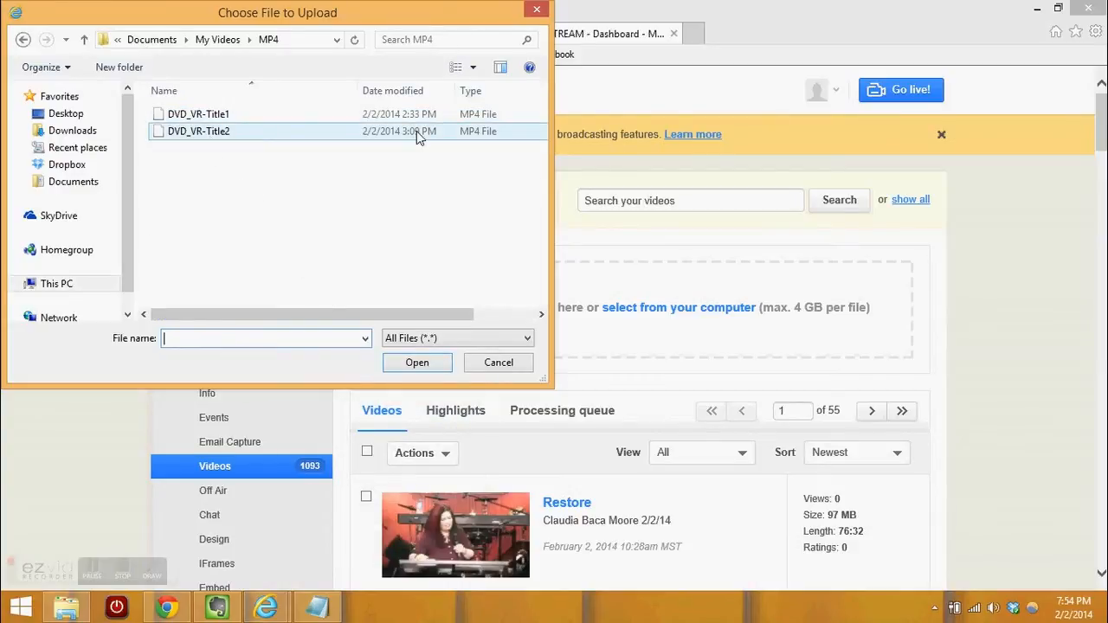
click(199, 131)
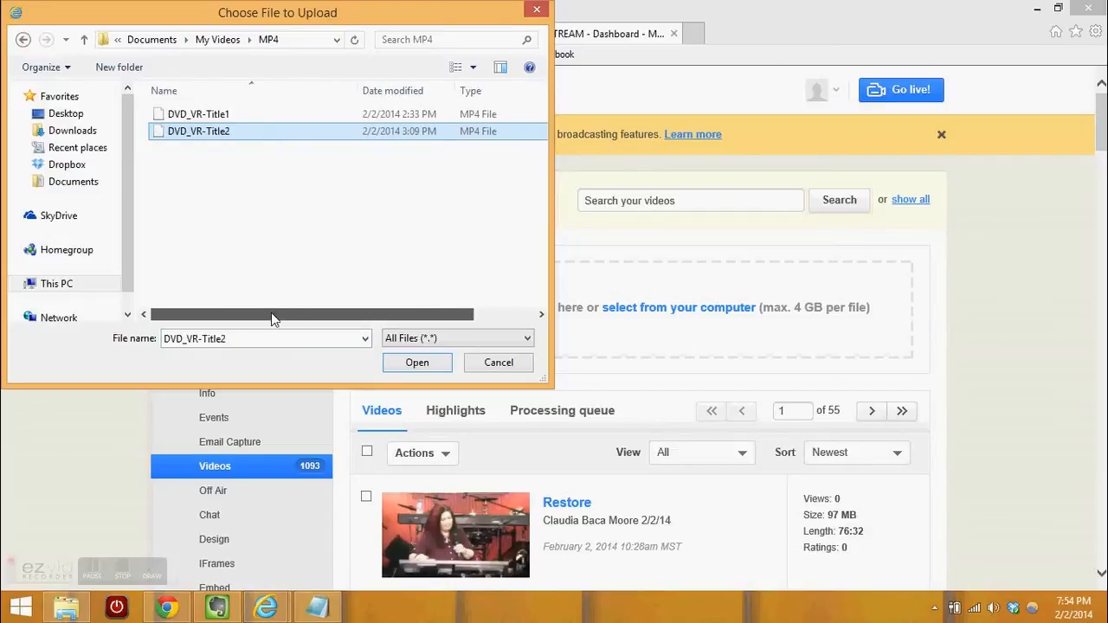
click(416, 363)
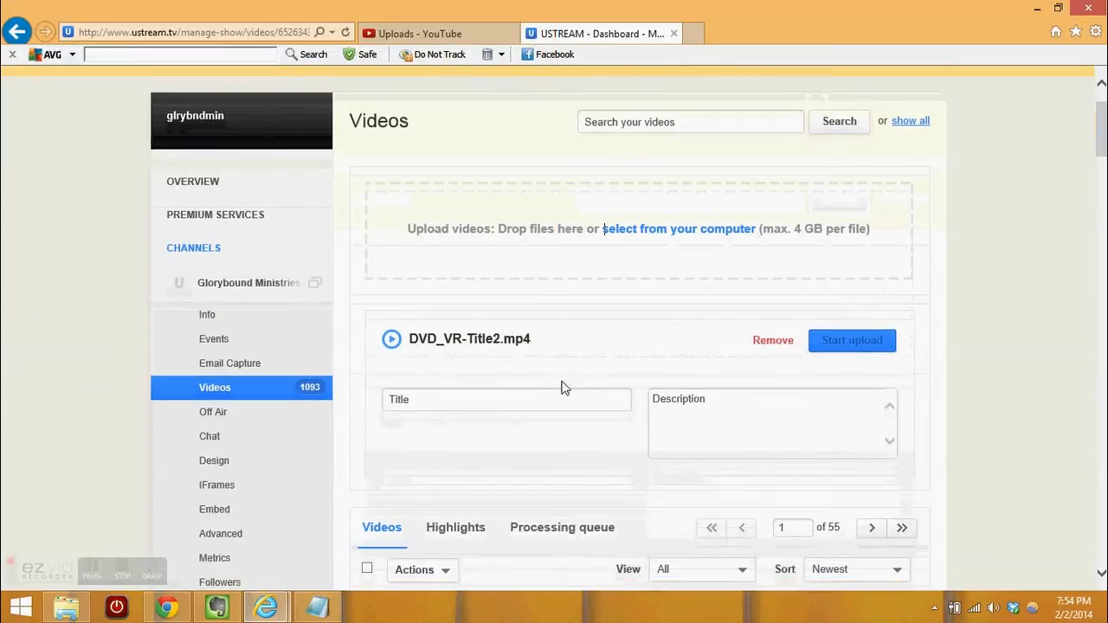
- Title the upload '2013-07-28 Healing Pools', describe it, and start the upload
click(506, 399)
text(2013-07-28 Healing Pools)
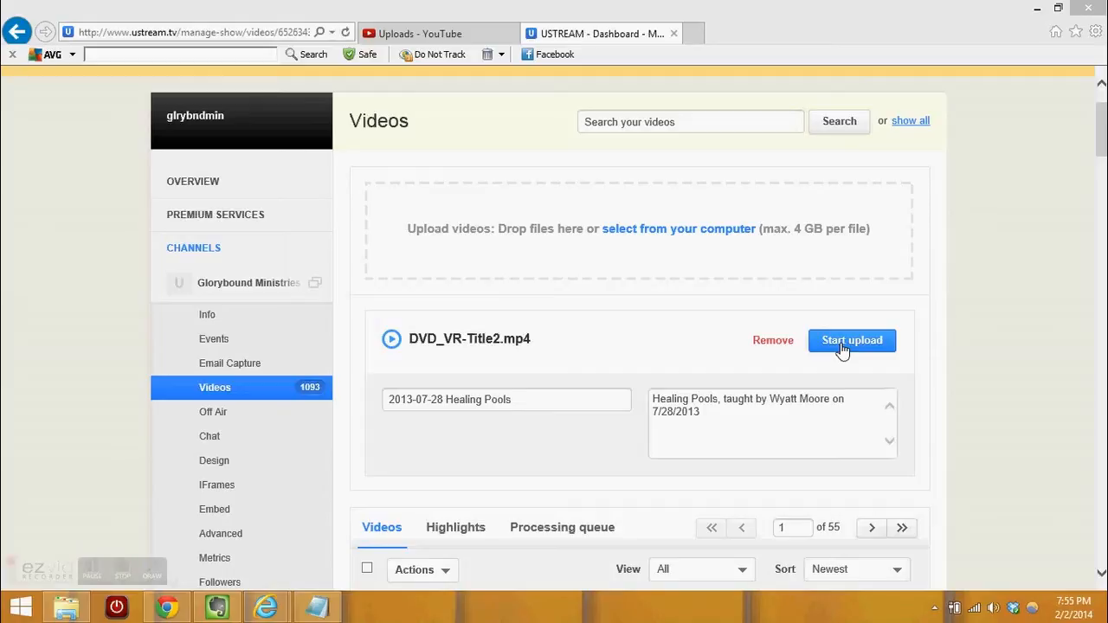
click(852, 340)
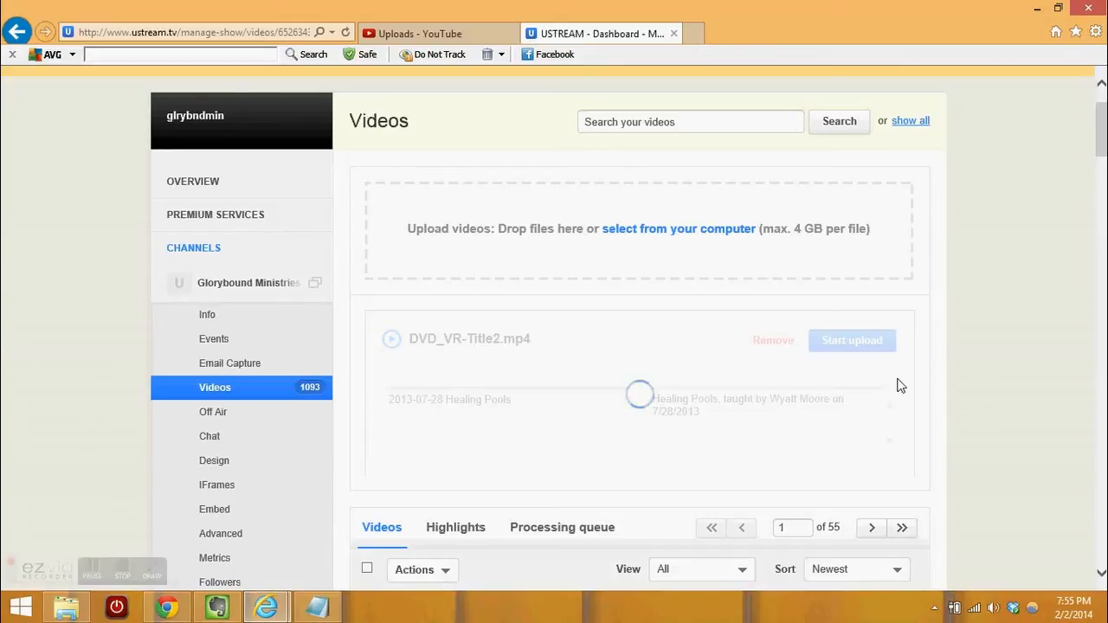
mouse_move(636, 169)
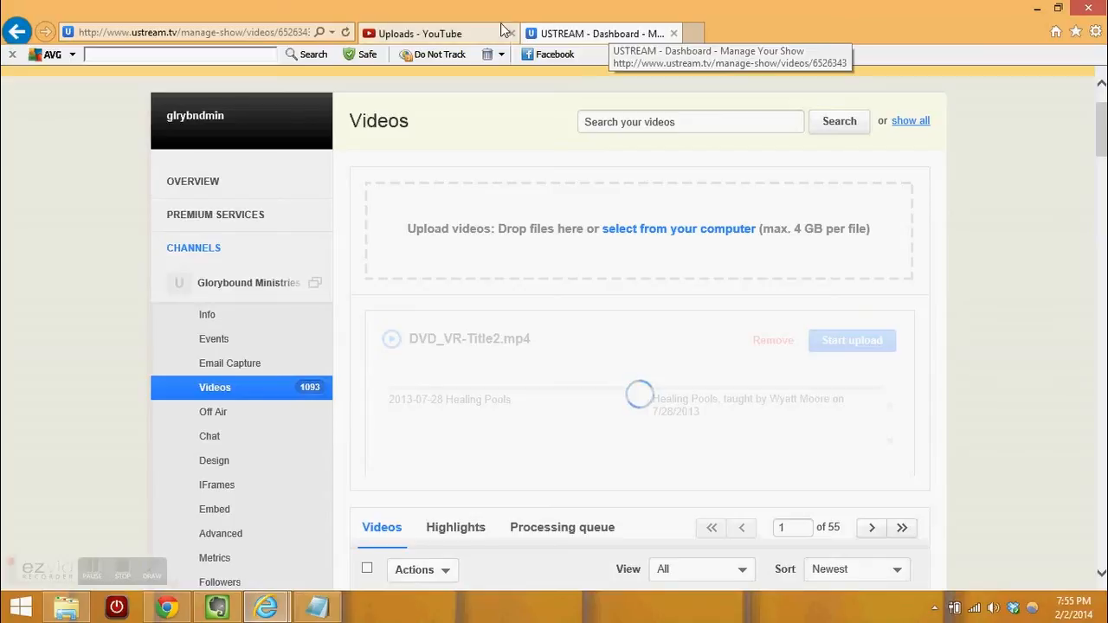
- Go to YouTube's upload page and set the upload privacy to Unlisted
click(422, 33)
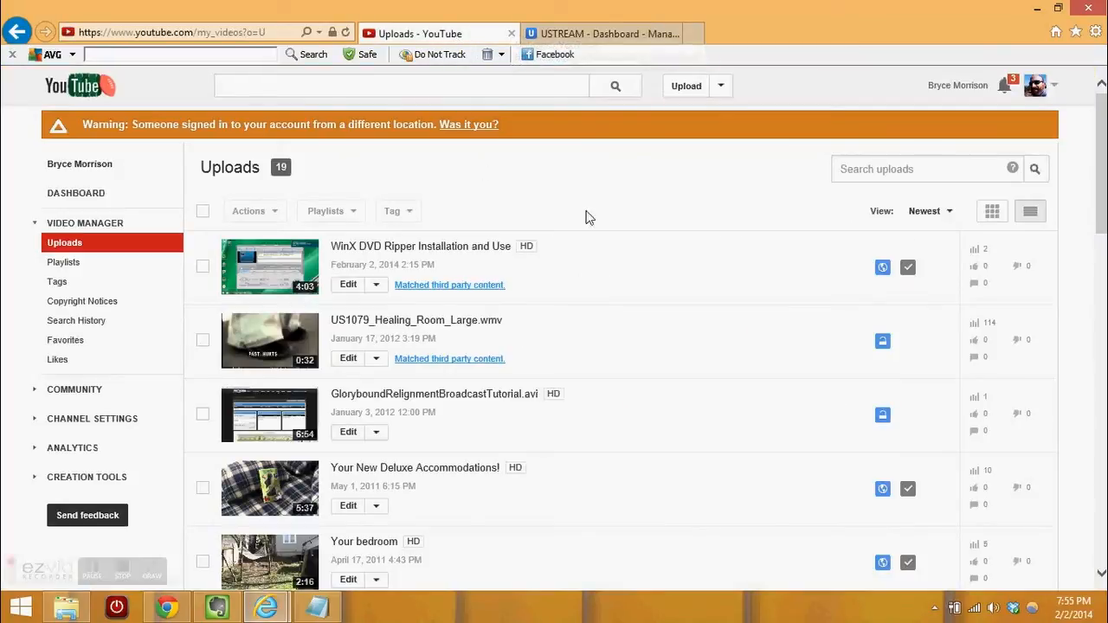
mouse_move(215, 204)
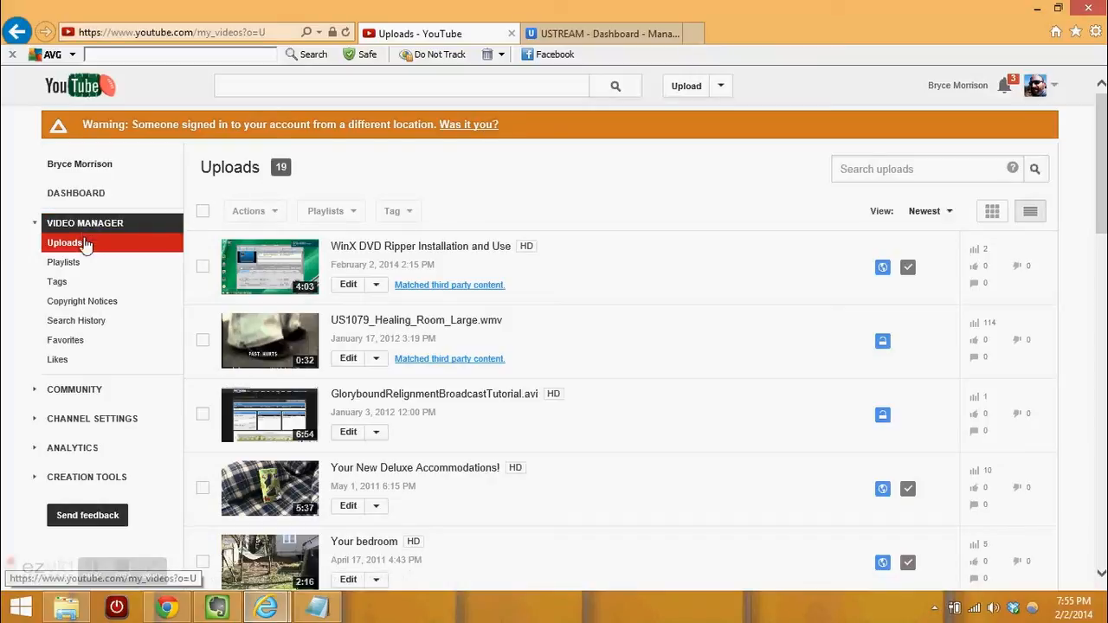
mouse_move(680, 95)
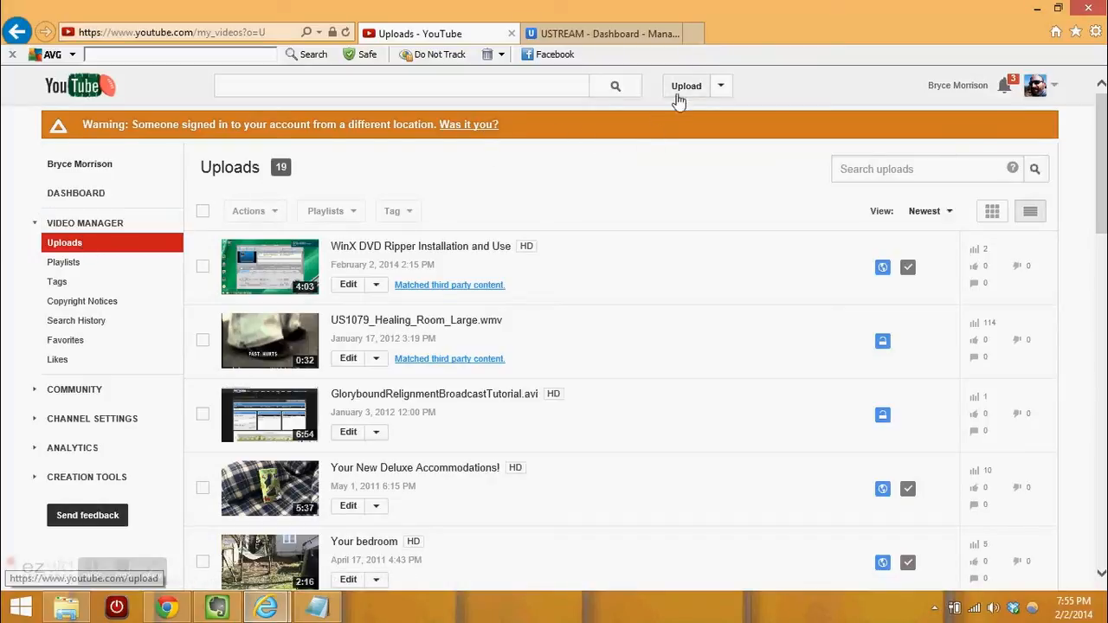
click(685, 86)
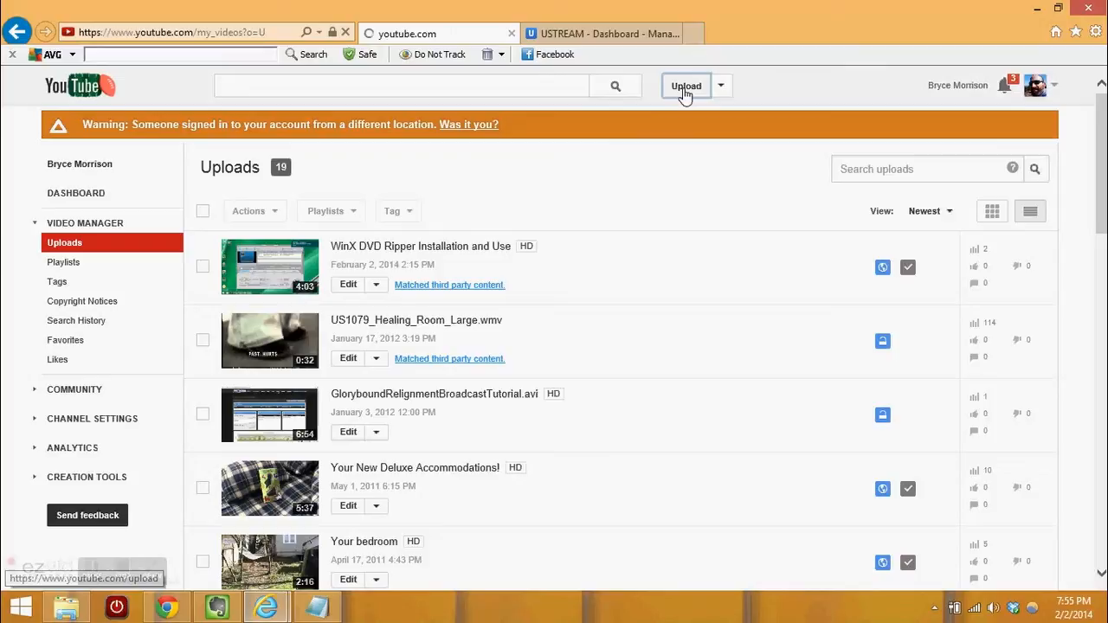
click(686, 86)
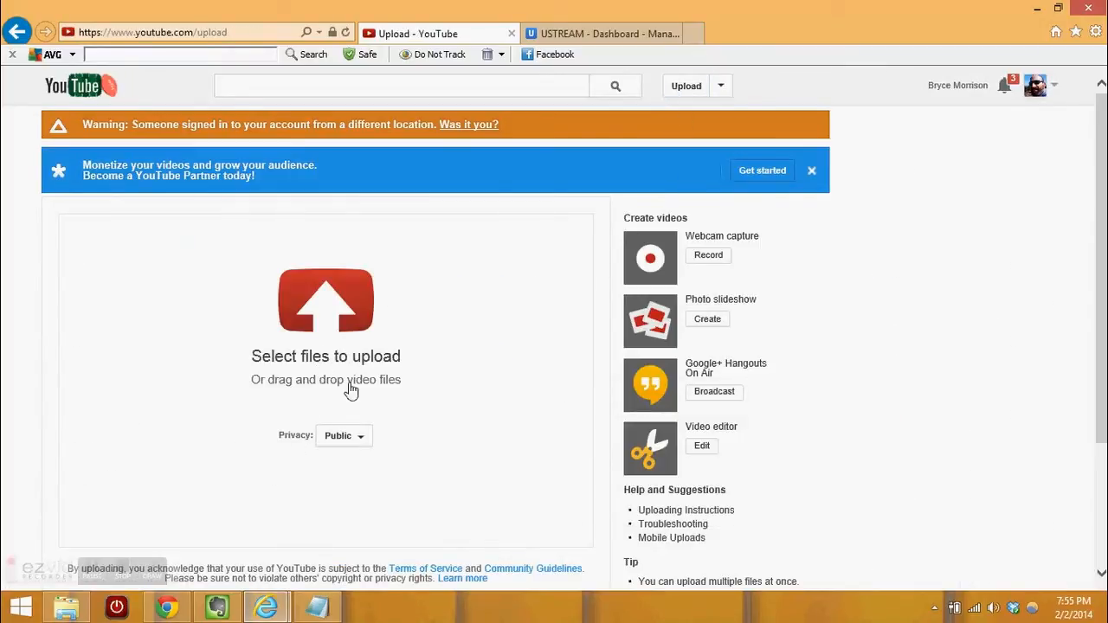
click(344, 435)
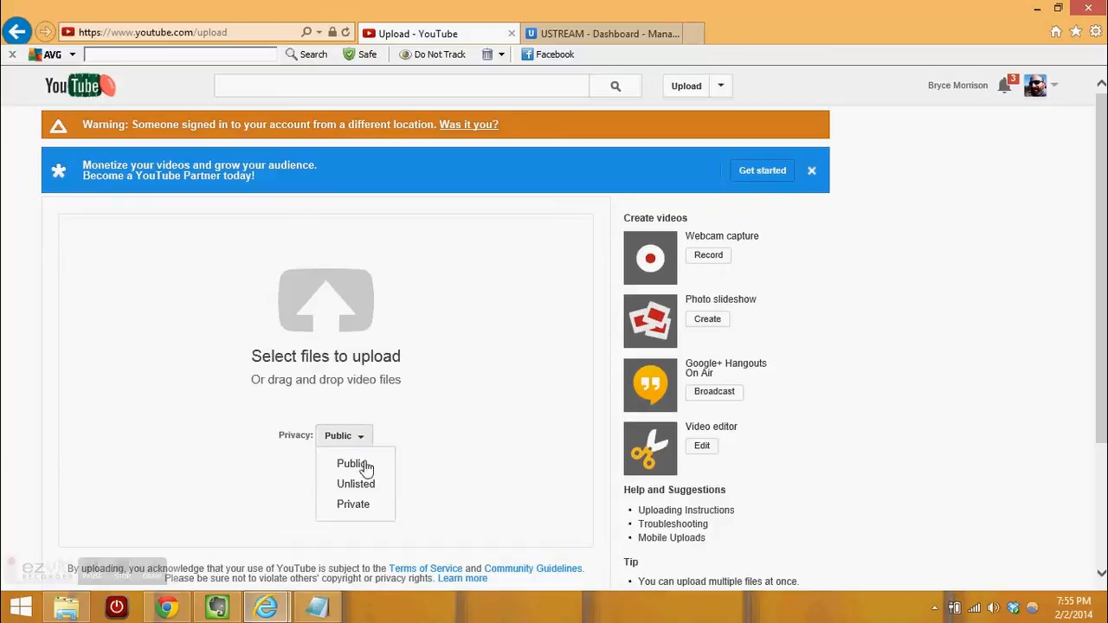
click(356, 483)
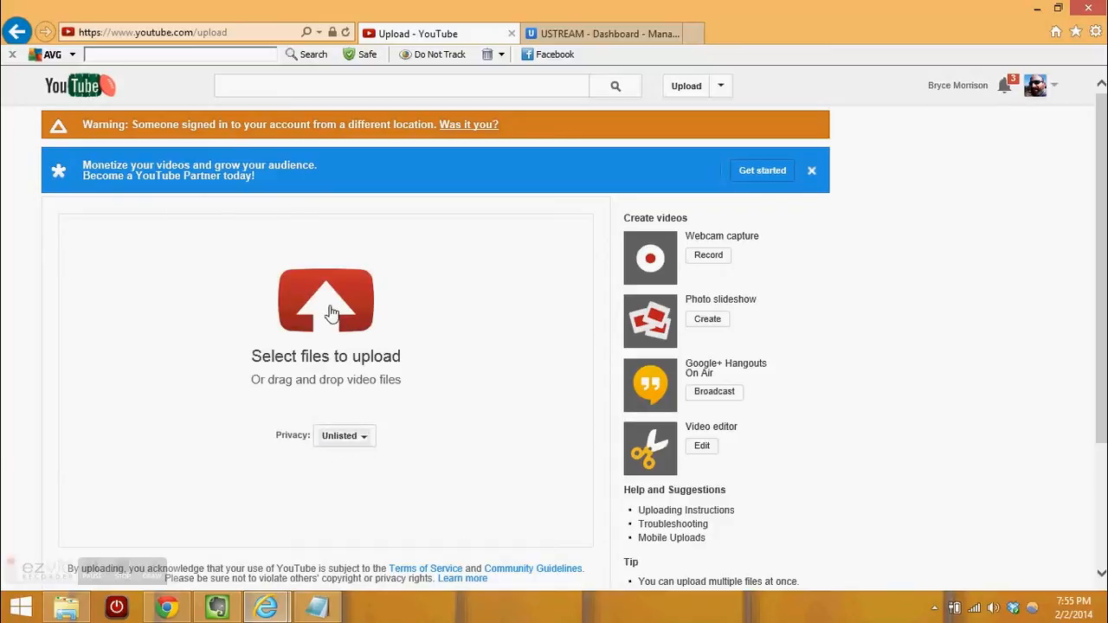
- Browse to Videos > MP4 and start uploading DVD_VR-Title2 to YouTube
click(326, 300)
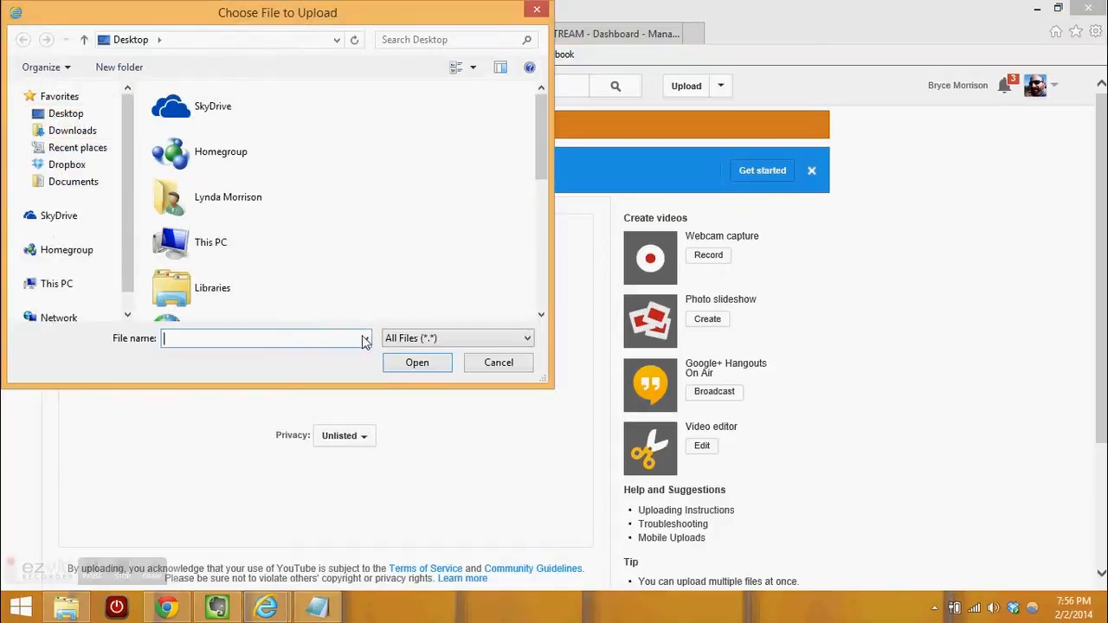
click(59, 215)
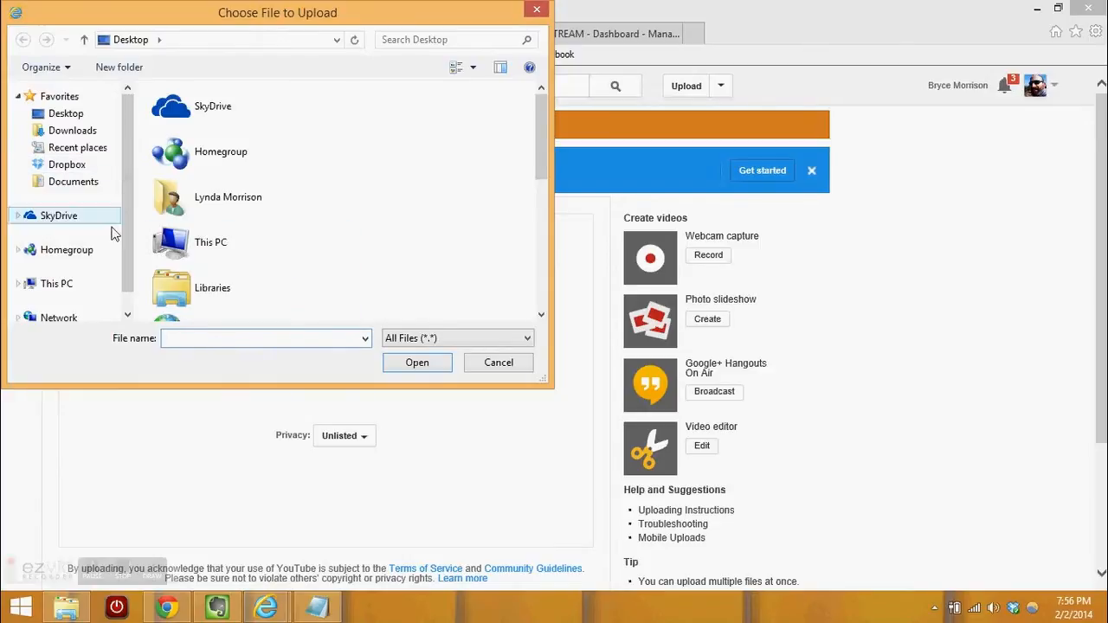
scroll(down, 3)
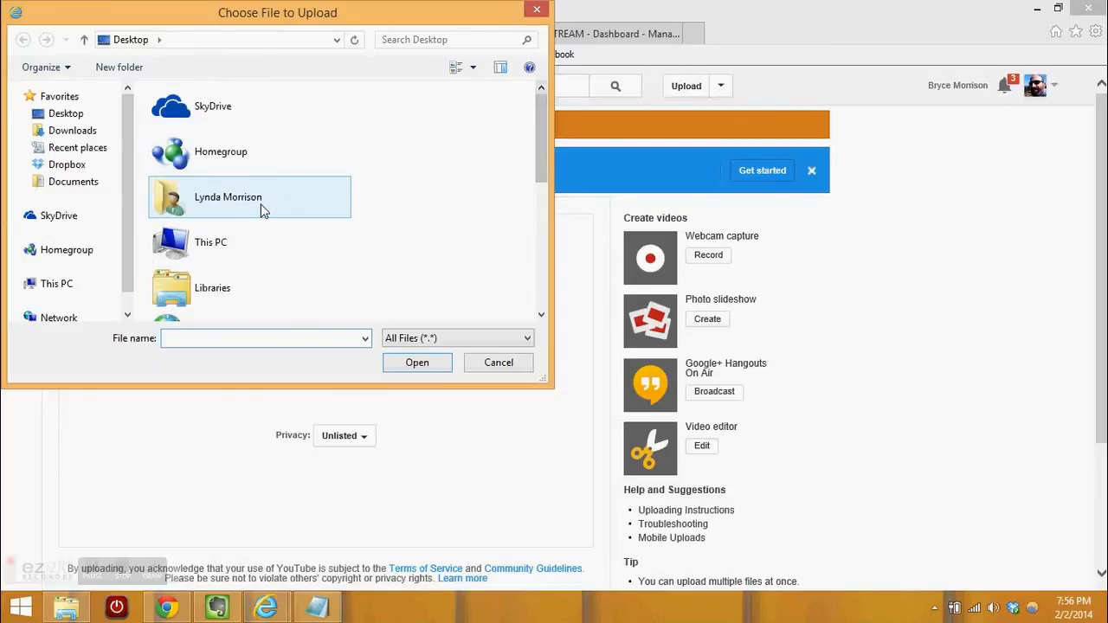
double_click(249, 196)
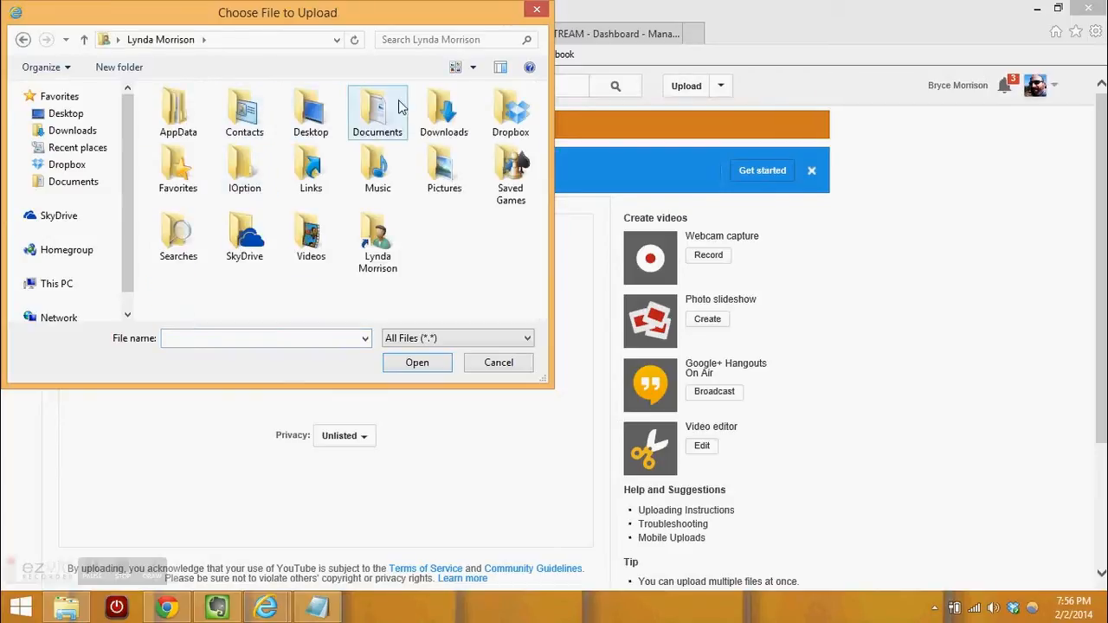
double_click(377, 112)
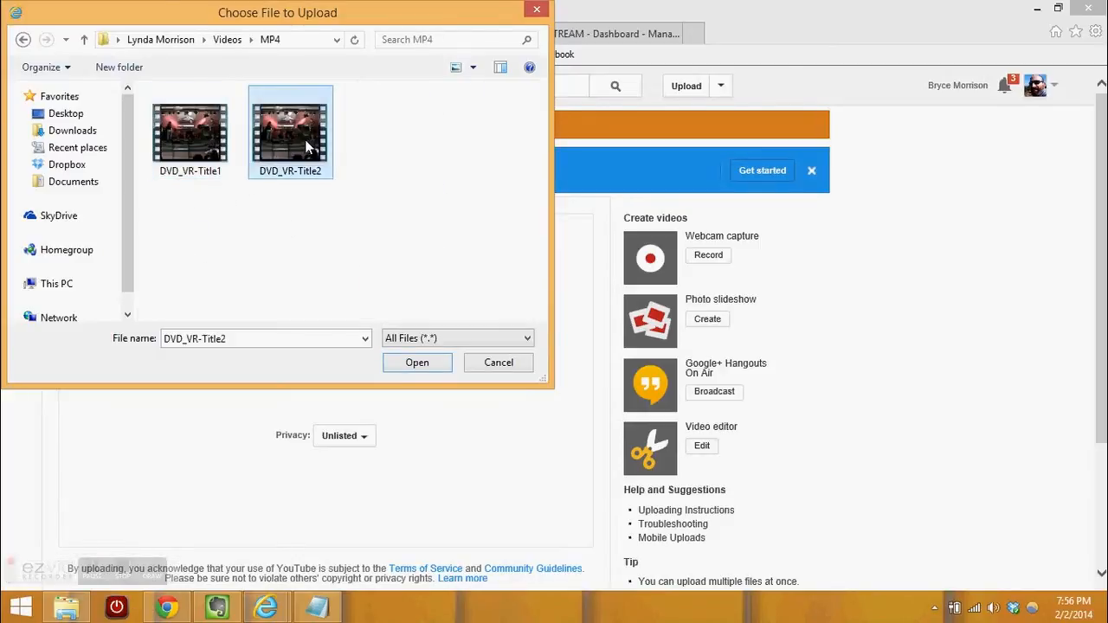
click(416, 362)
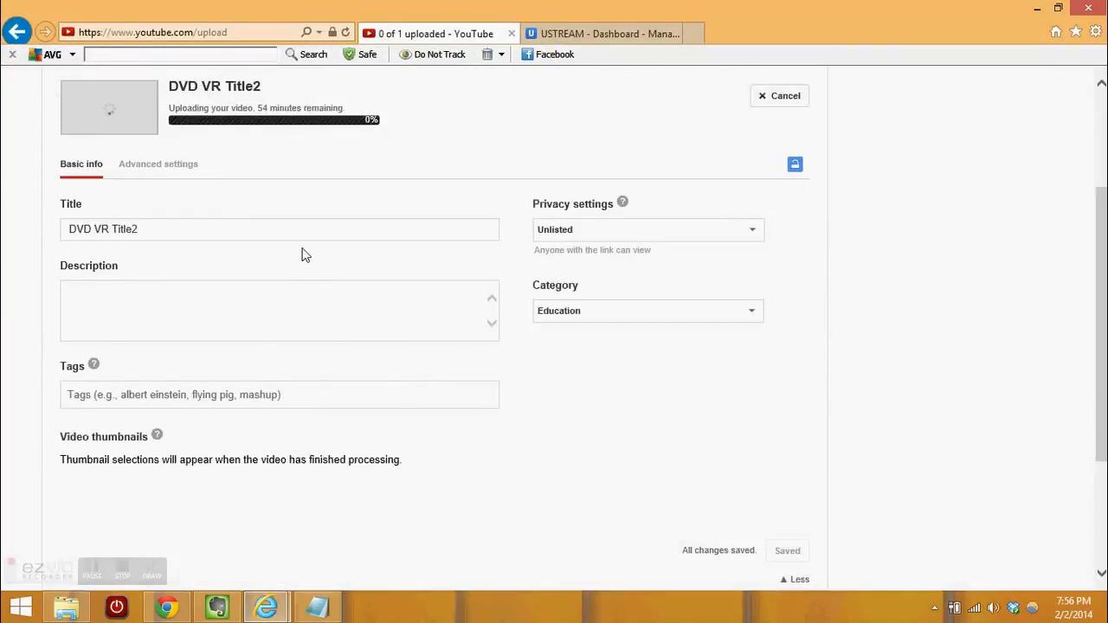
mouse_move(317, 121)
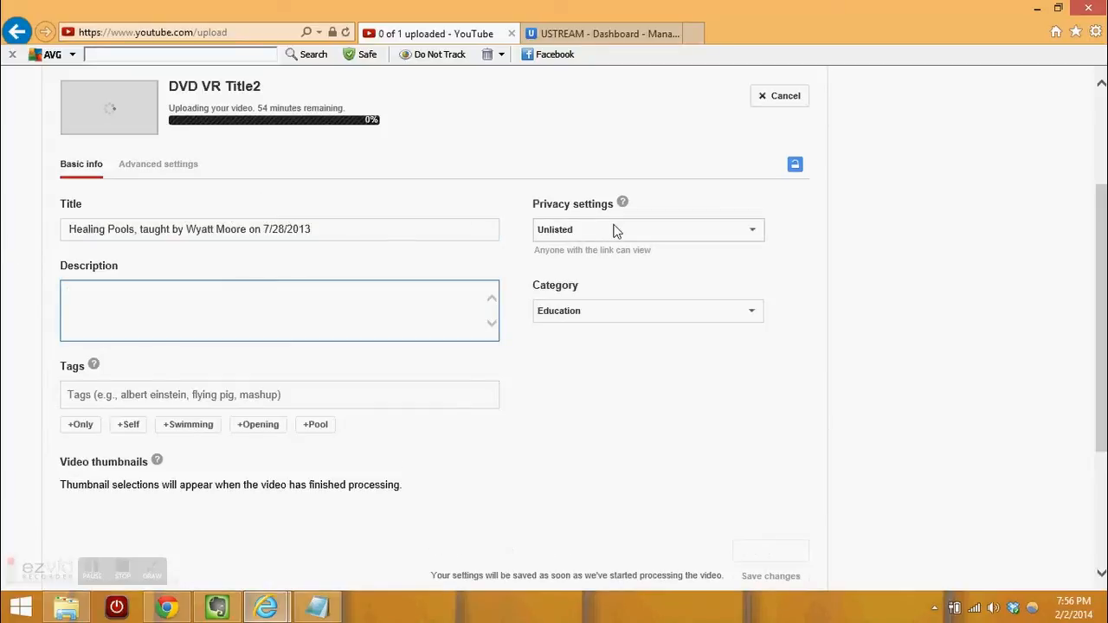
text(Healing Pools, taught by Wyatt Moore on 7/28/2013)
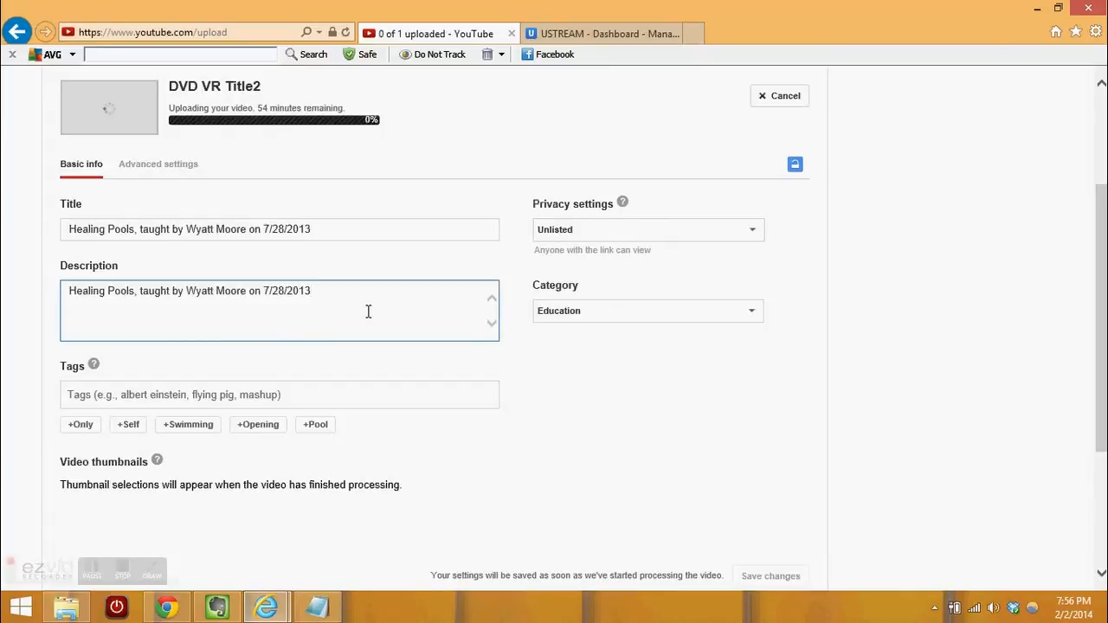
click(279, 394)
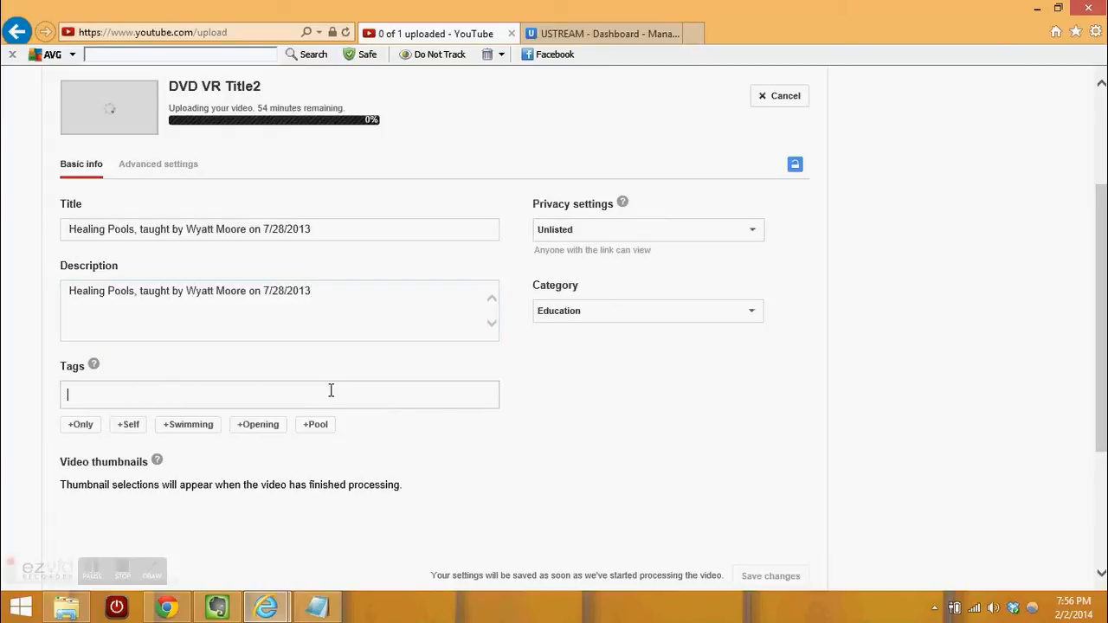
text(Wyatt Moore)
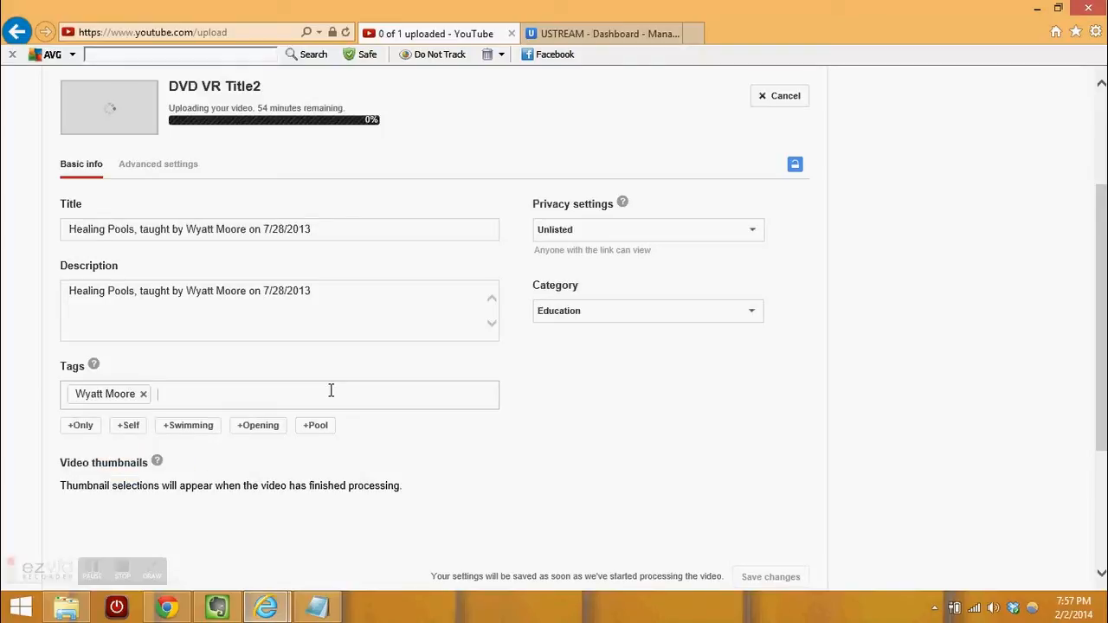
text(Gl)
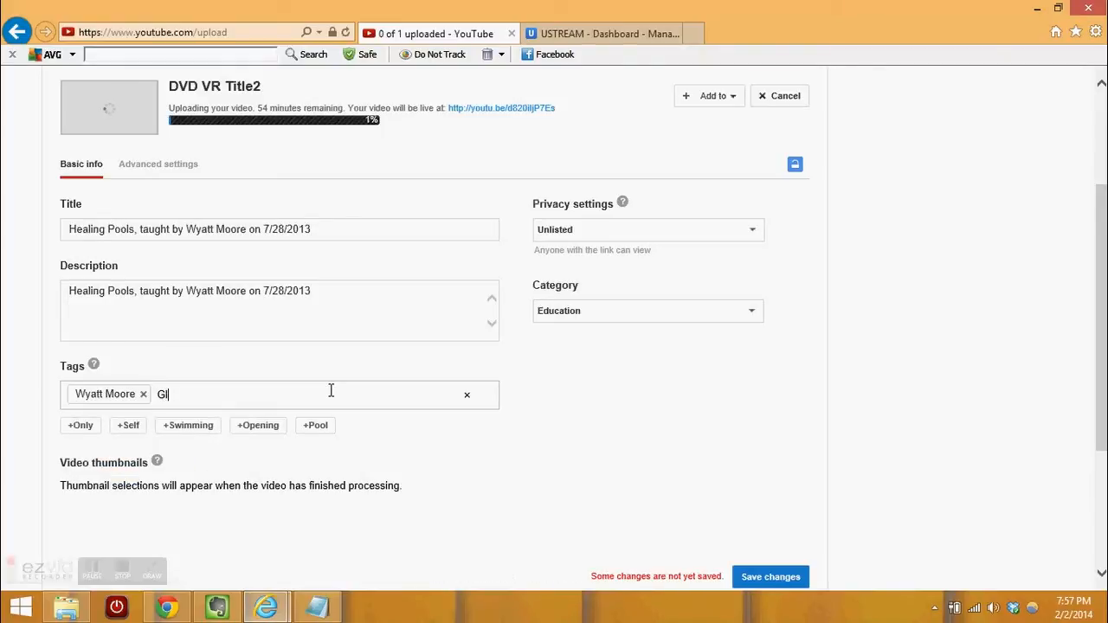
text(lorybound,)
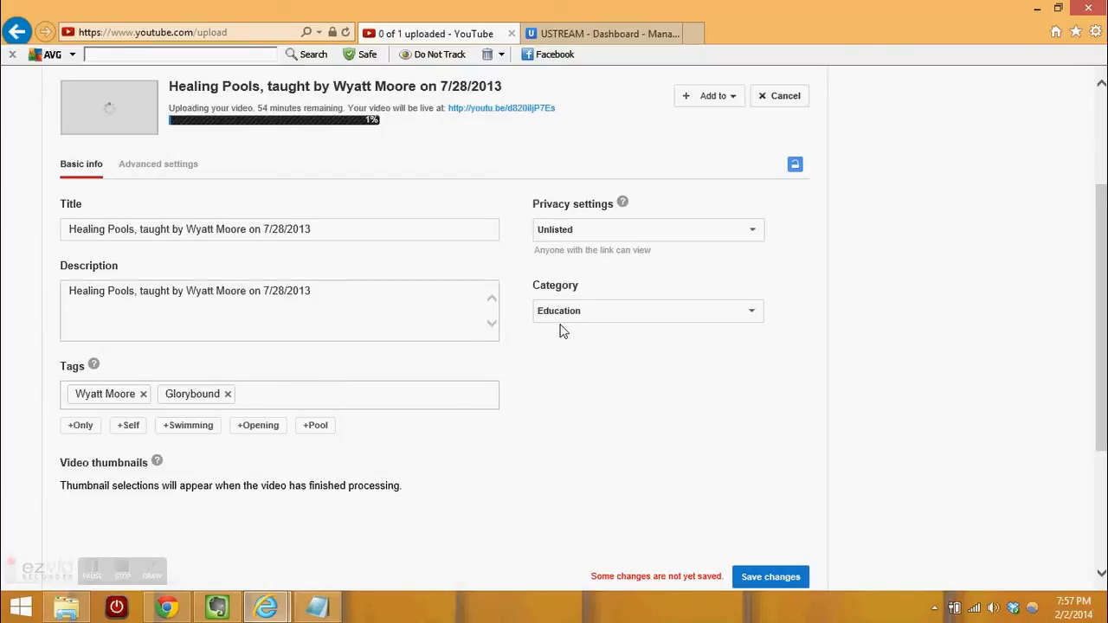
click(646, 311)
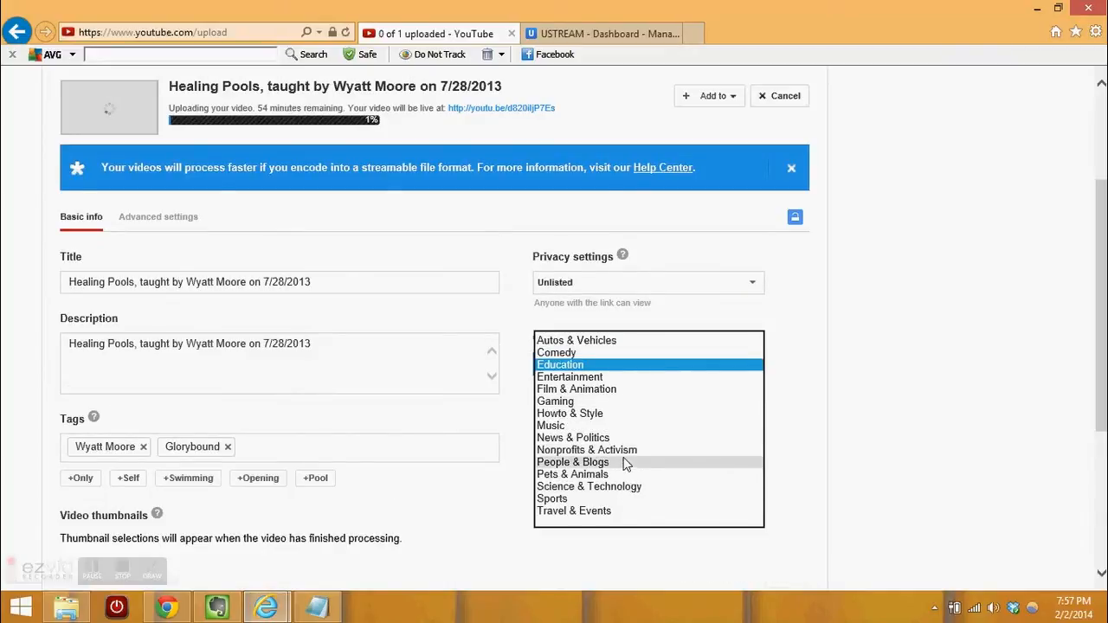
- Set category Nonprofits & Activism, keep privacy Unlisted, and check the Ustream upload
click(587, 449)
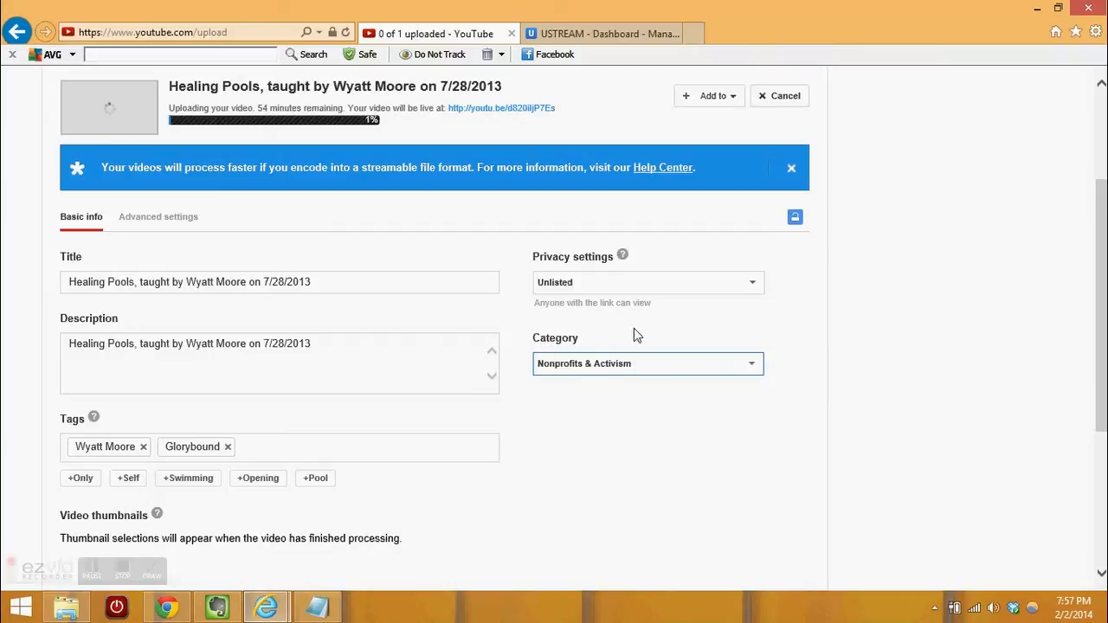
click(648, 282)
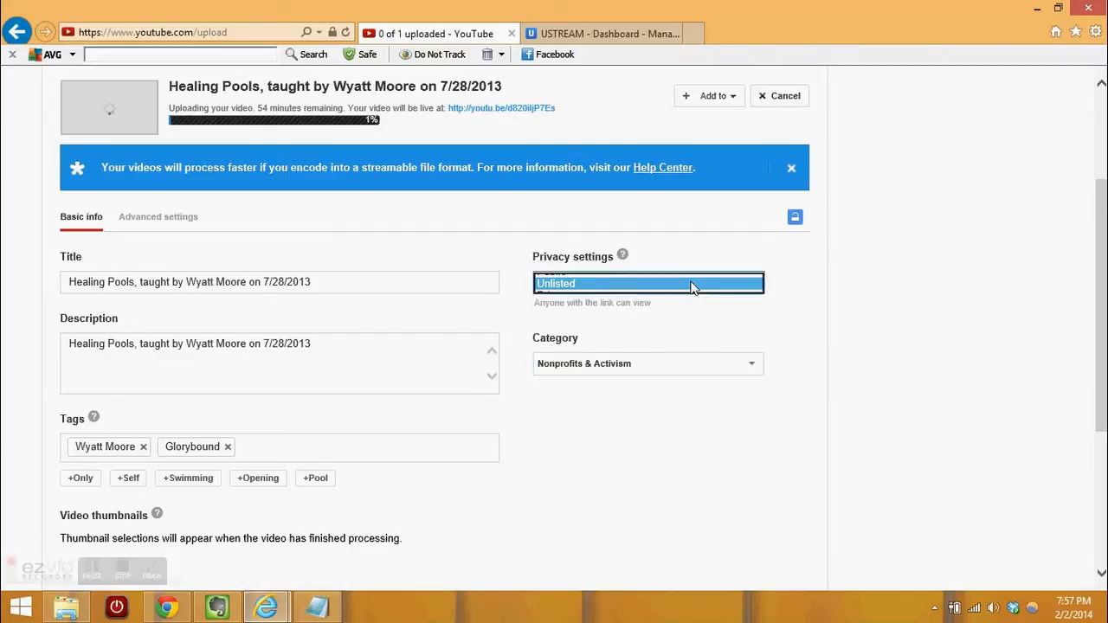
click(648, 283)
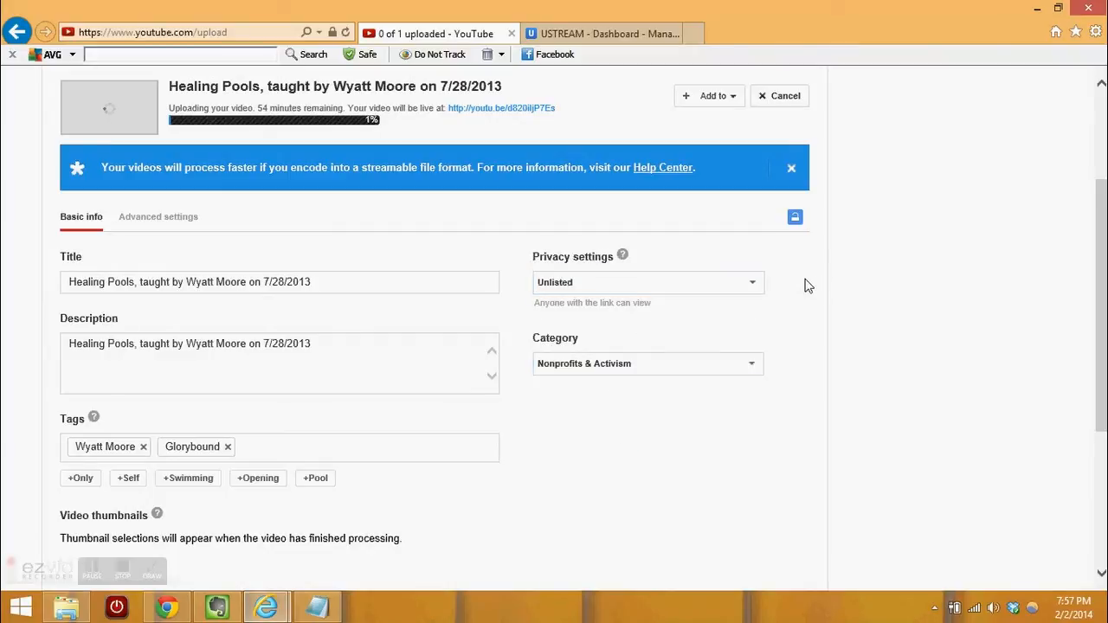
scroll(down, 3)
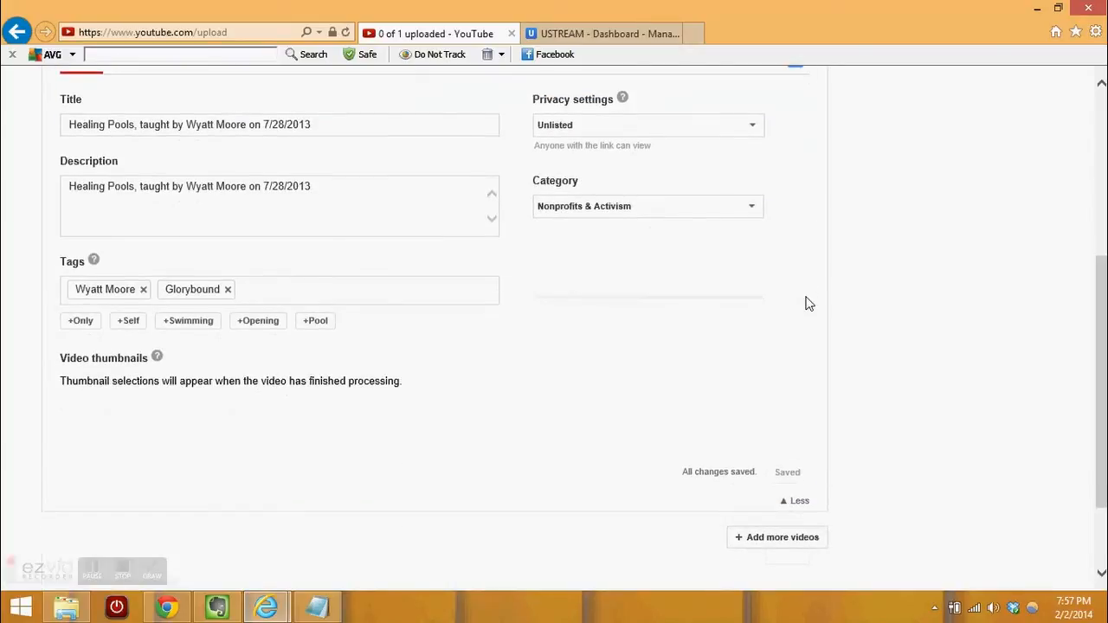
scroll(down, 3)
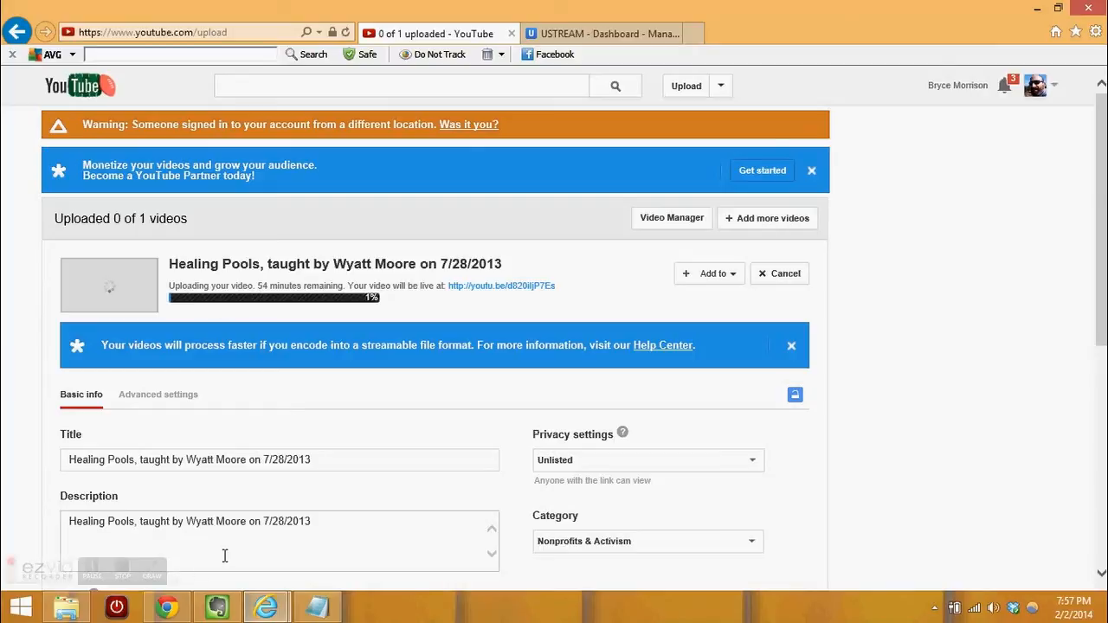
mouse_move(457, 358)
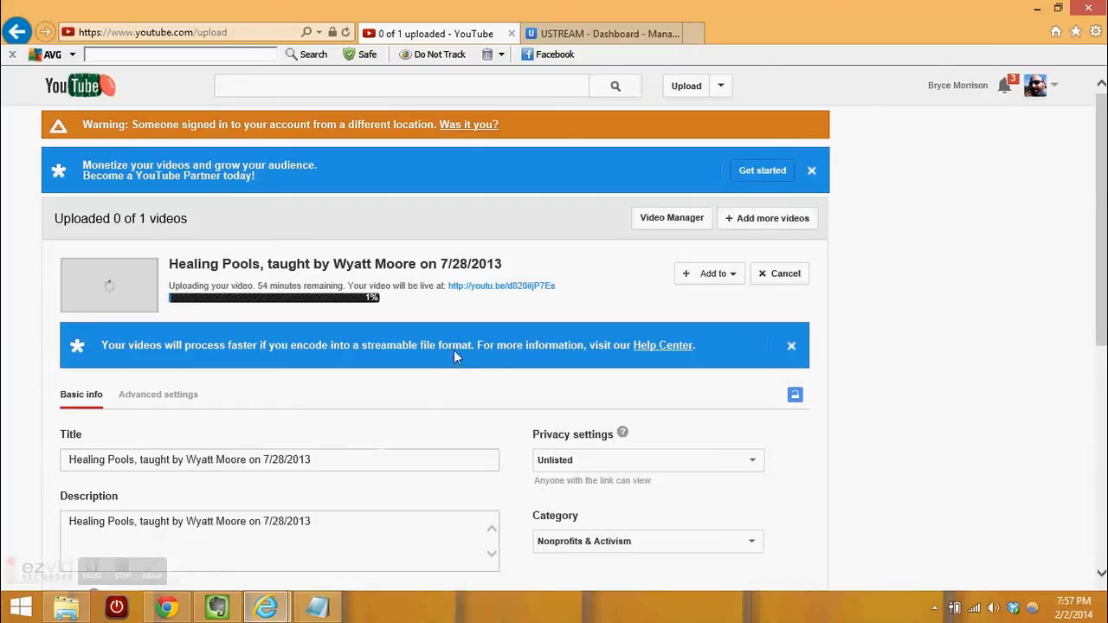
mouse_move(522, 297)
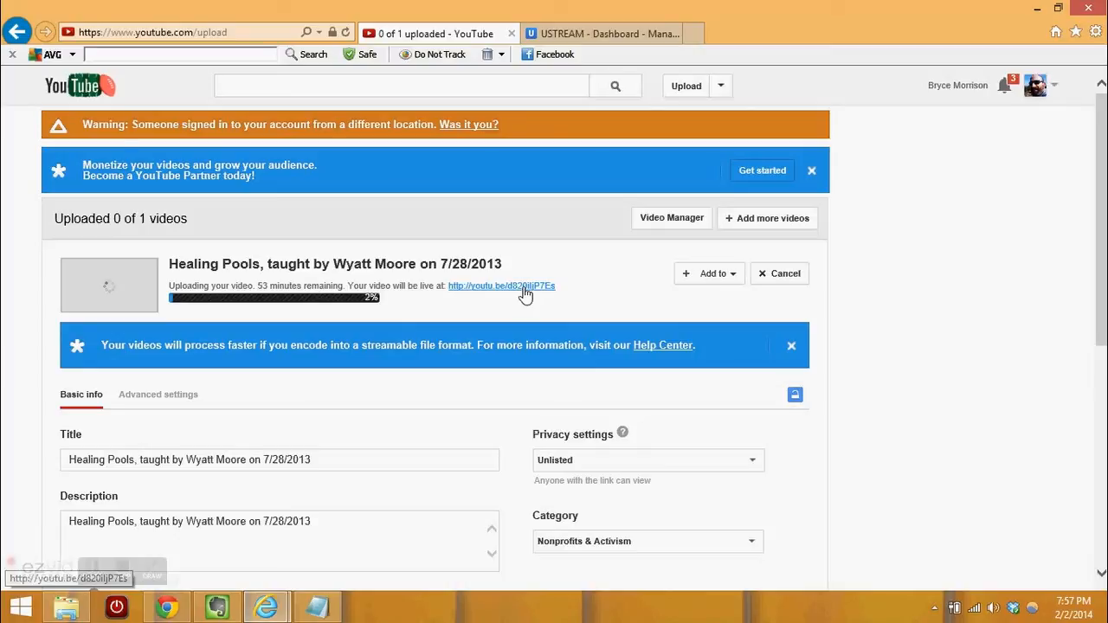
click(601, 33)
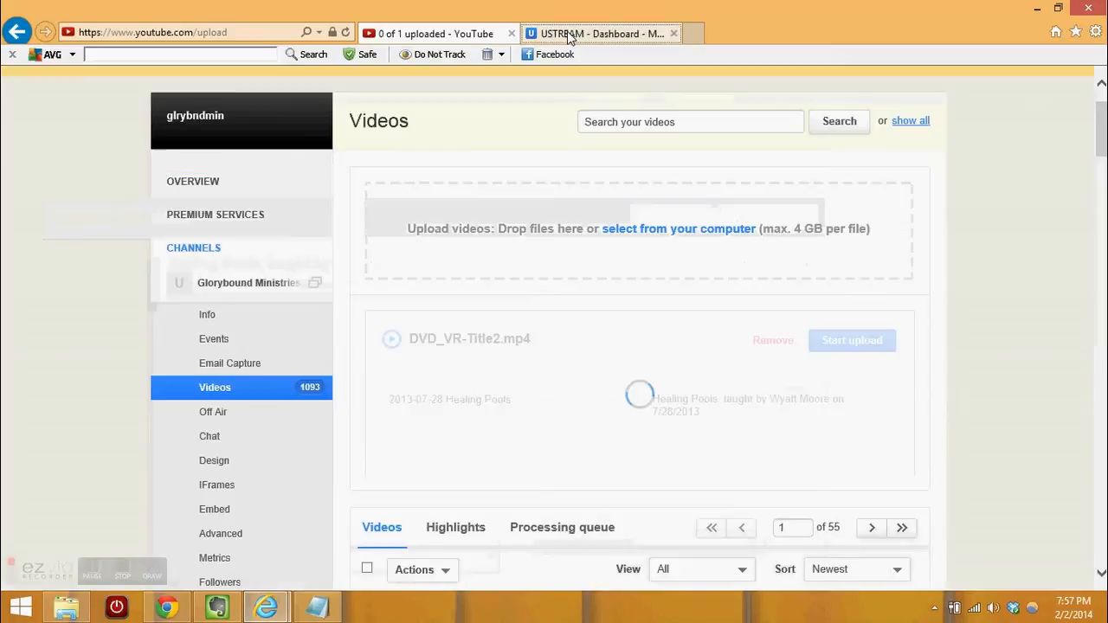
click(597, 33)
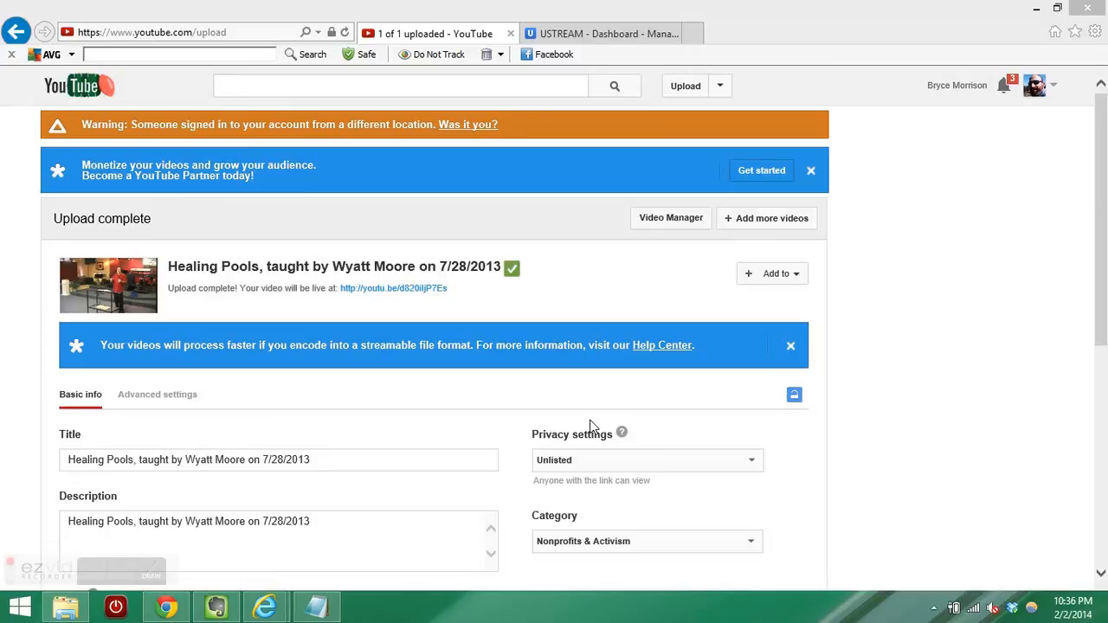
mouse_move(346, 316)
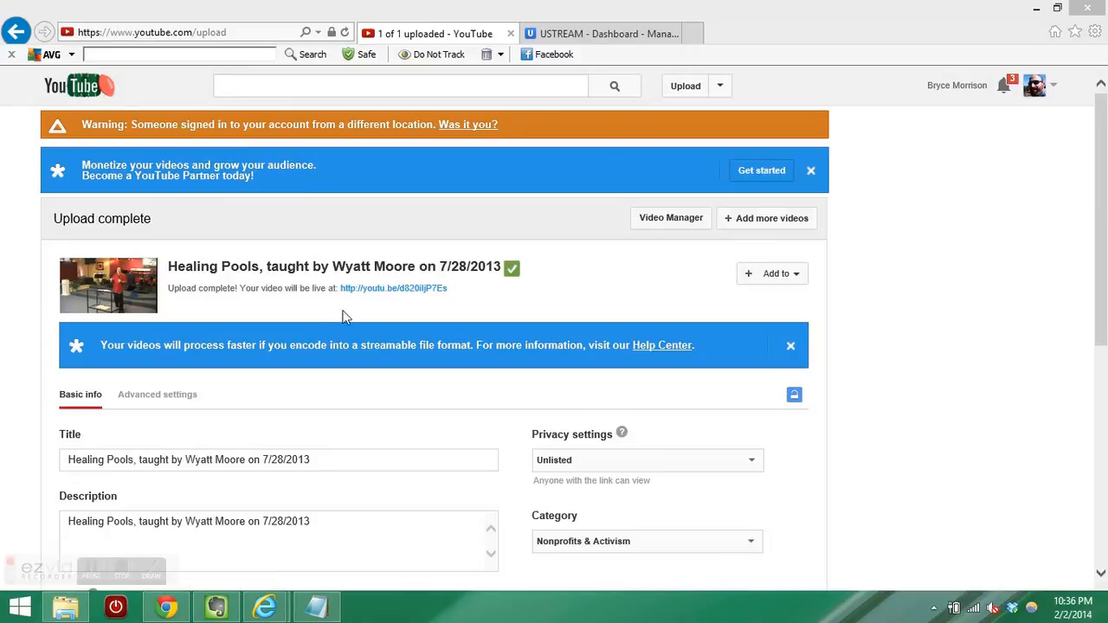
mouse_move(444, 314)
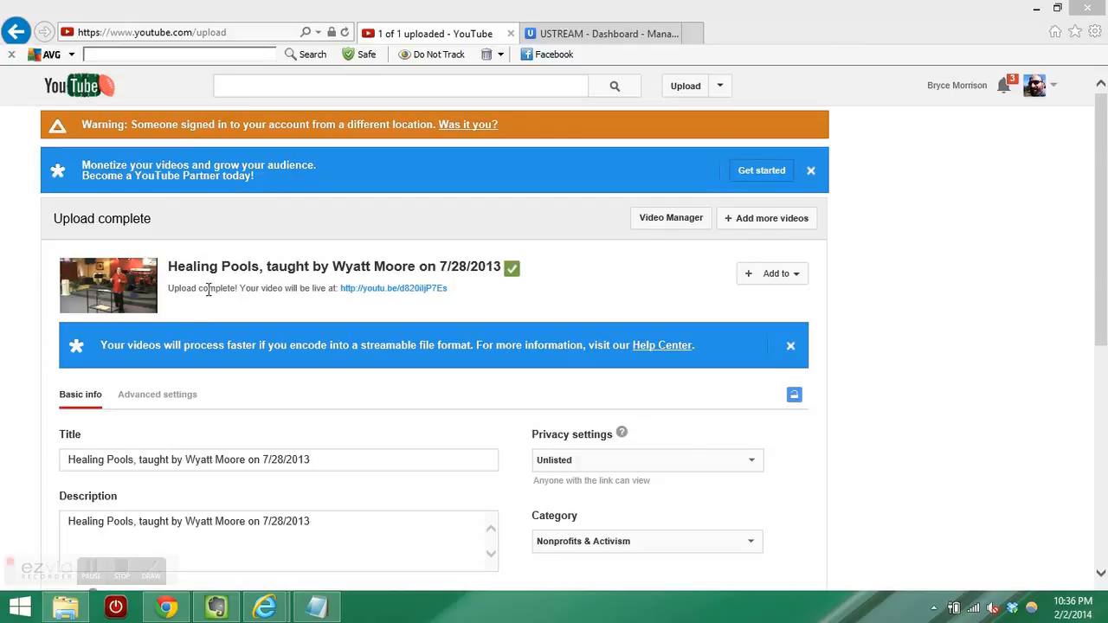
mouse_move(370, 294)
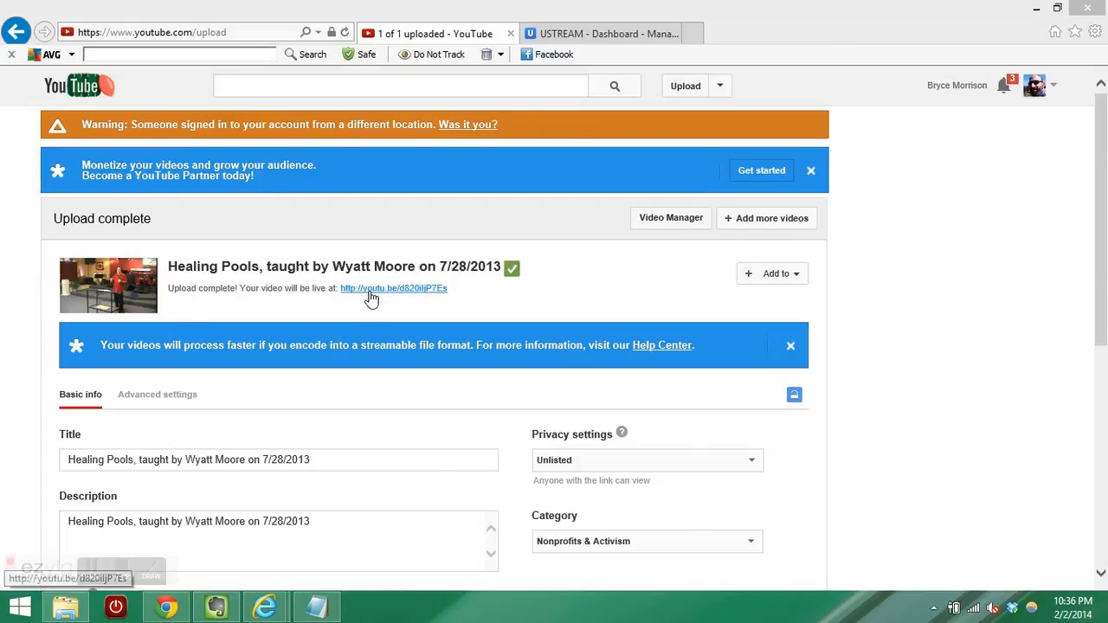
mouse_move(345, 331)
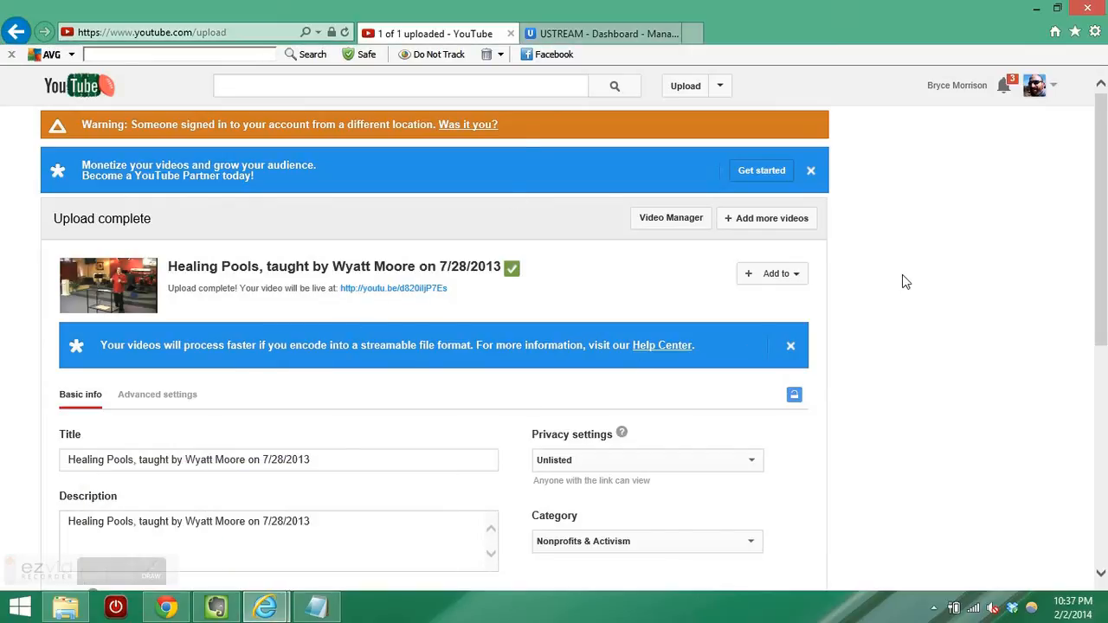
mouse_move(489, 303)
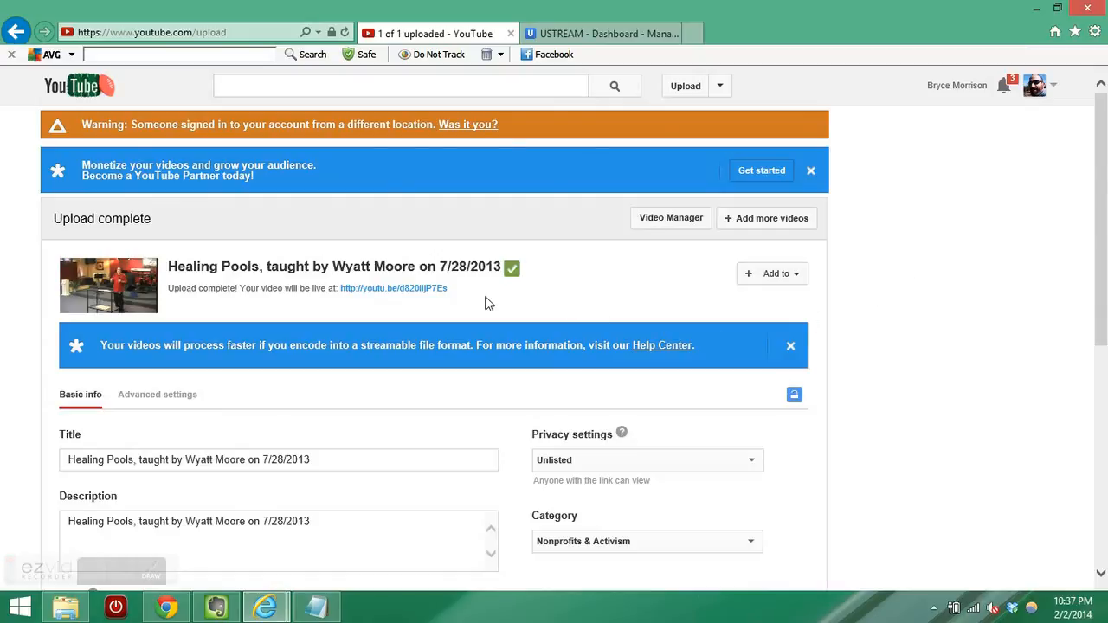
mouse_move(425, 292)
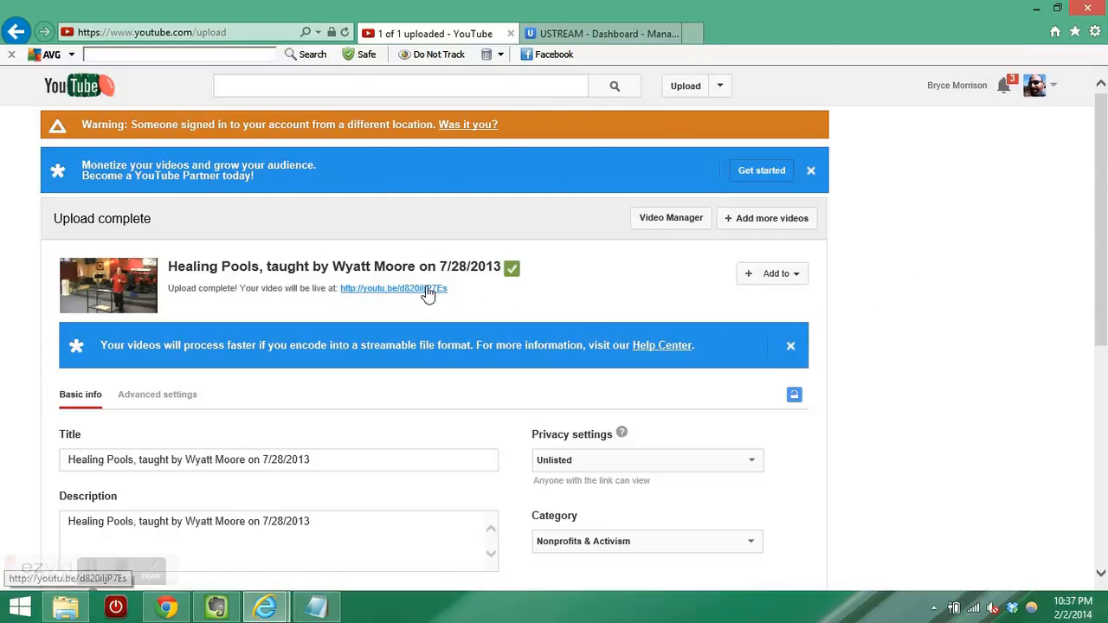
- Follow the youtu.be link to the finished Healing Pools video's watch page
click(393, 288)
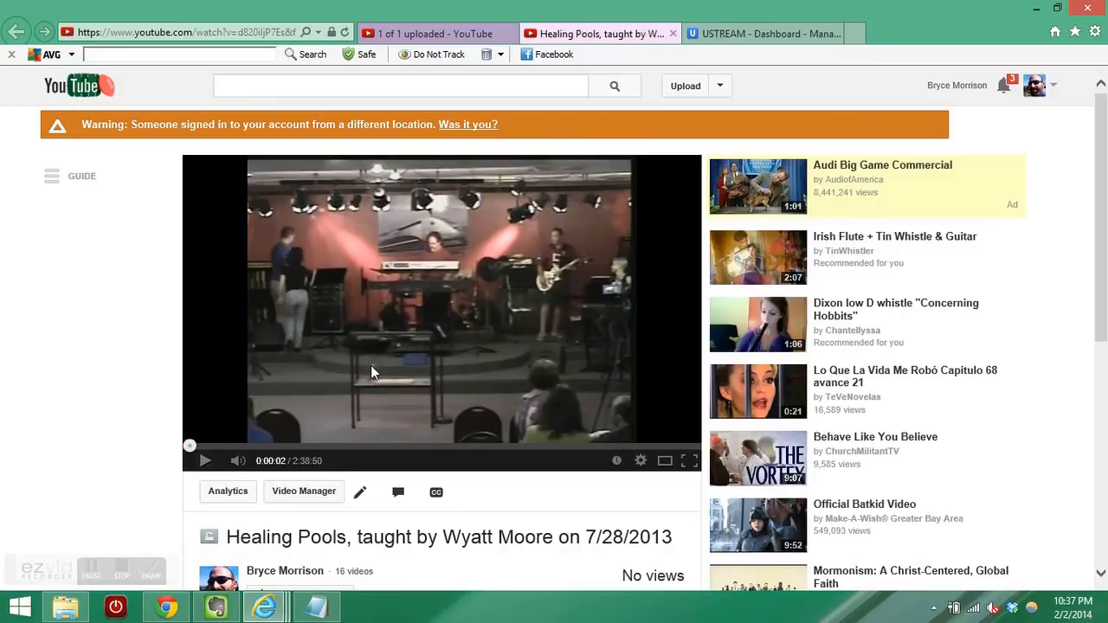
- Copy the iframe embed code from the Healing Pools video's Share > Embed panel
scroll(down, 3)
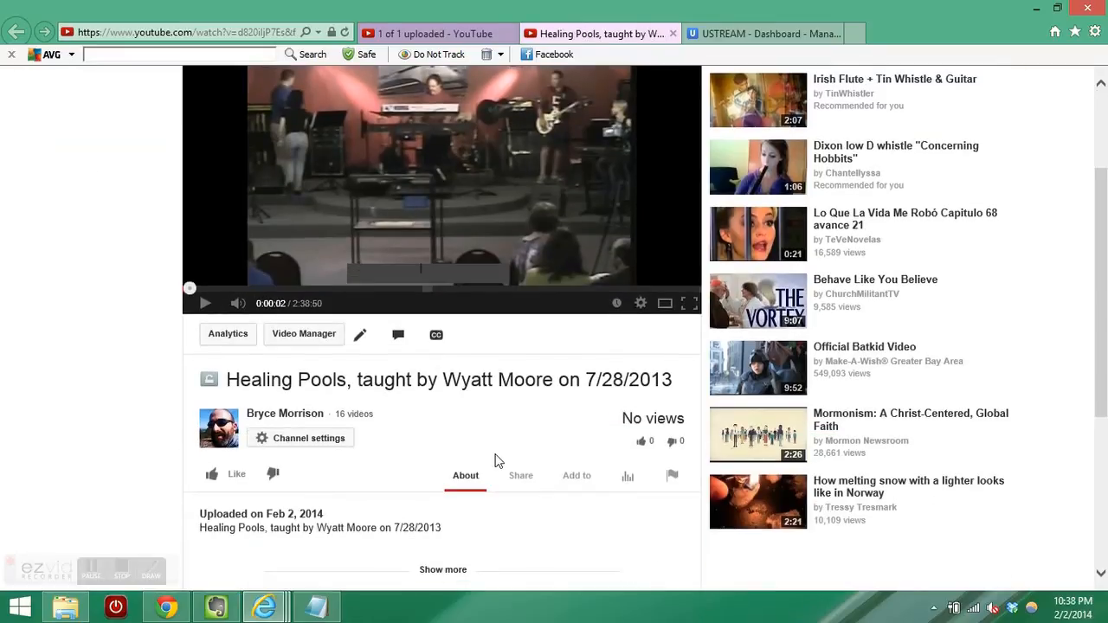
click(520, 475)
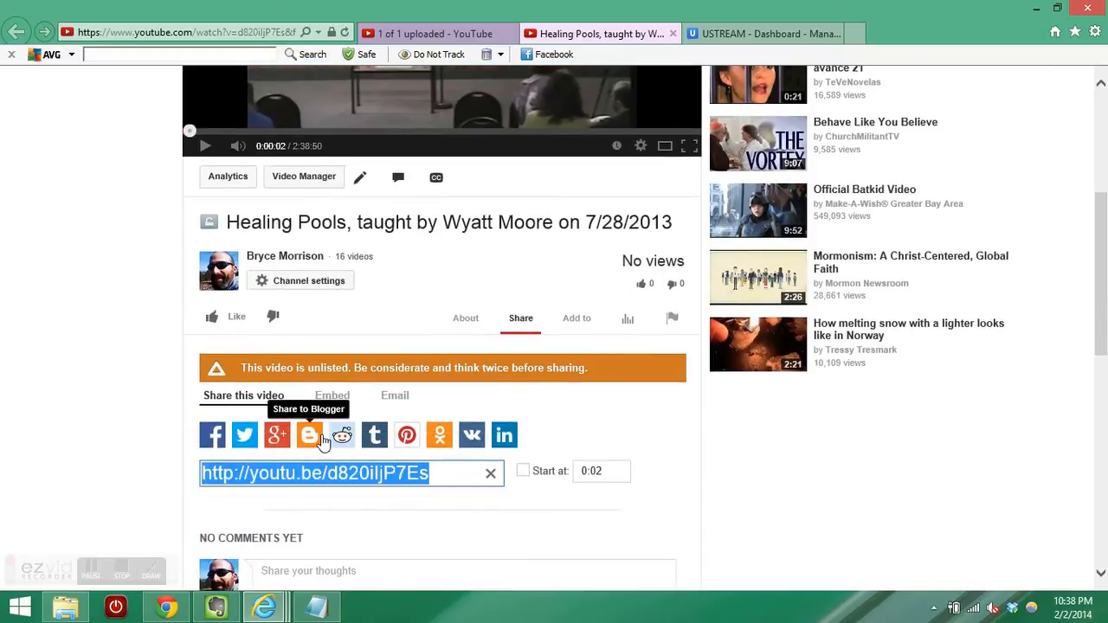
click(332, 396)
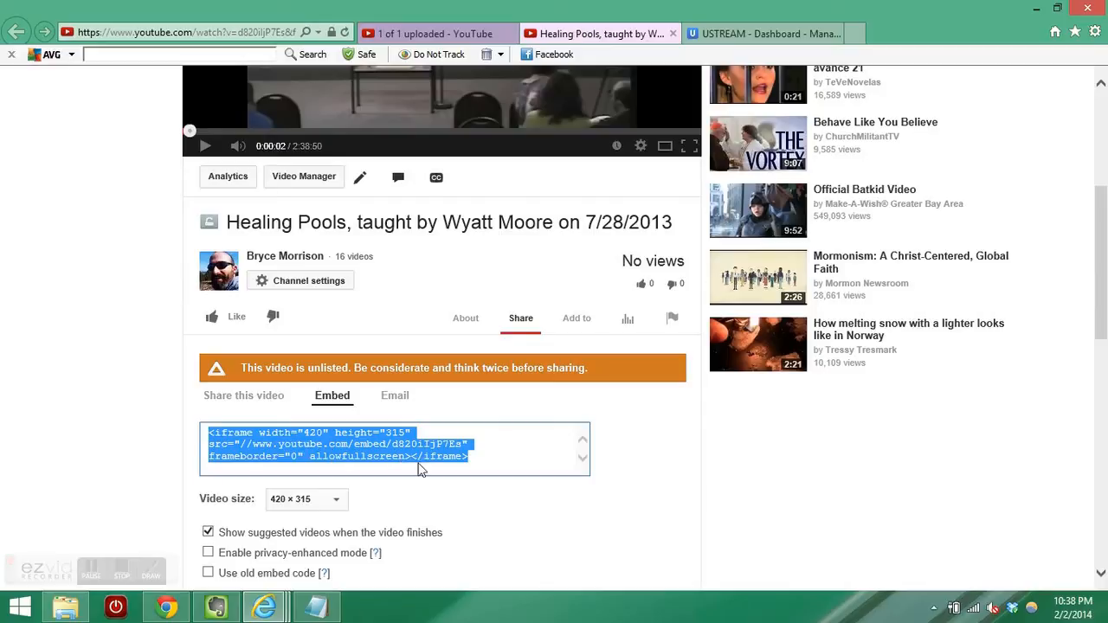
mouse_move(452, 466)
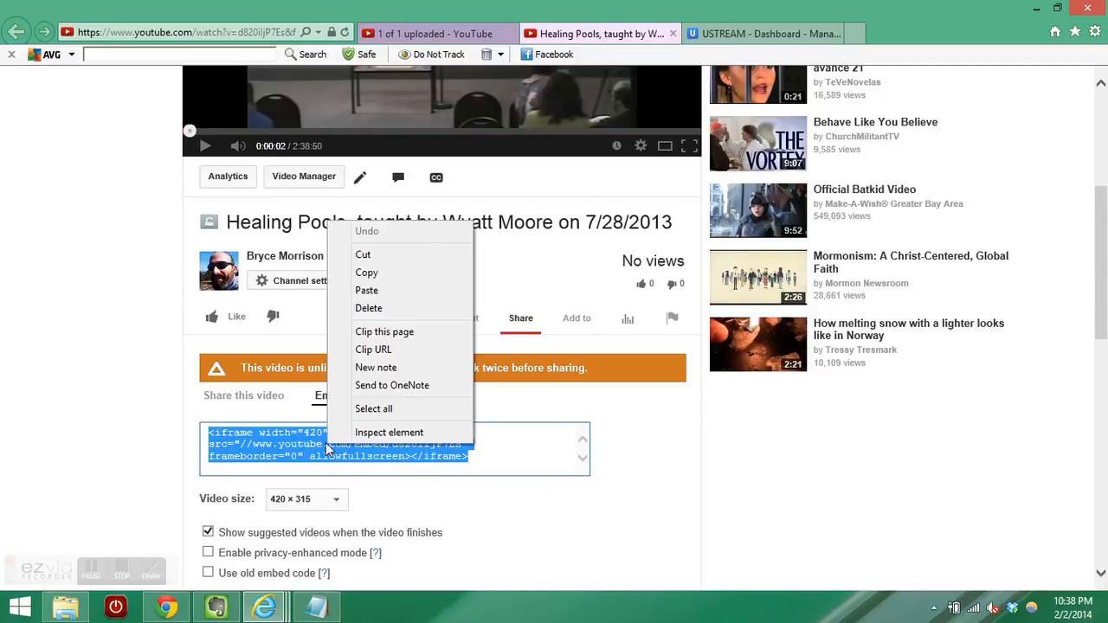
click(467, 487)
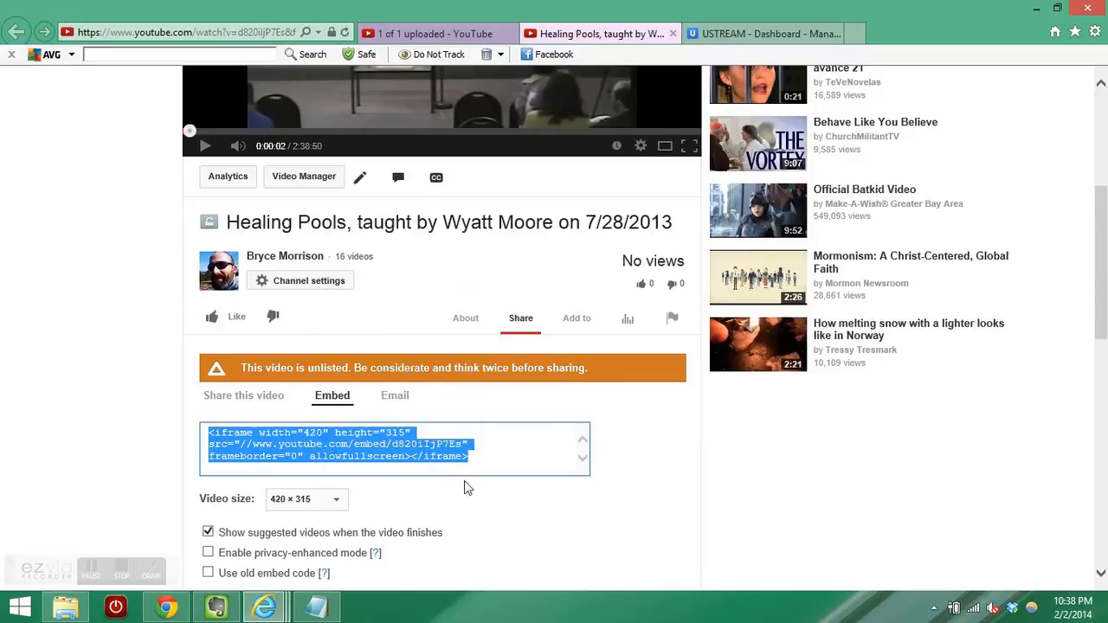
mouse_move(488, 465)
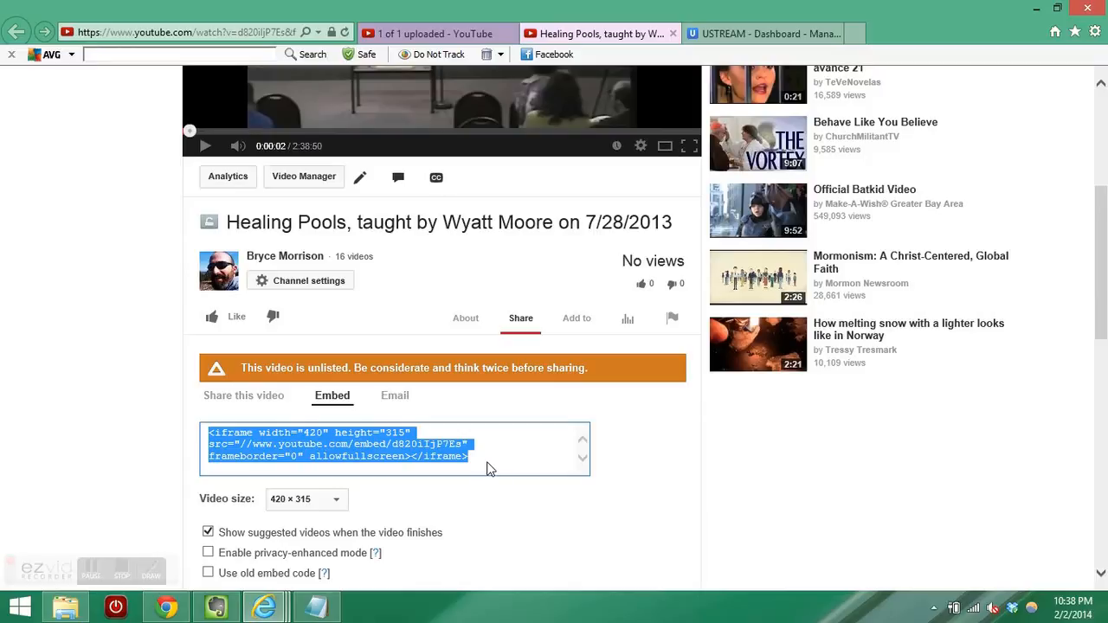
mouse_move(368, 446)
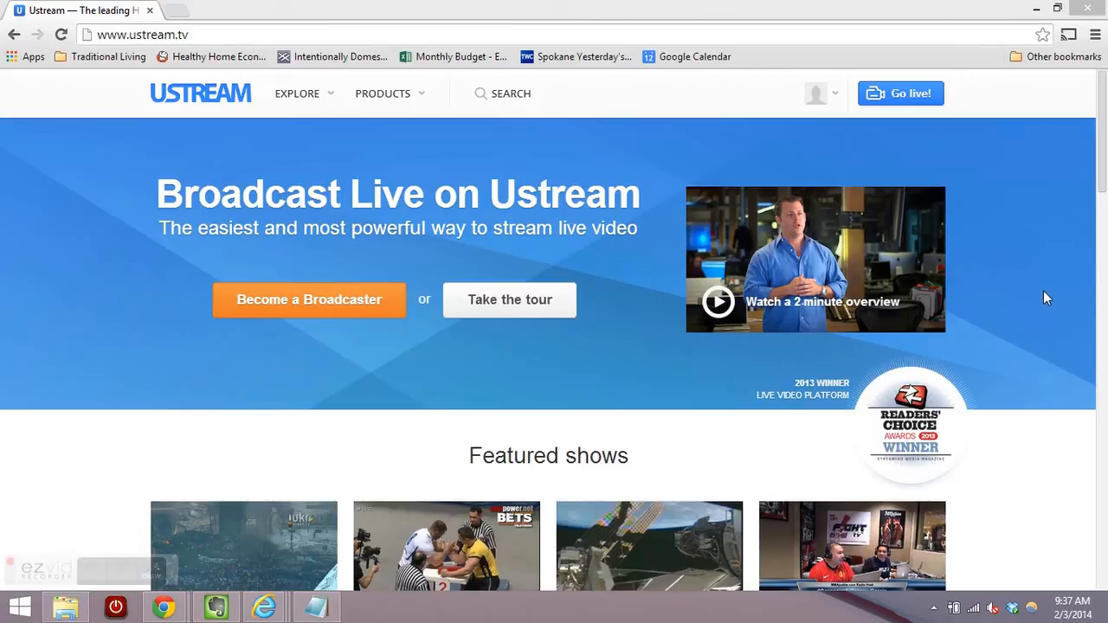
mouse_move(1033, 288)
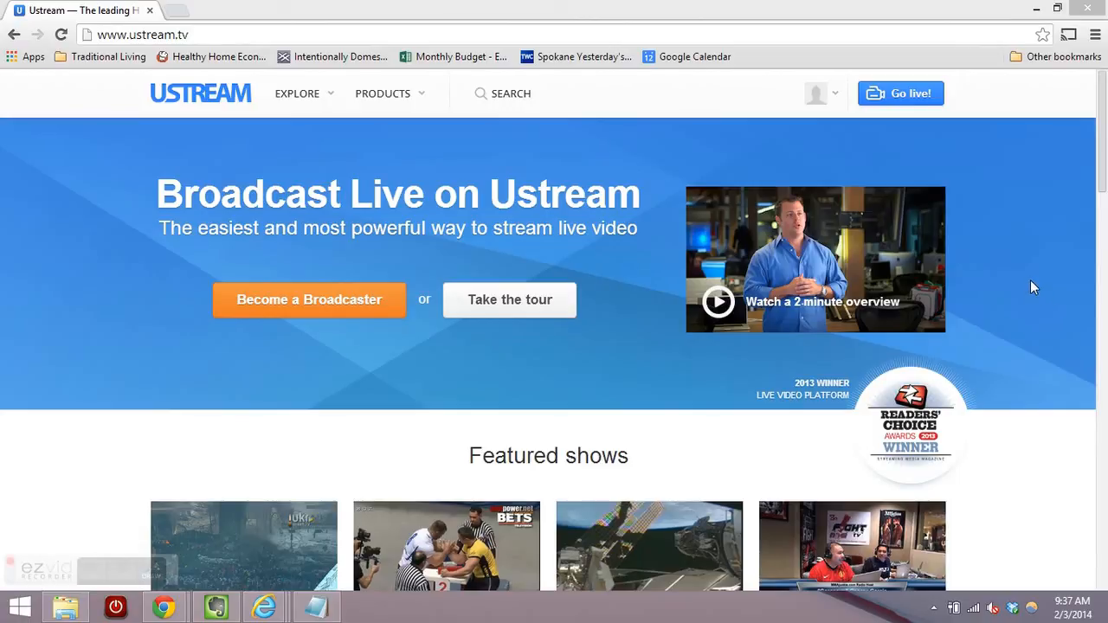
- From the Ustream dashboard, list the Glorybound Ministries Center channel's videos
click(817, 93)
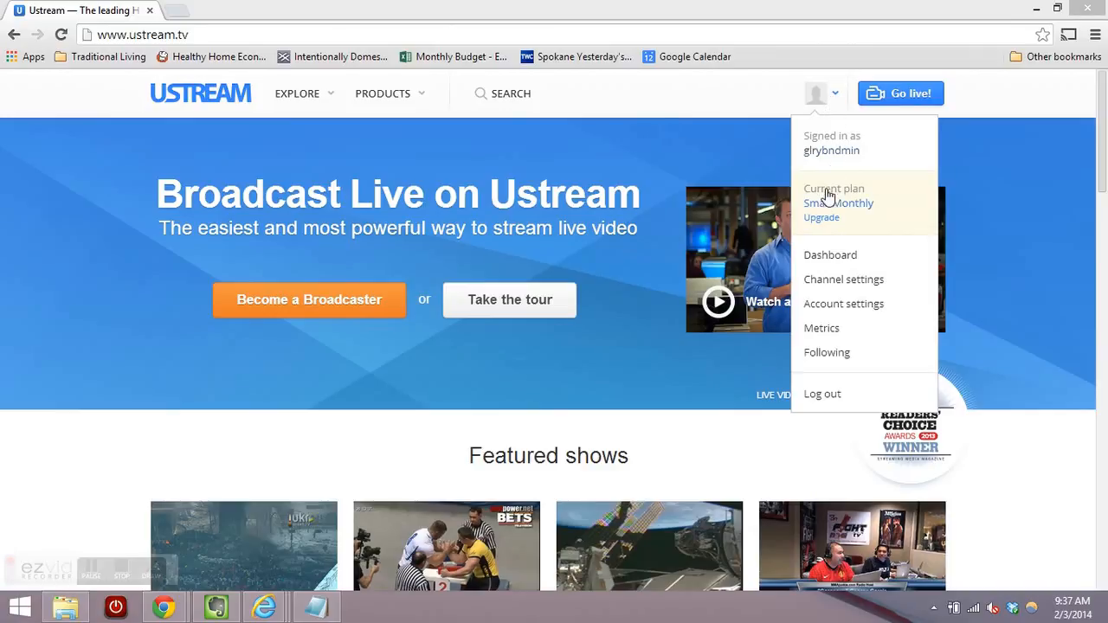
click(830, 255)
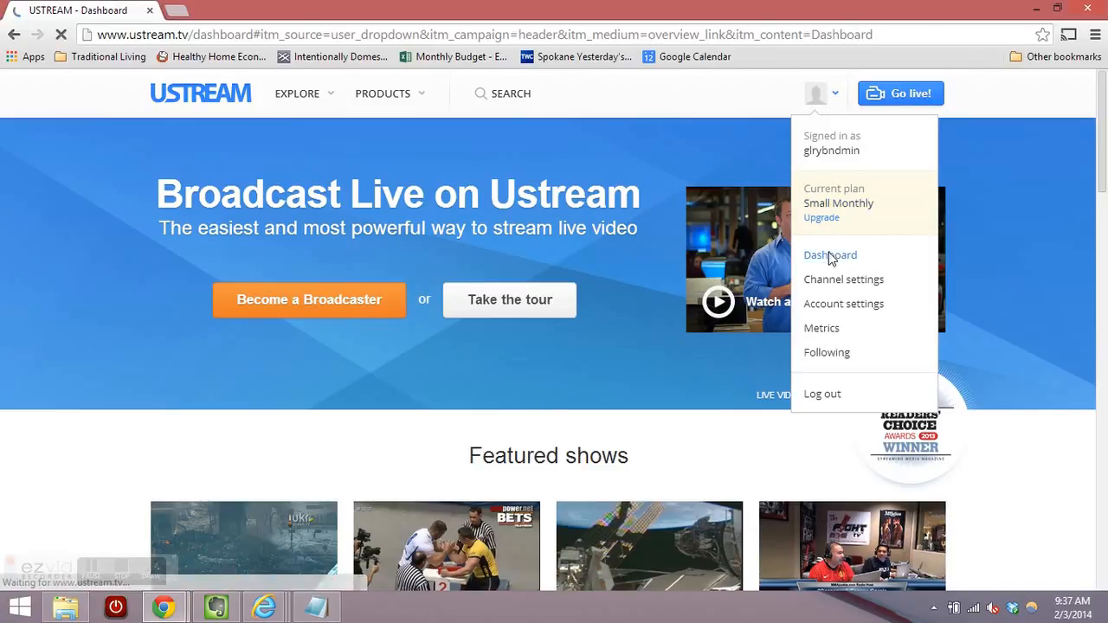
click(830, 255)
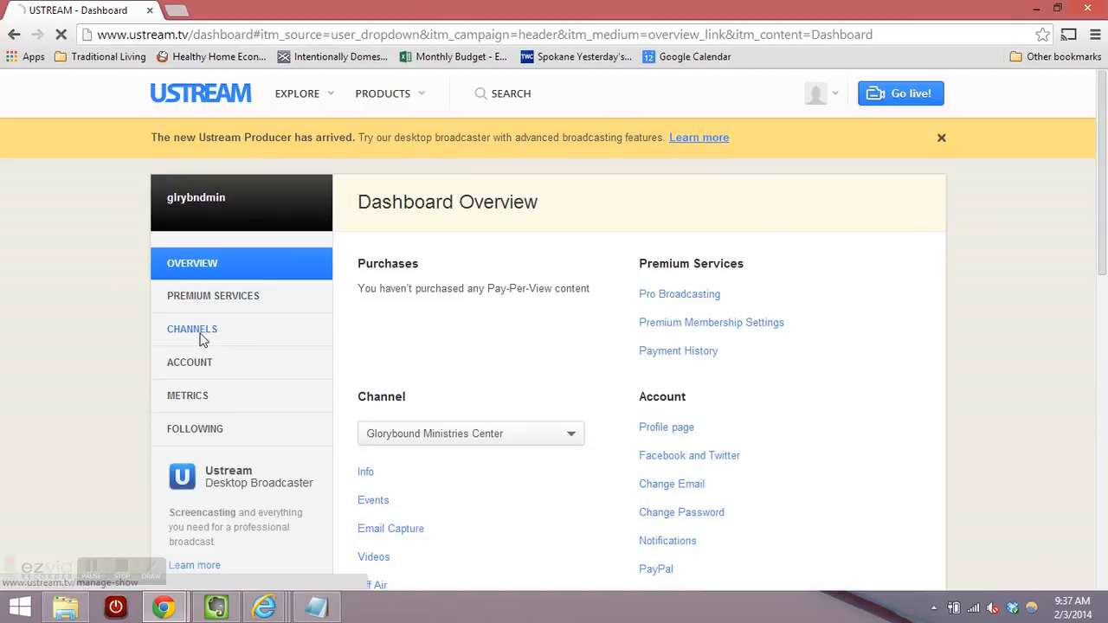
click(192, 329)
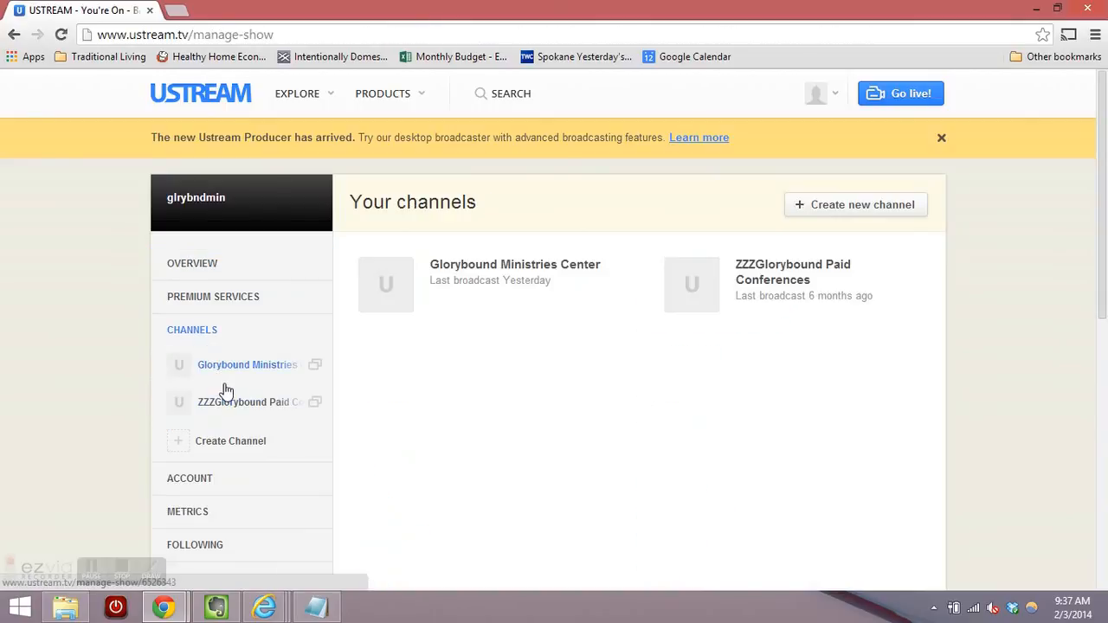
click(246, 364)
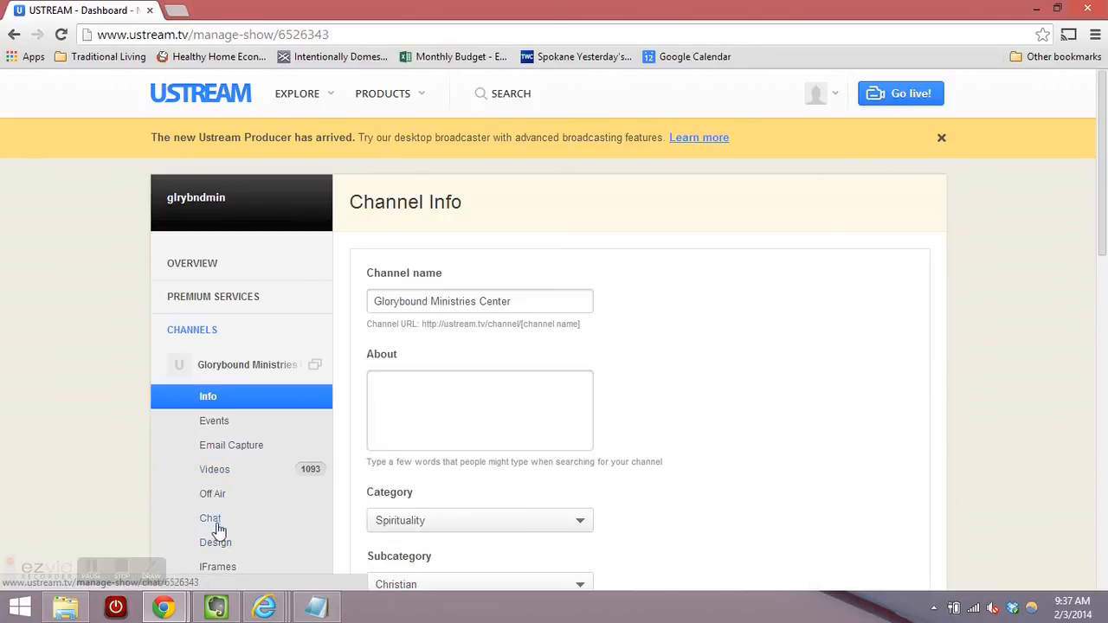
click(215, 469)
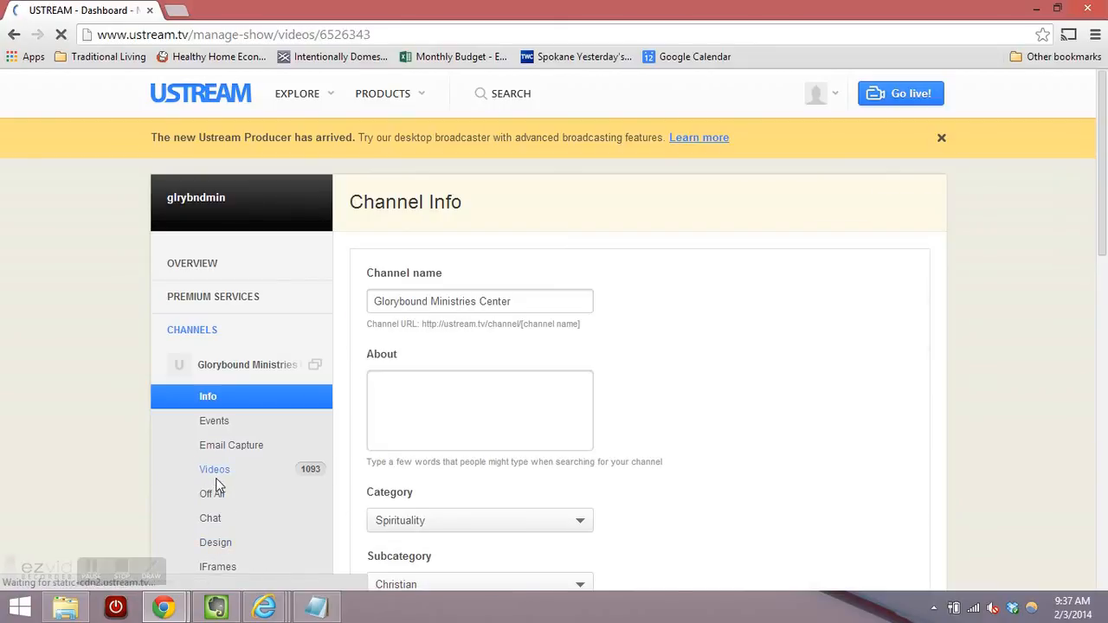
click(215, 469)
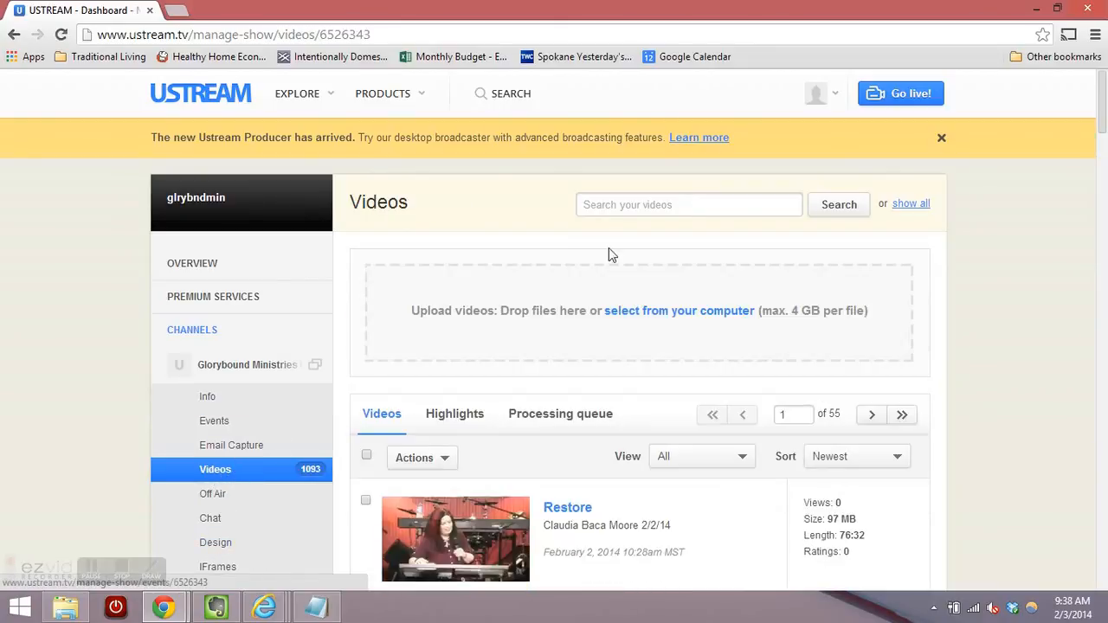
scroll(down, 3)
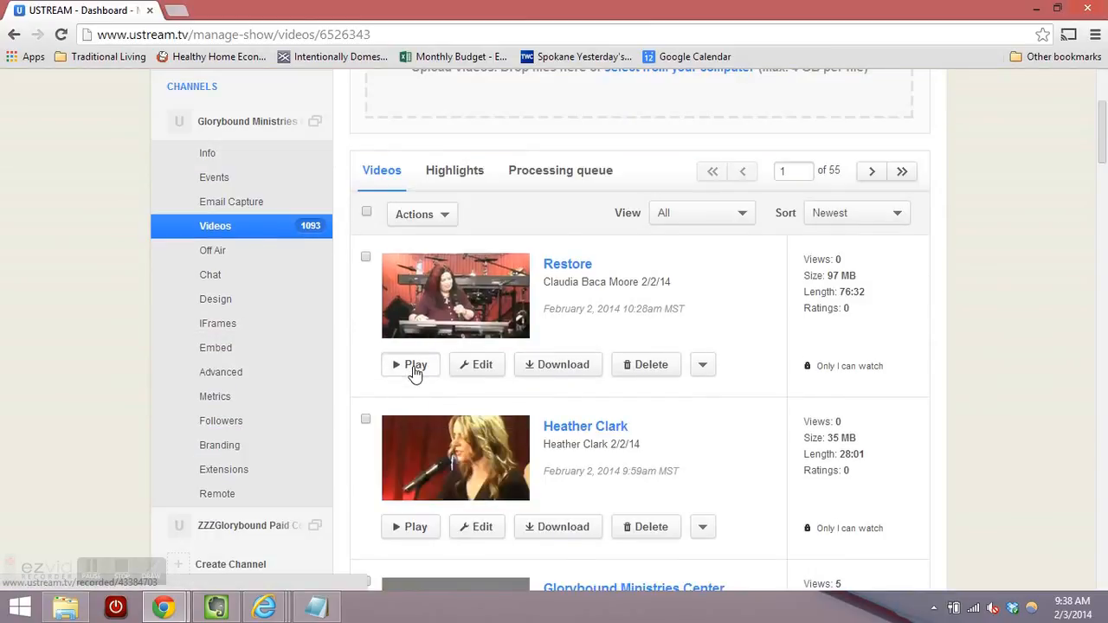
- Play the Restore recording, copy its embed code, and go to the Glorybound archive form
click(415, 364)
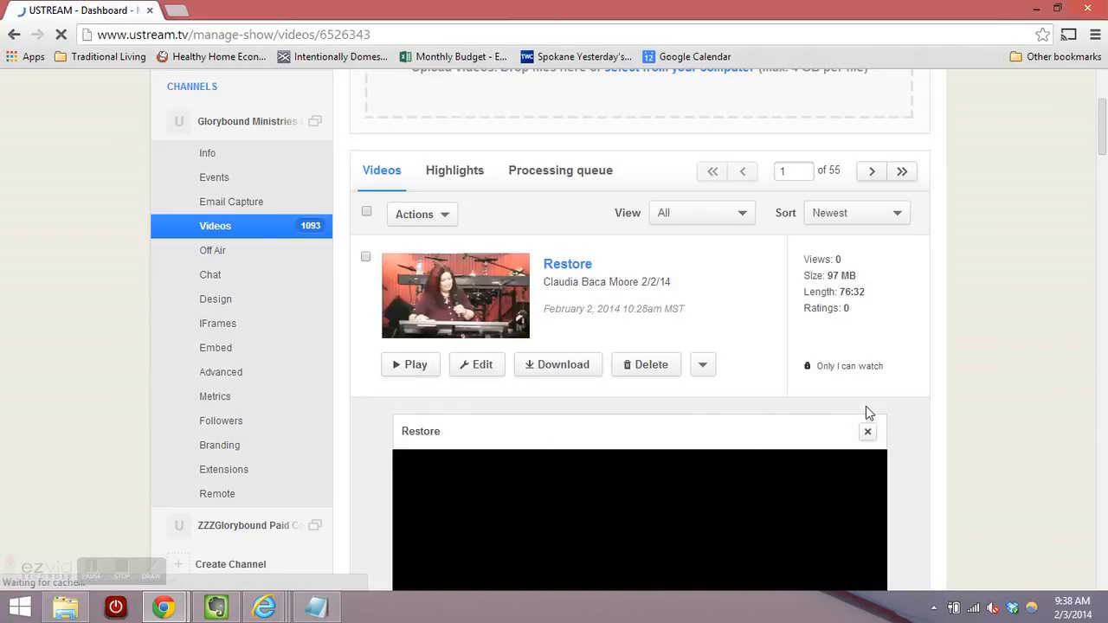
scroll(down, 3)
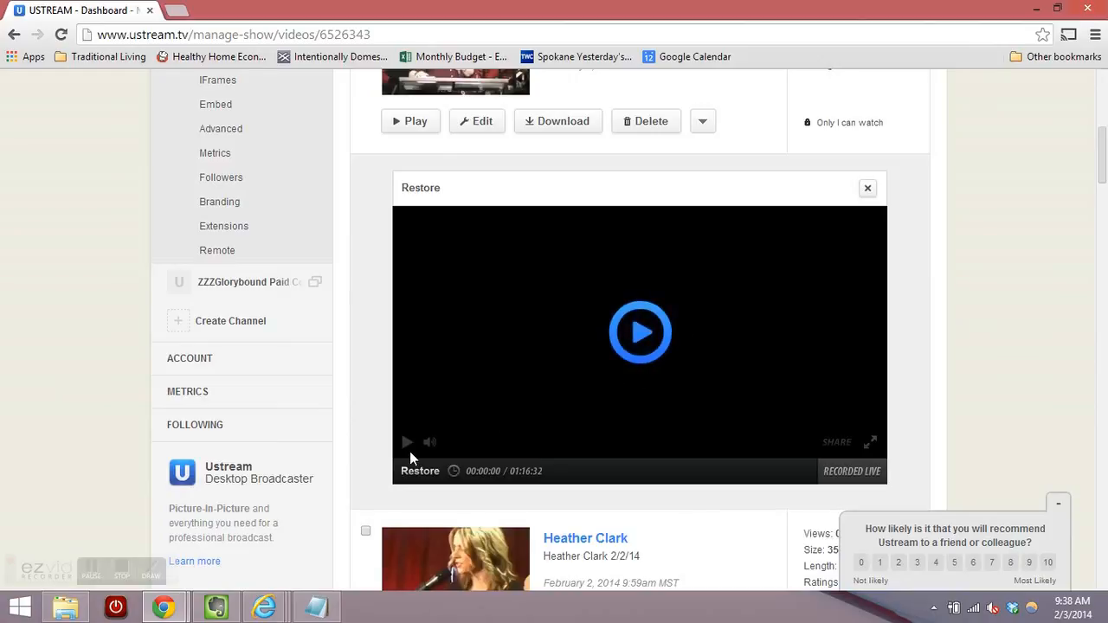
mouse_move(836, 453)
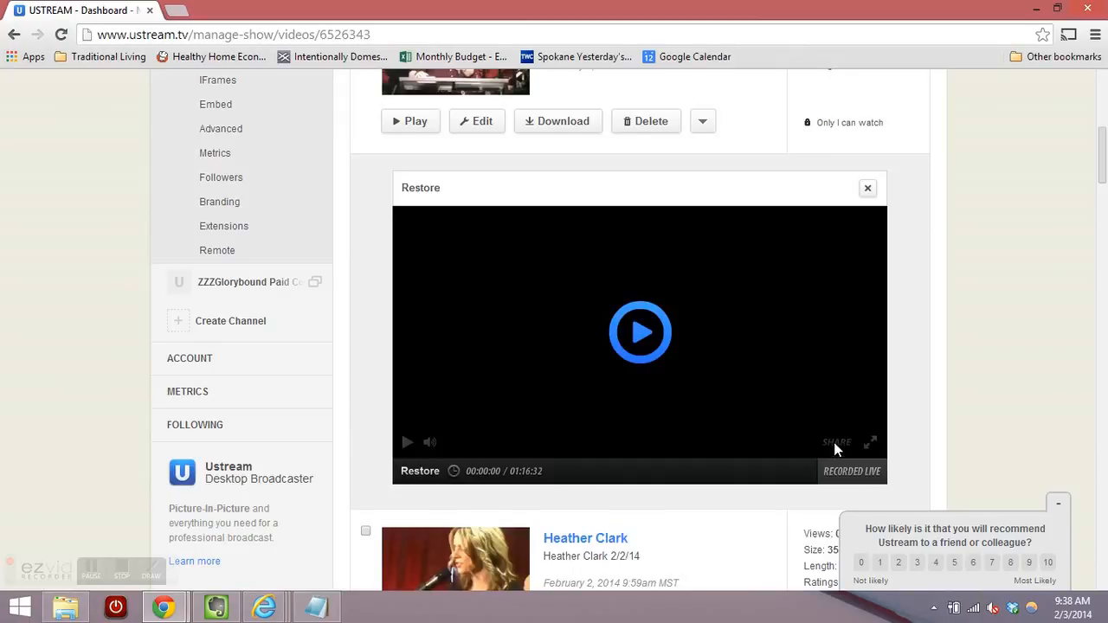
mouse_move(706, 389)
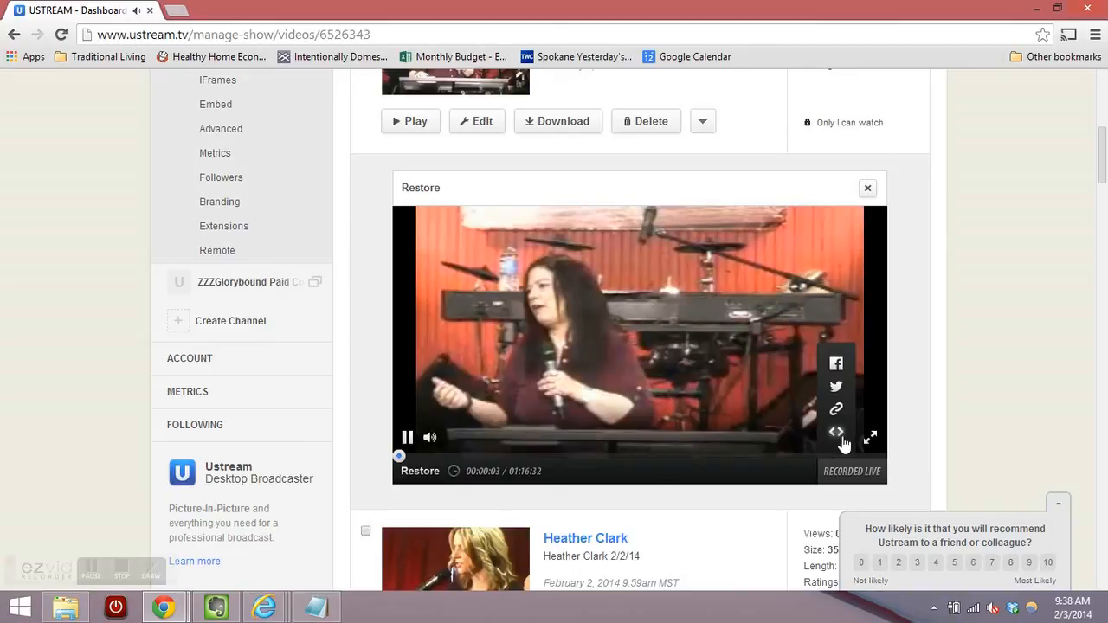
click(835, 409)
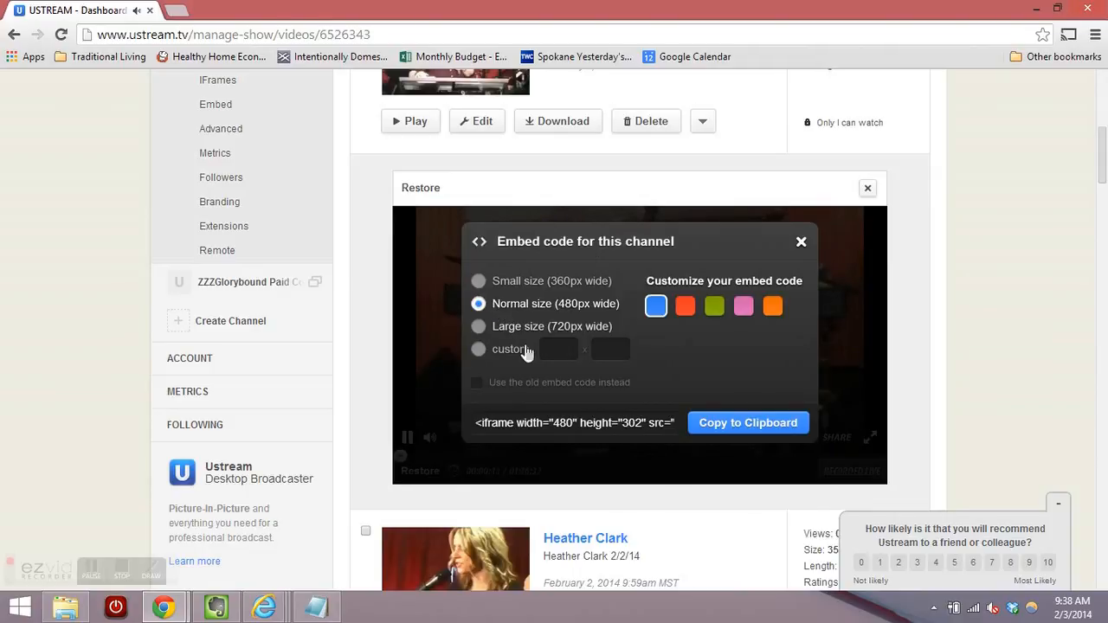
mouse_move(740, 437)
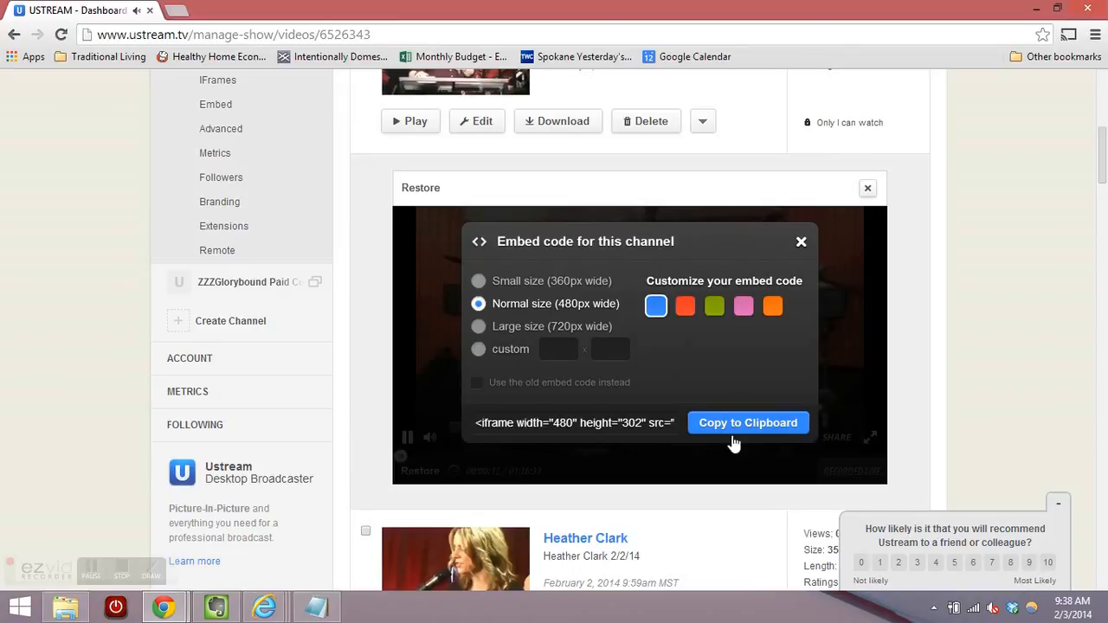
click(801, 241)
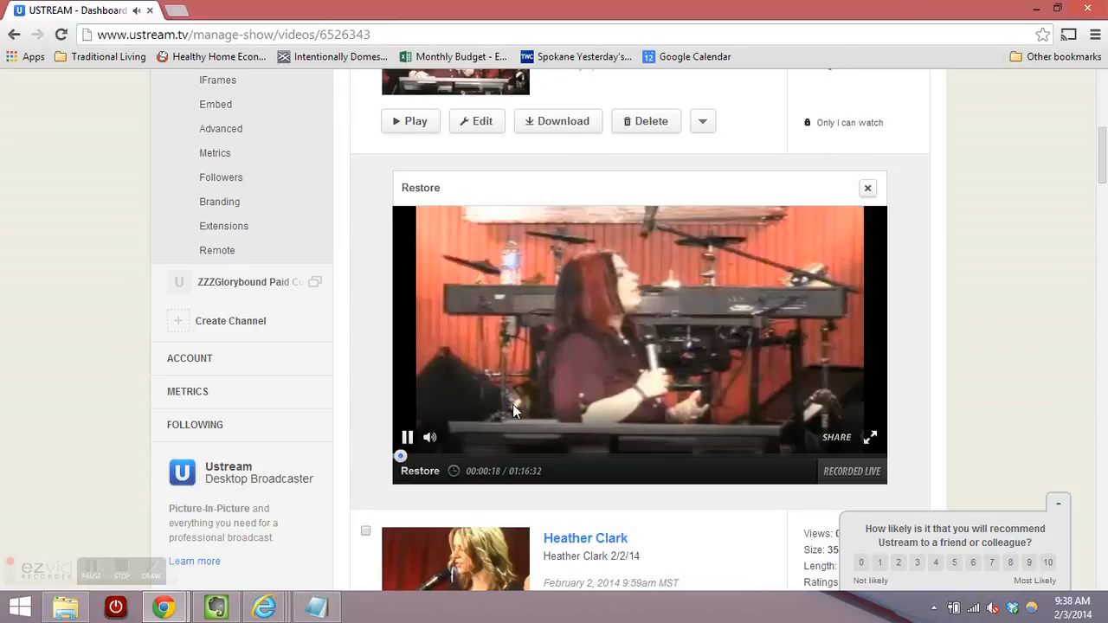
mouse_move(184, 580)
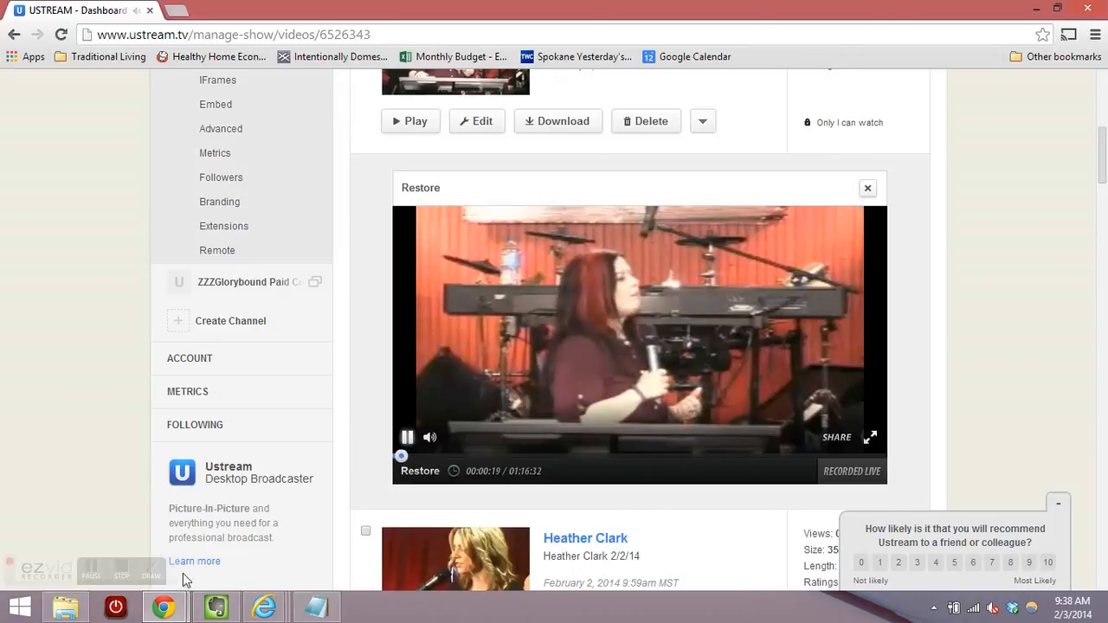
click(407, 437)
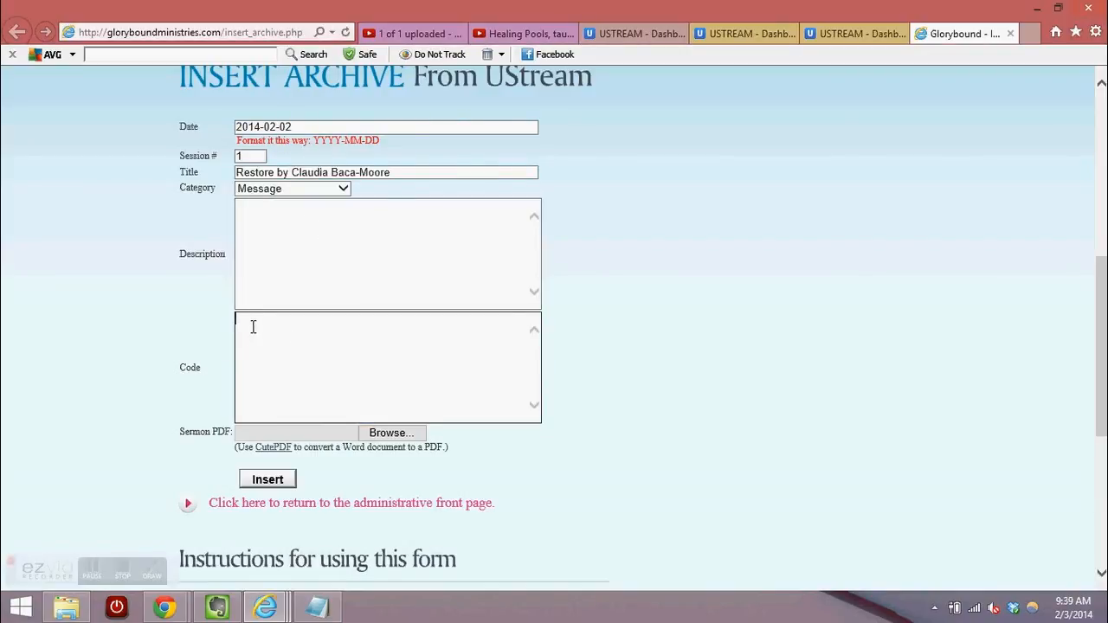
- Paste the Ustream embed code (without its credit link) into the Code field and submit the Restore archive entry
right_click(252, 327)
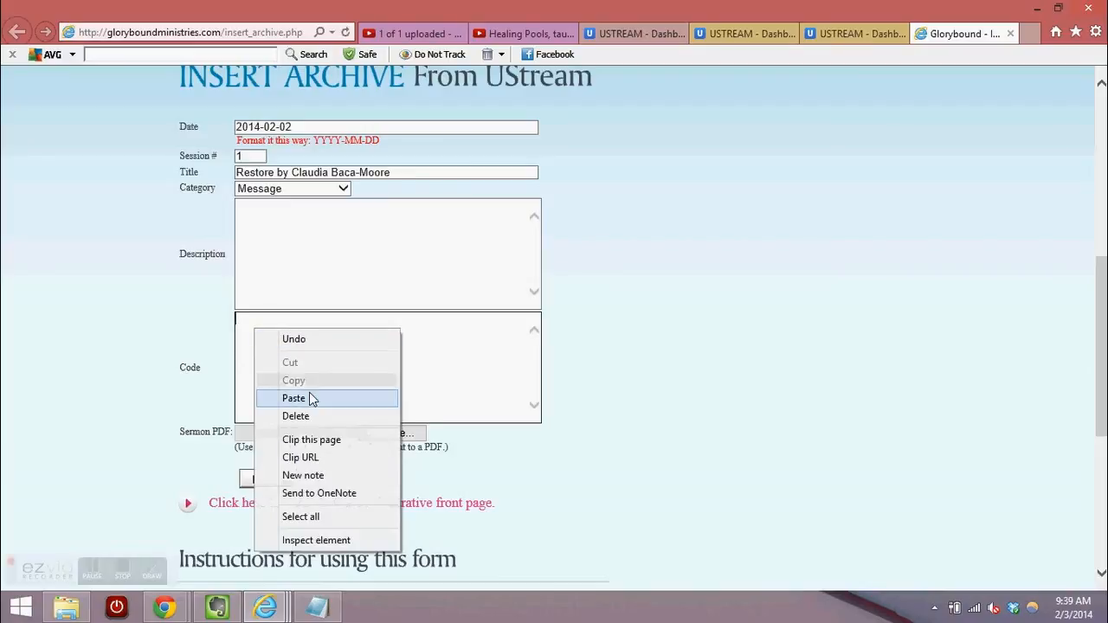
click(294, 399)
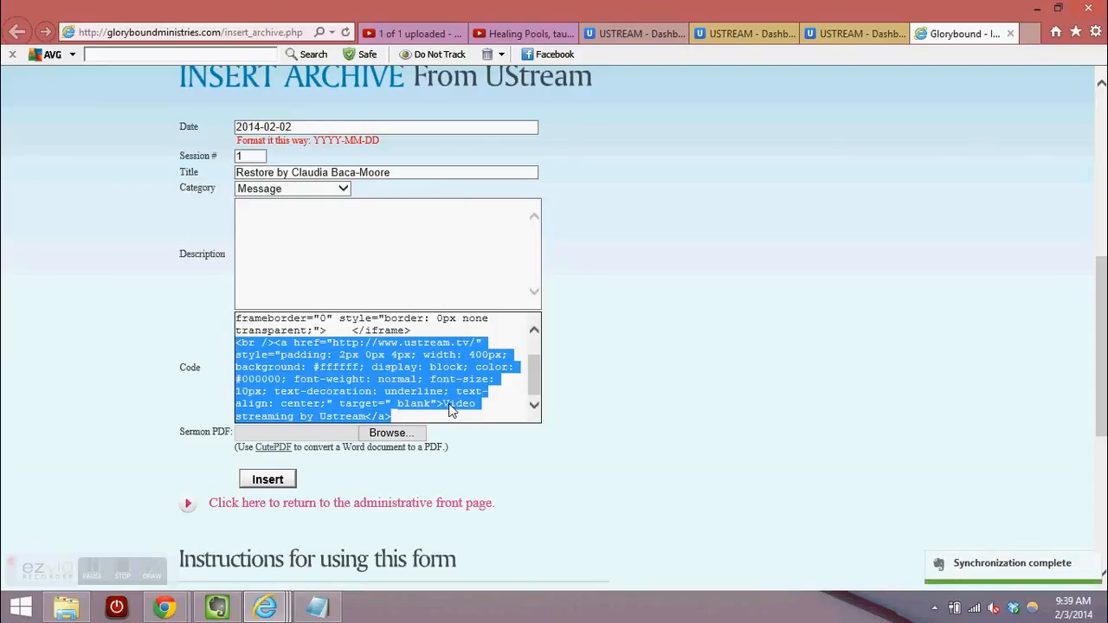
mouse_move(362, 418)
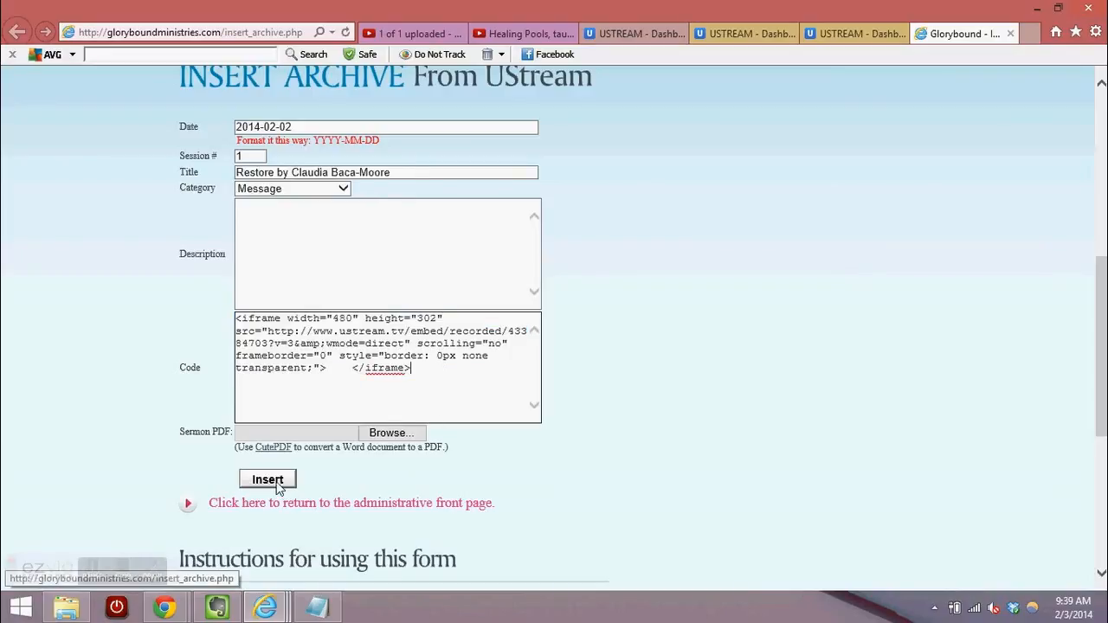
click(266, 480)
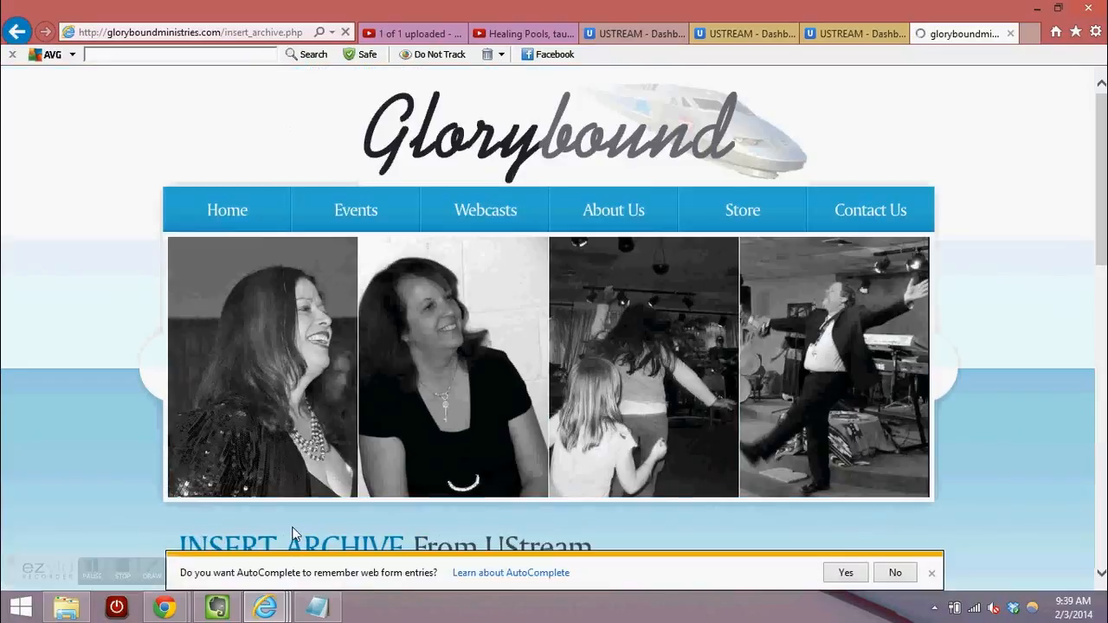